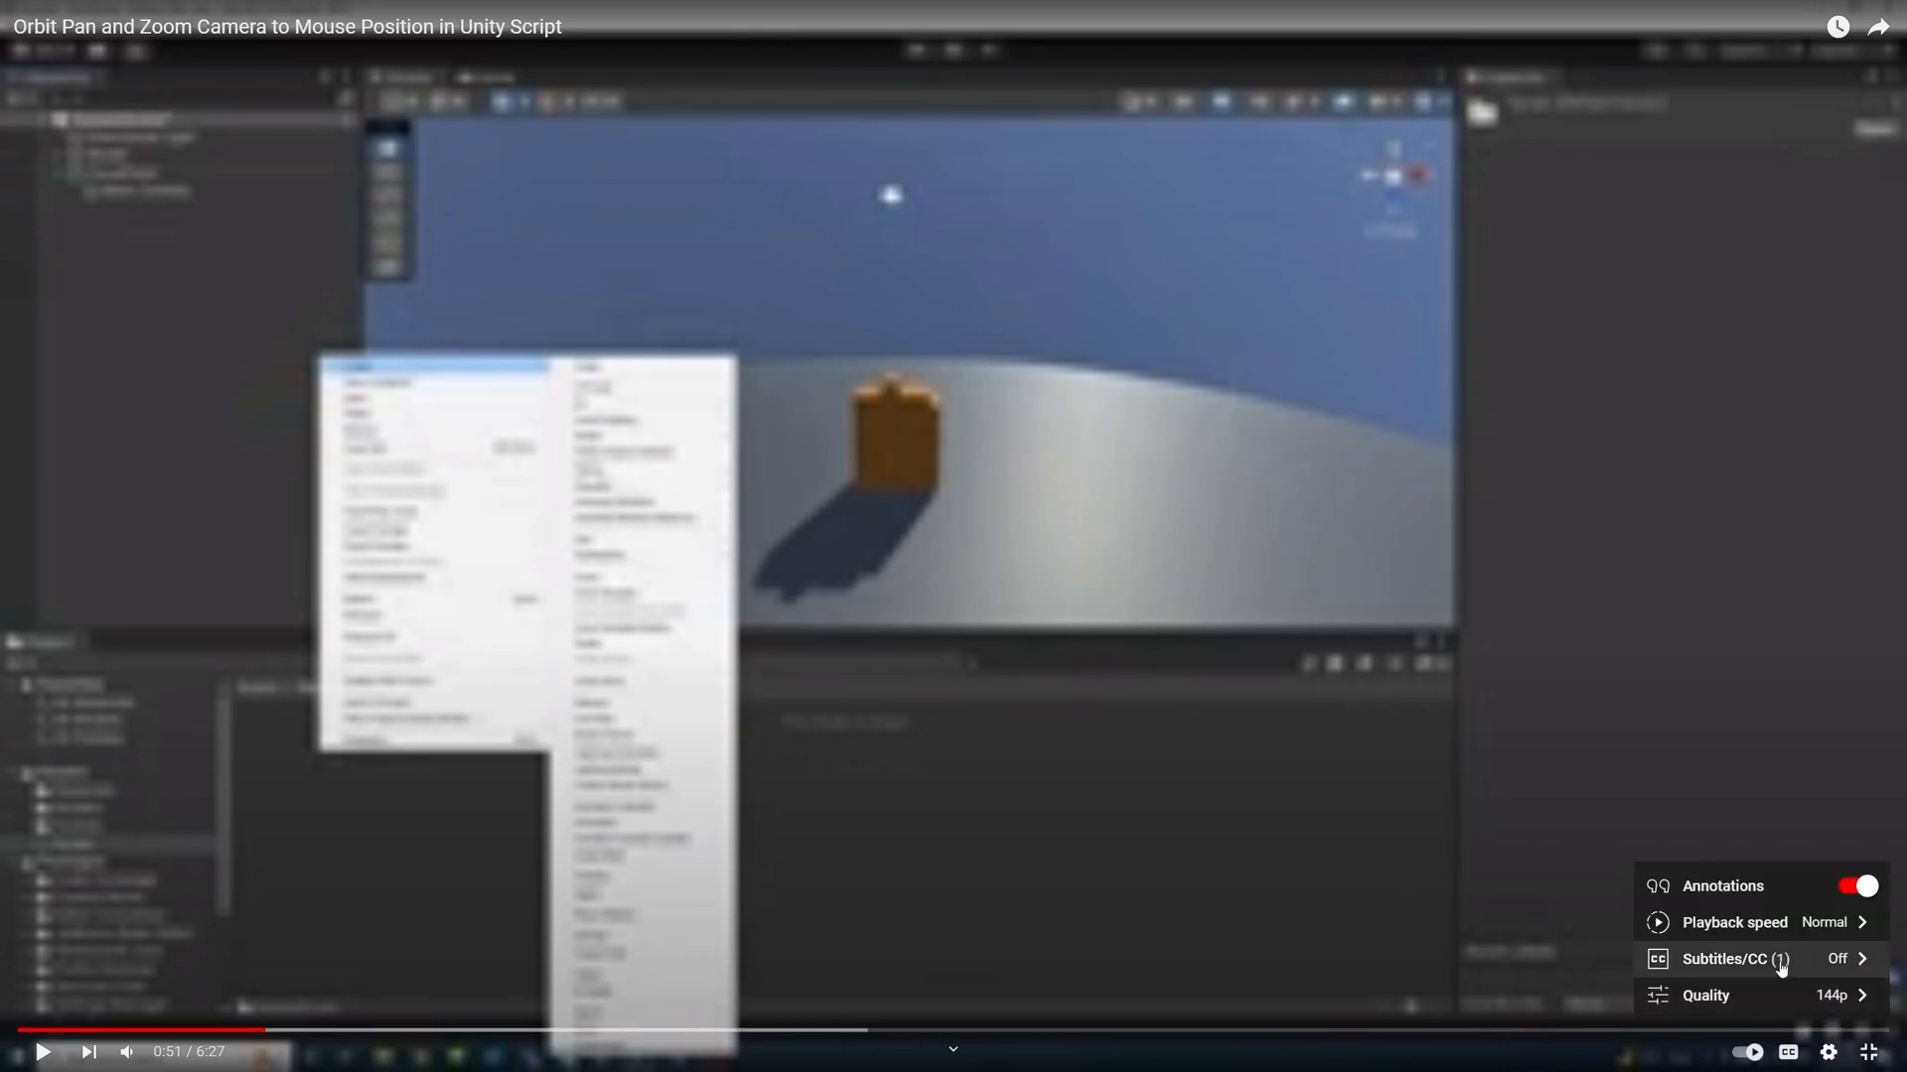
Step: Add a 3D Plane object to the sample scene from the Hierarchy menu
click(1706, 995)
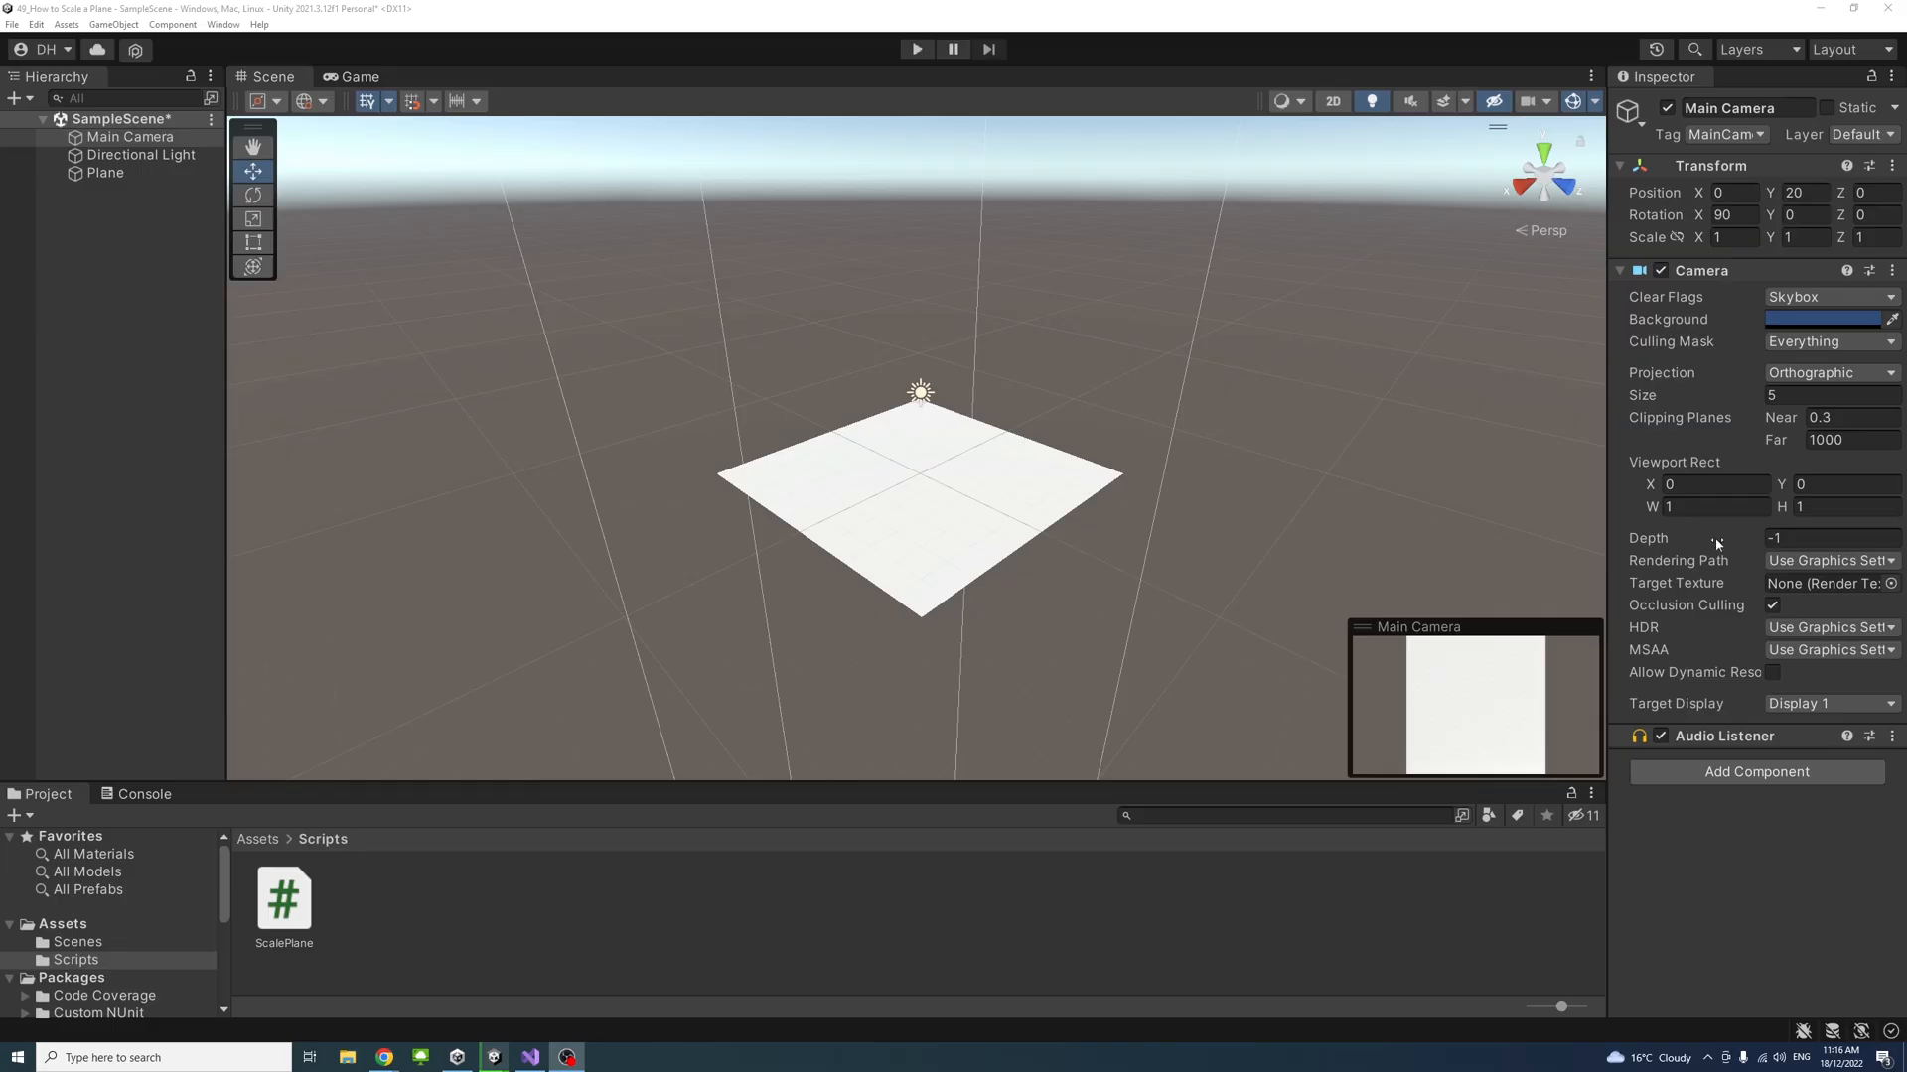
click(1715, 484)
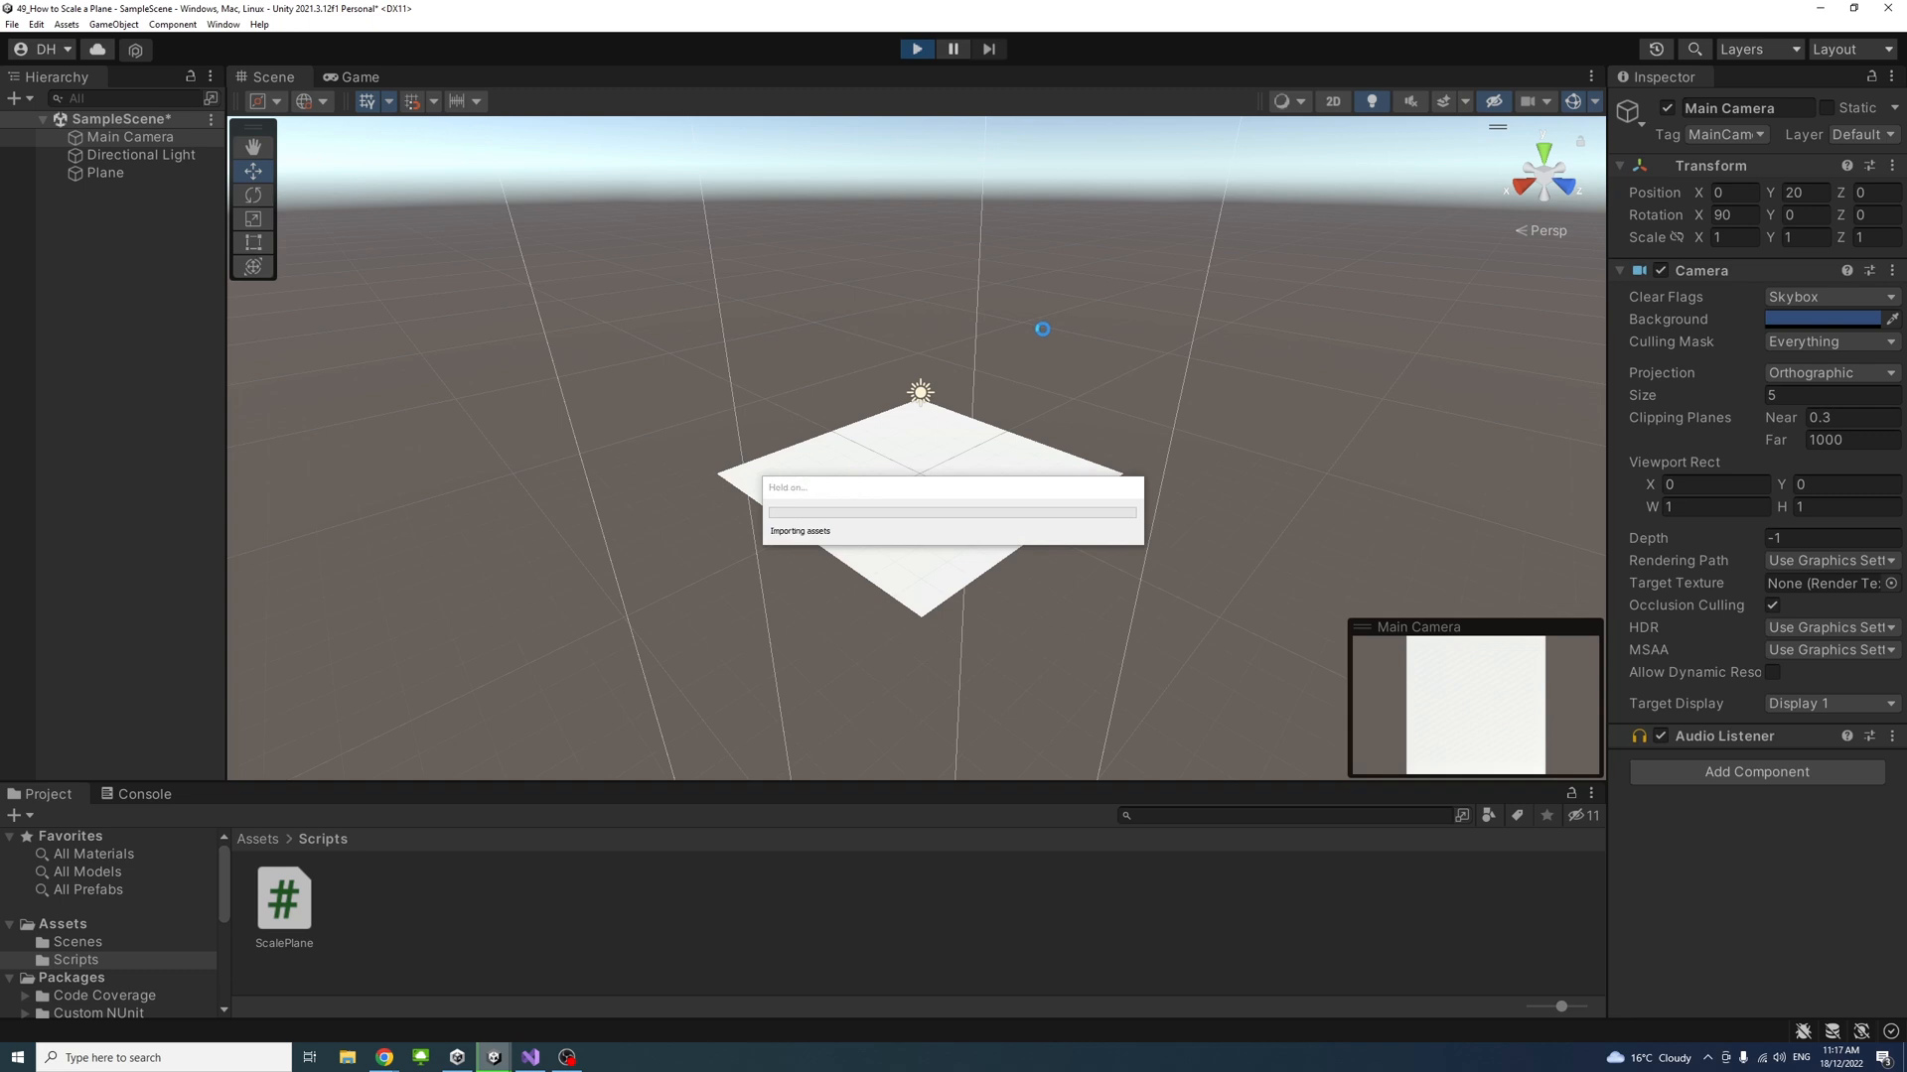
click(357, 76)
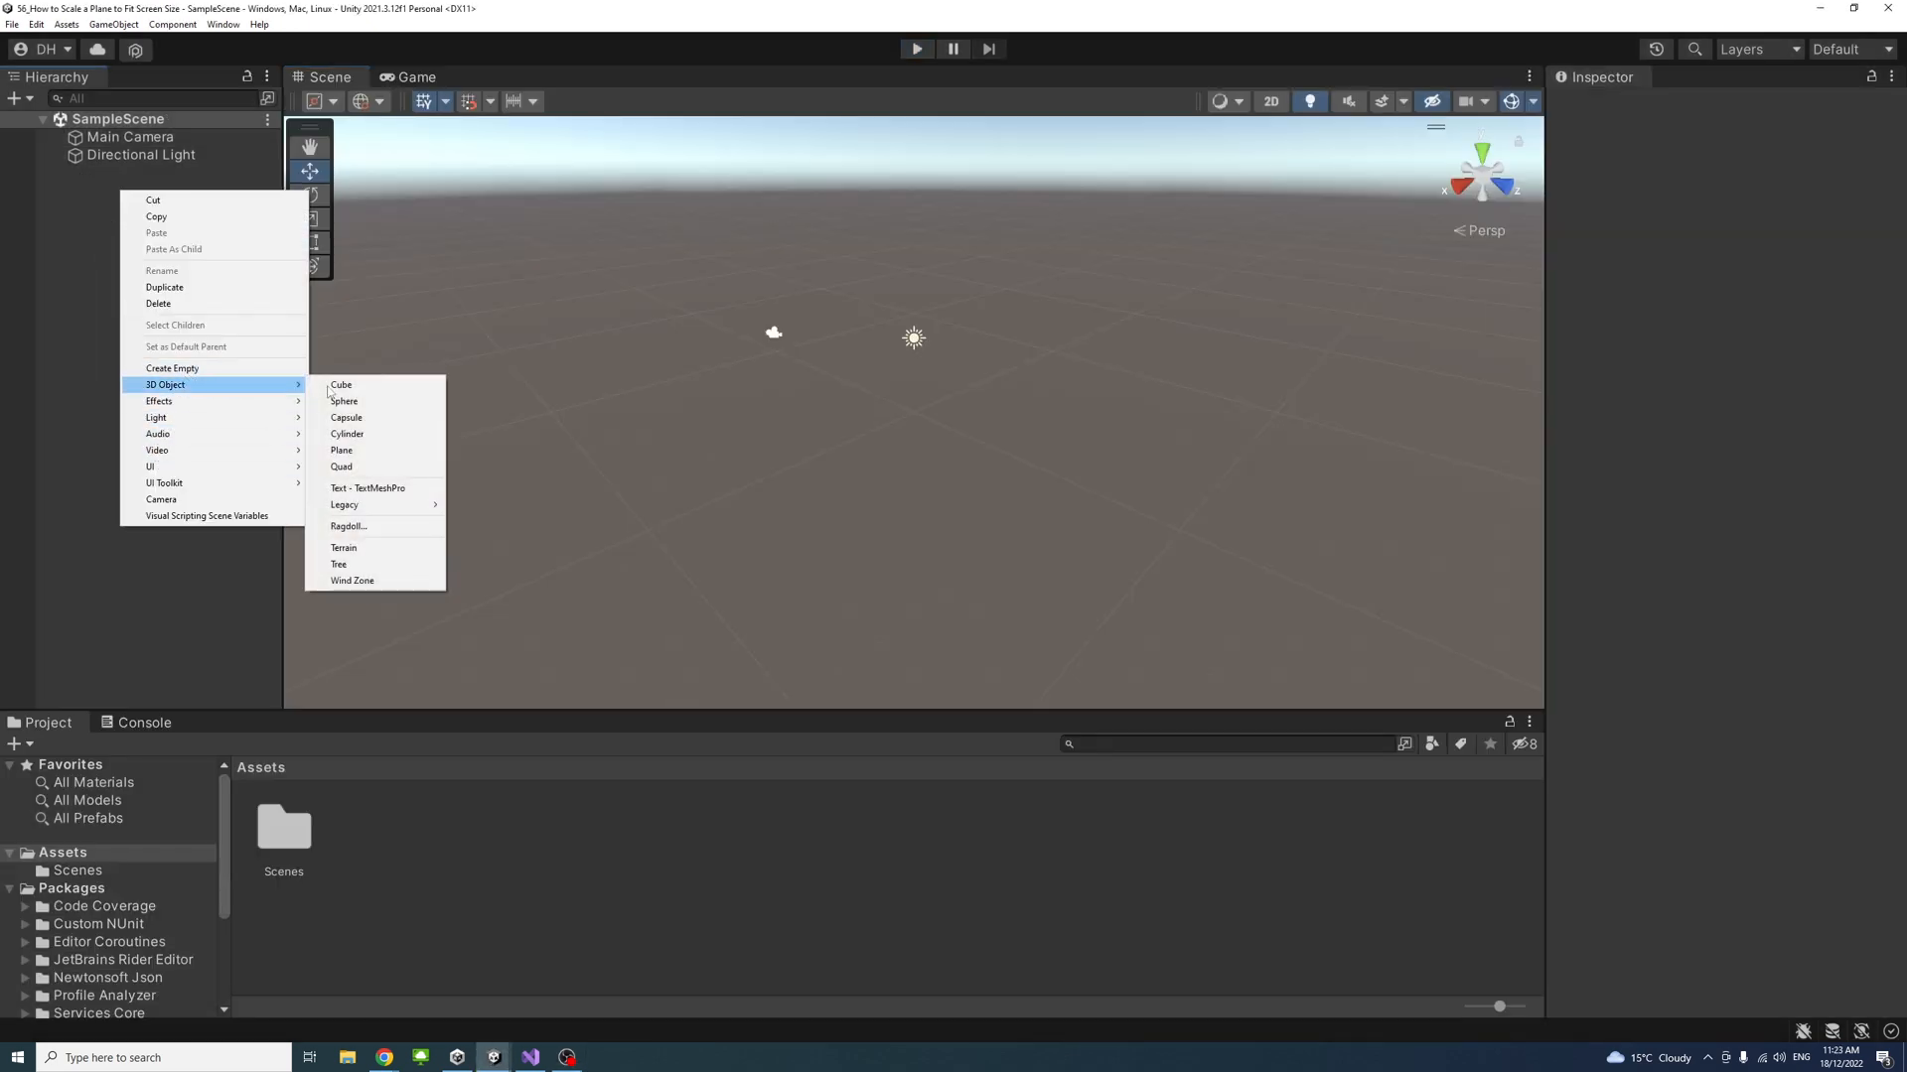
click(342, 450)
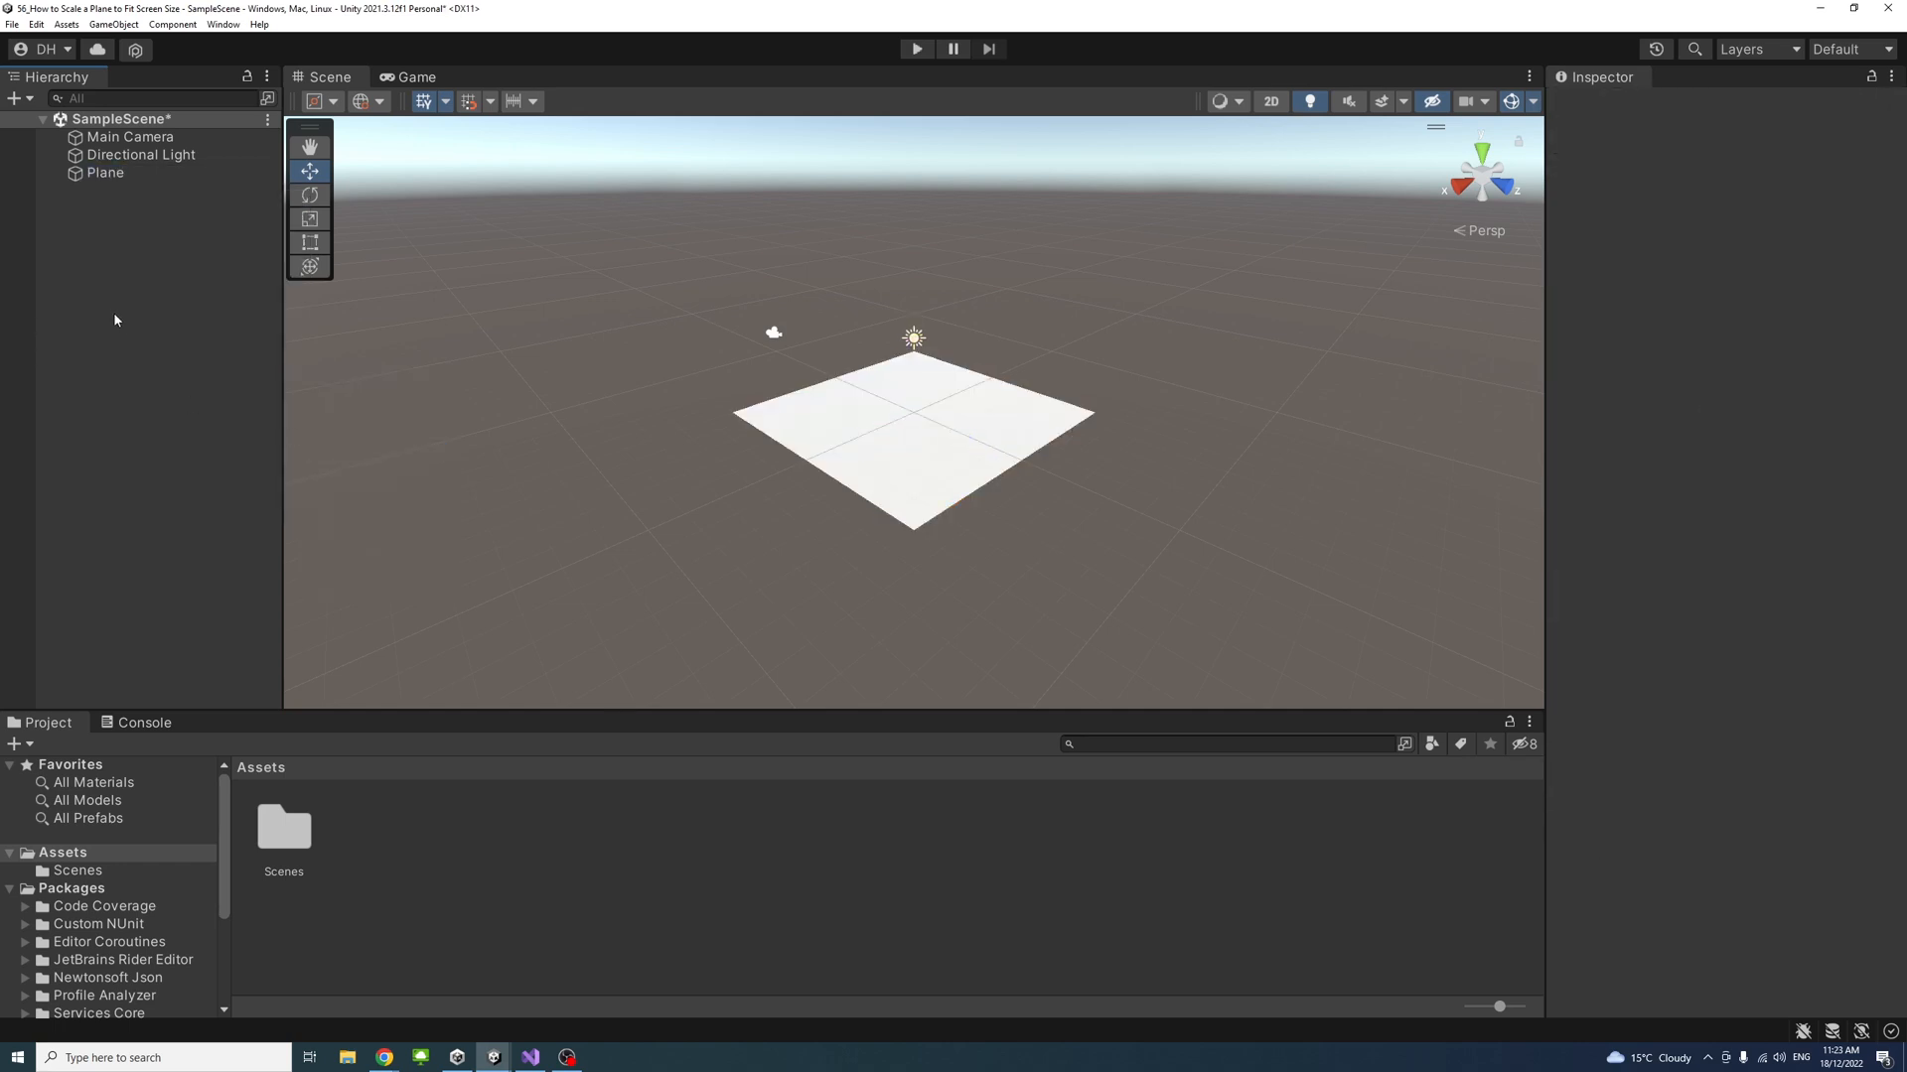
Step: Switch the Main Camera's projection to Orthographic
click(130, 136)
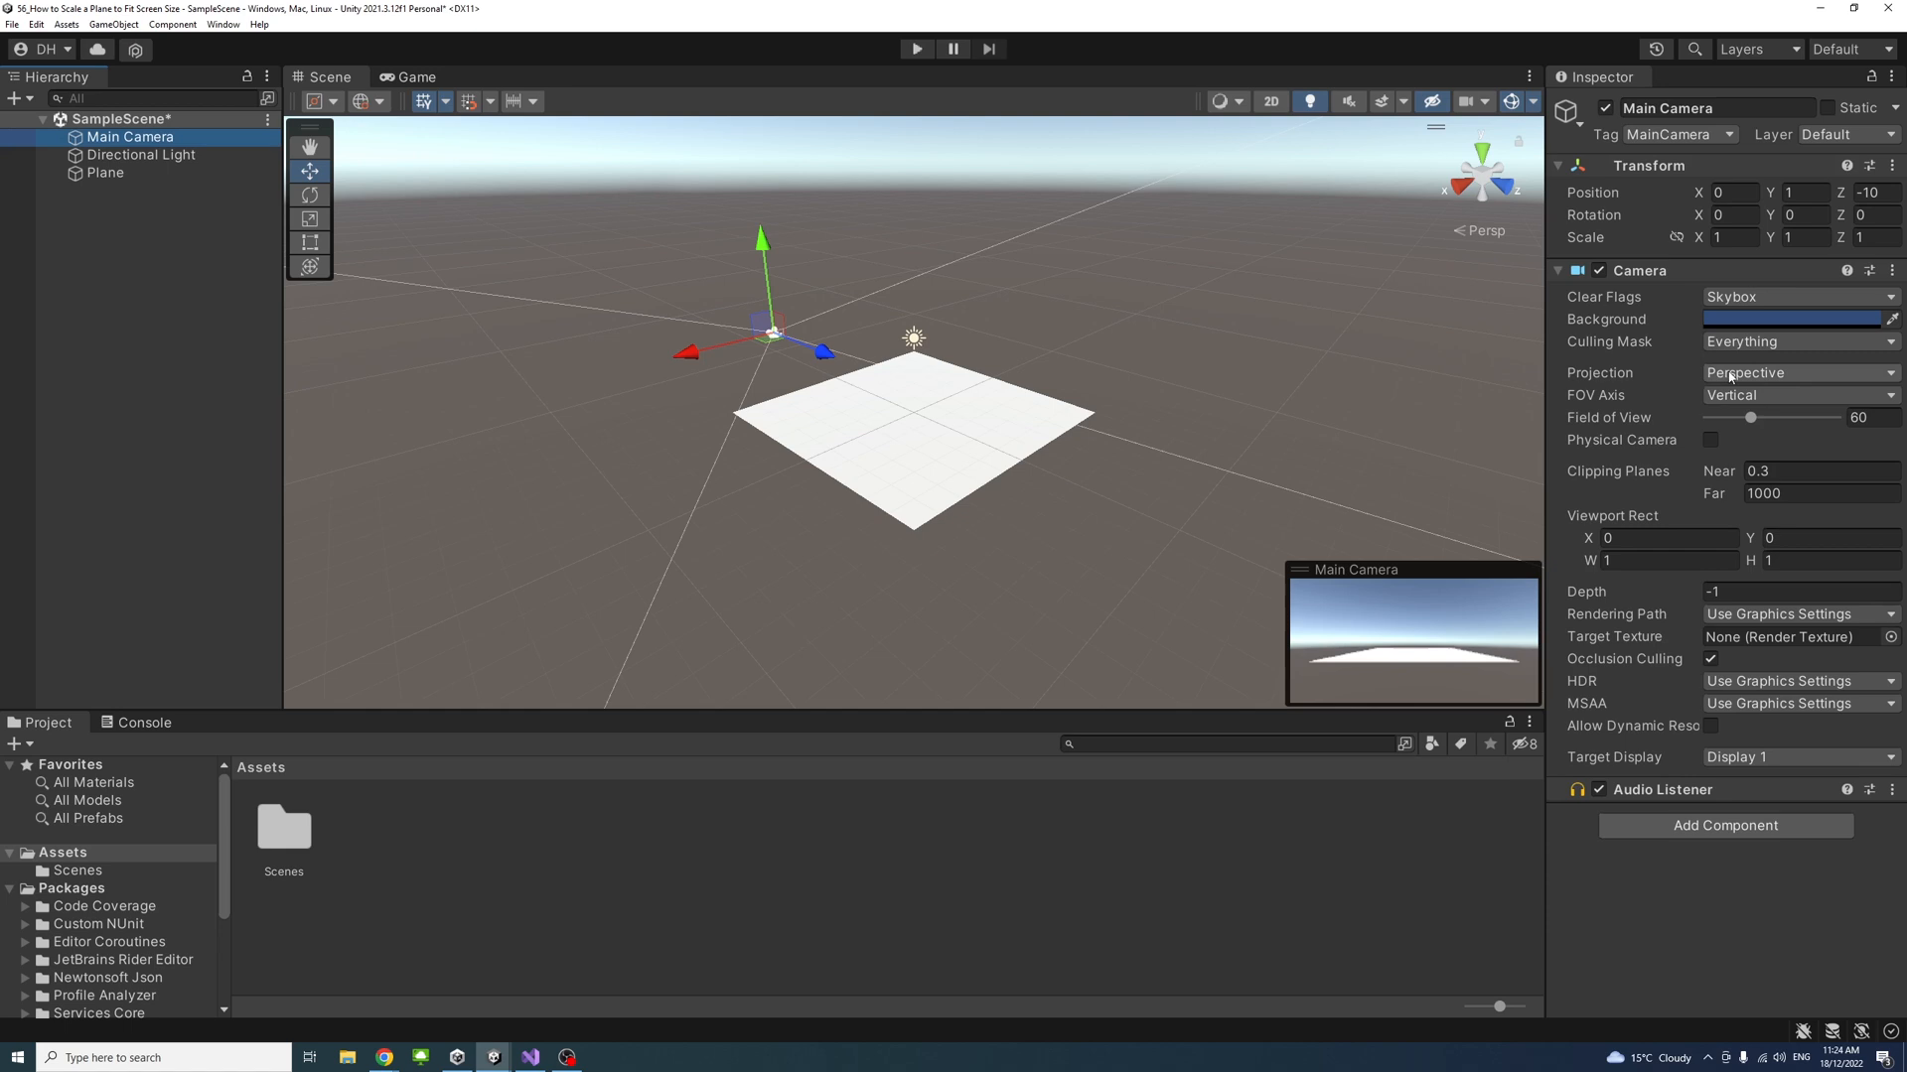
click(1797, 372)
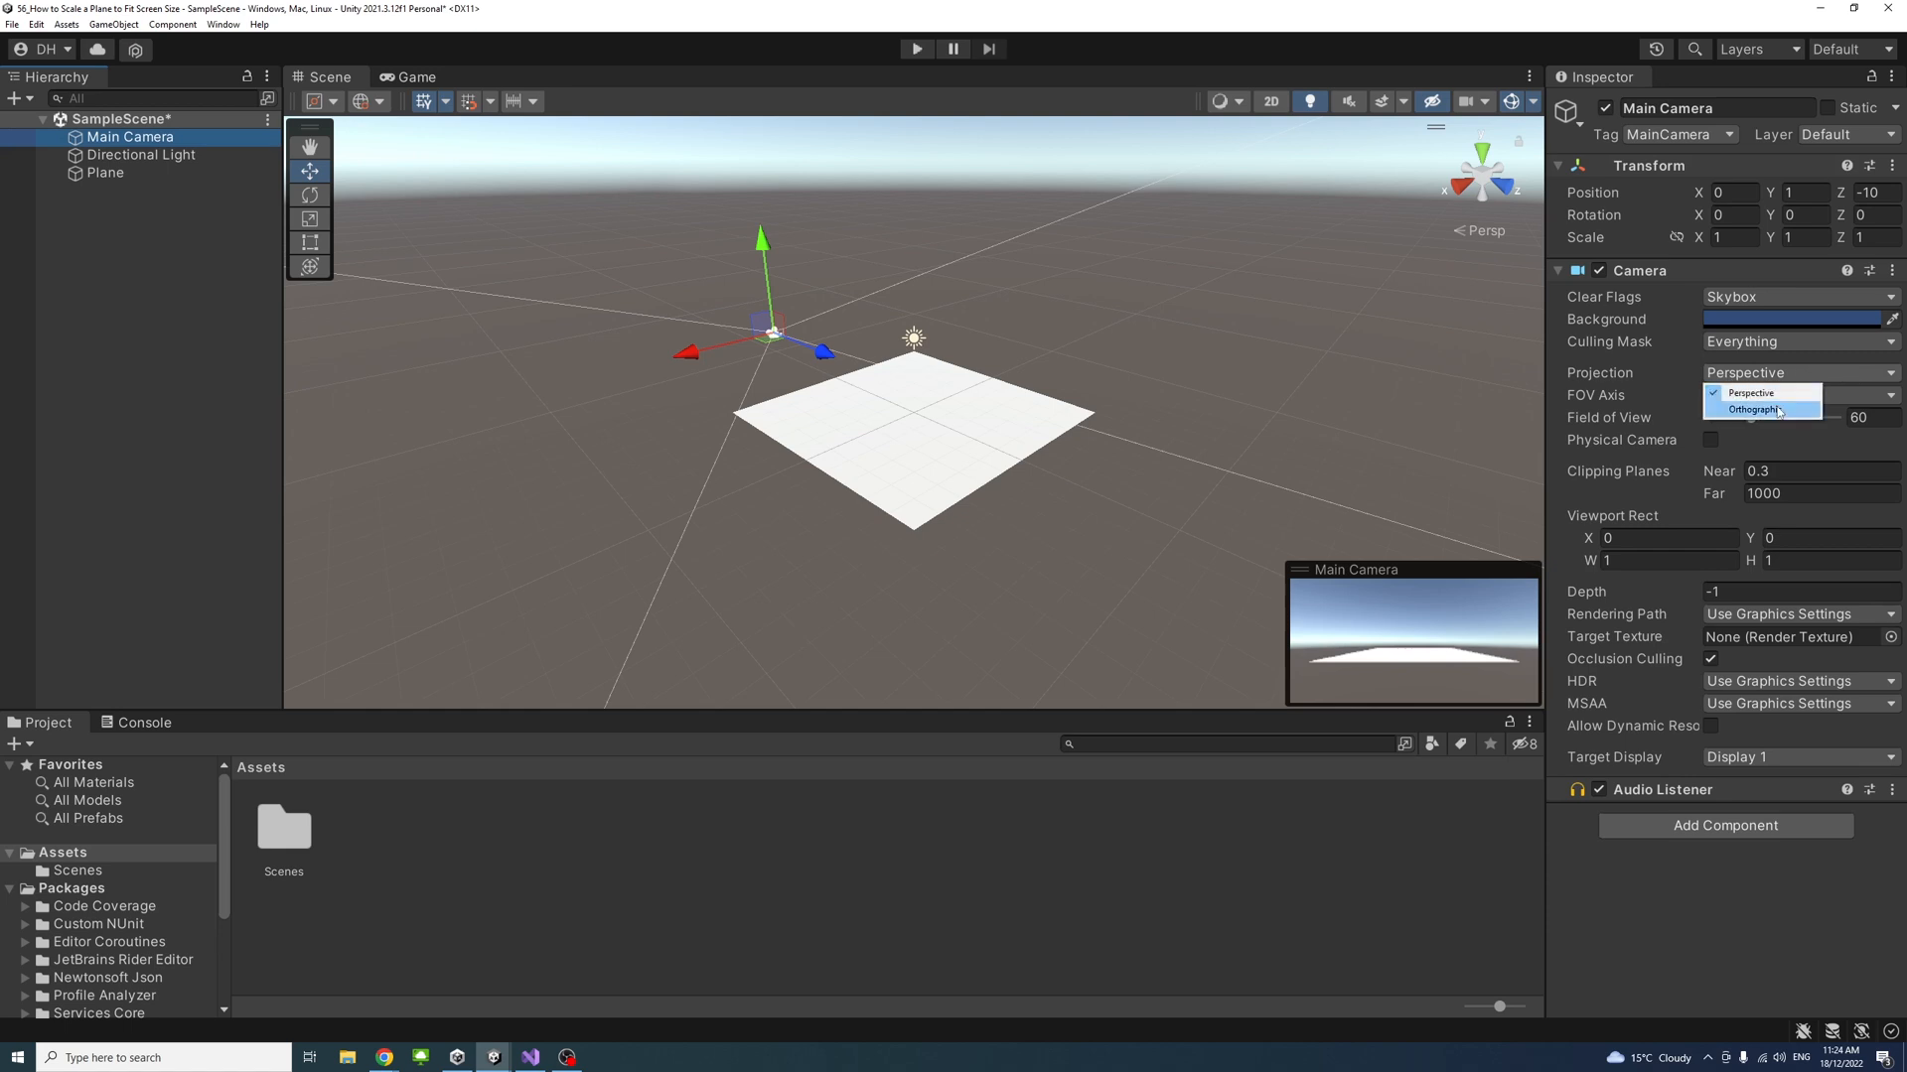
click(1750, 411)
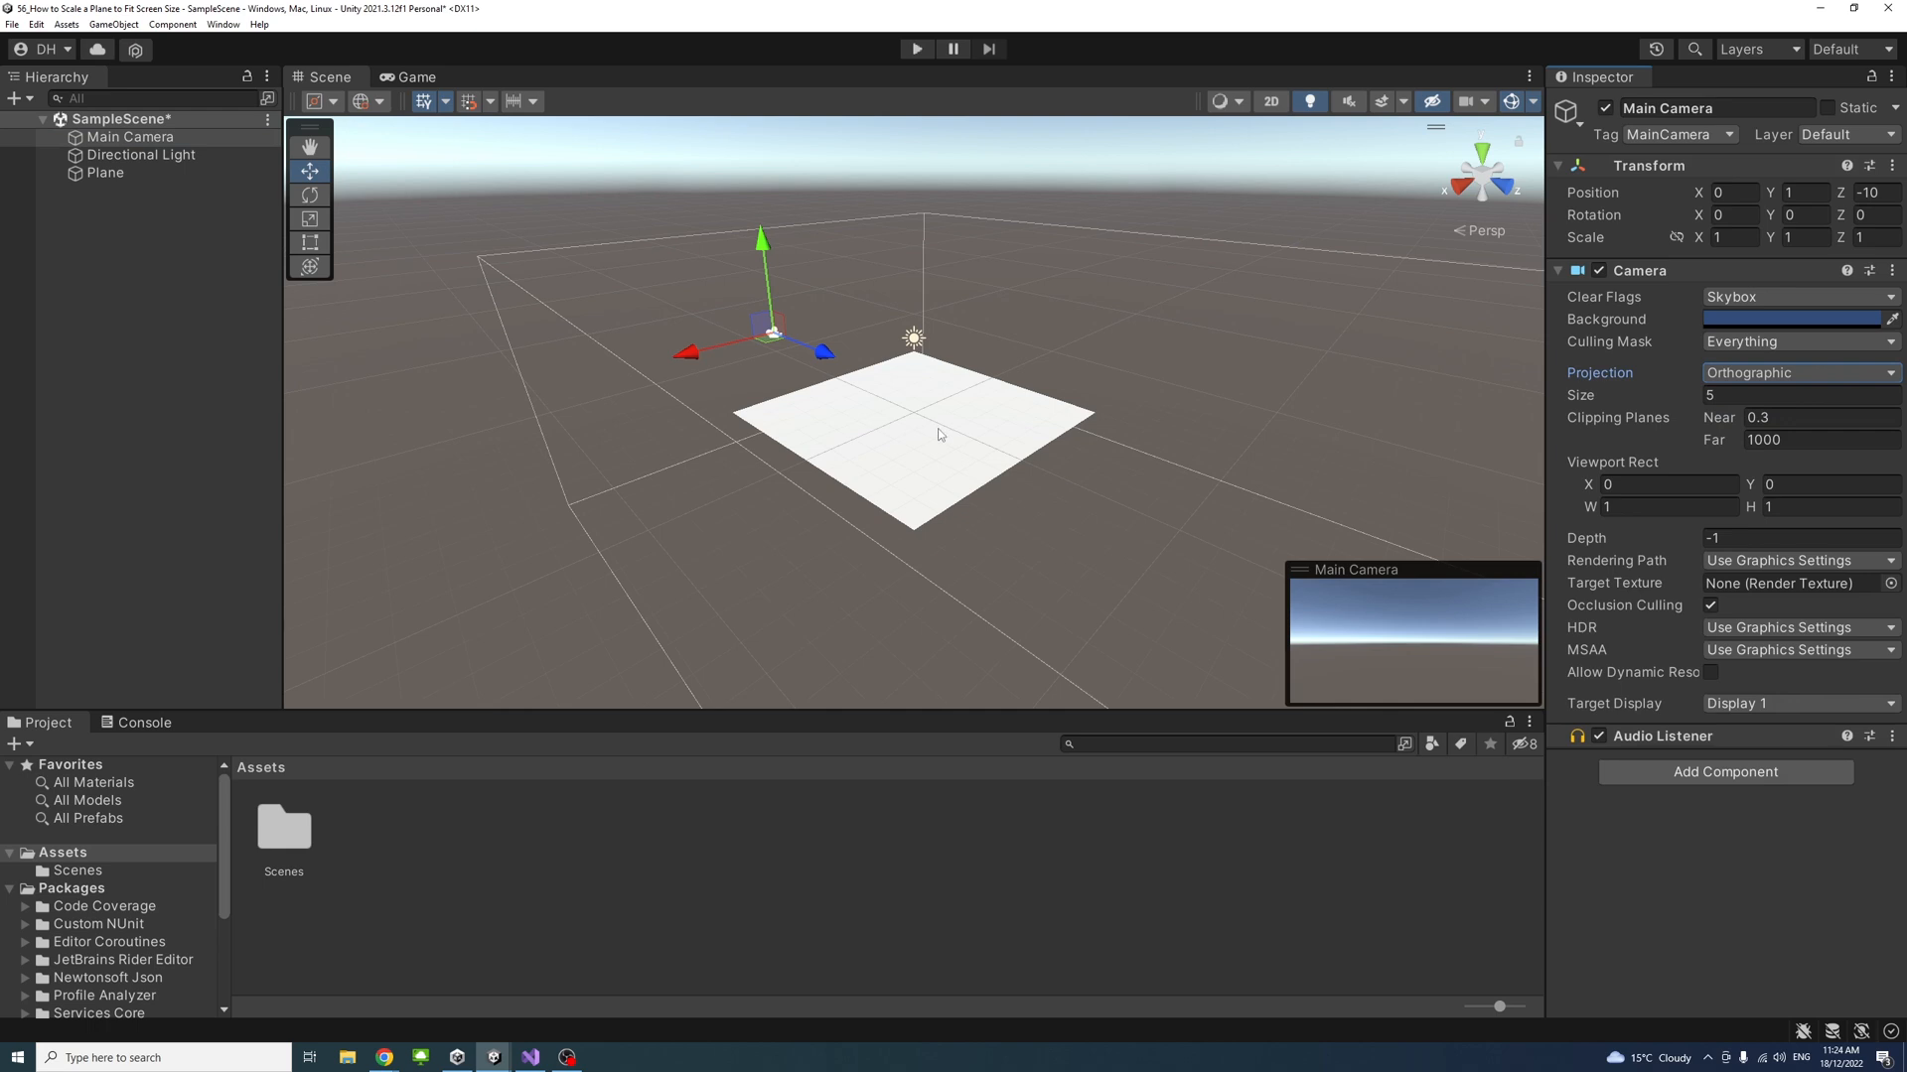
mouse_move(1252, 353)
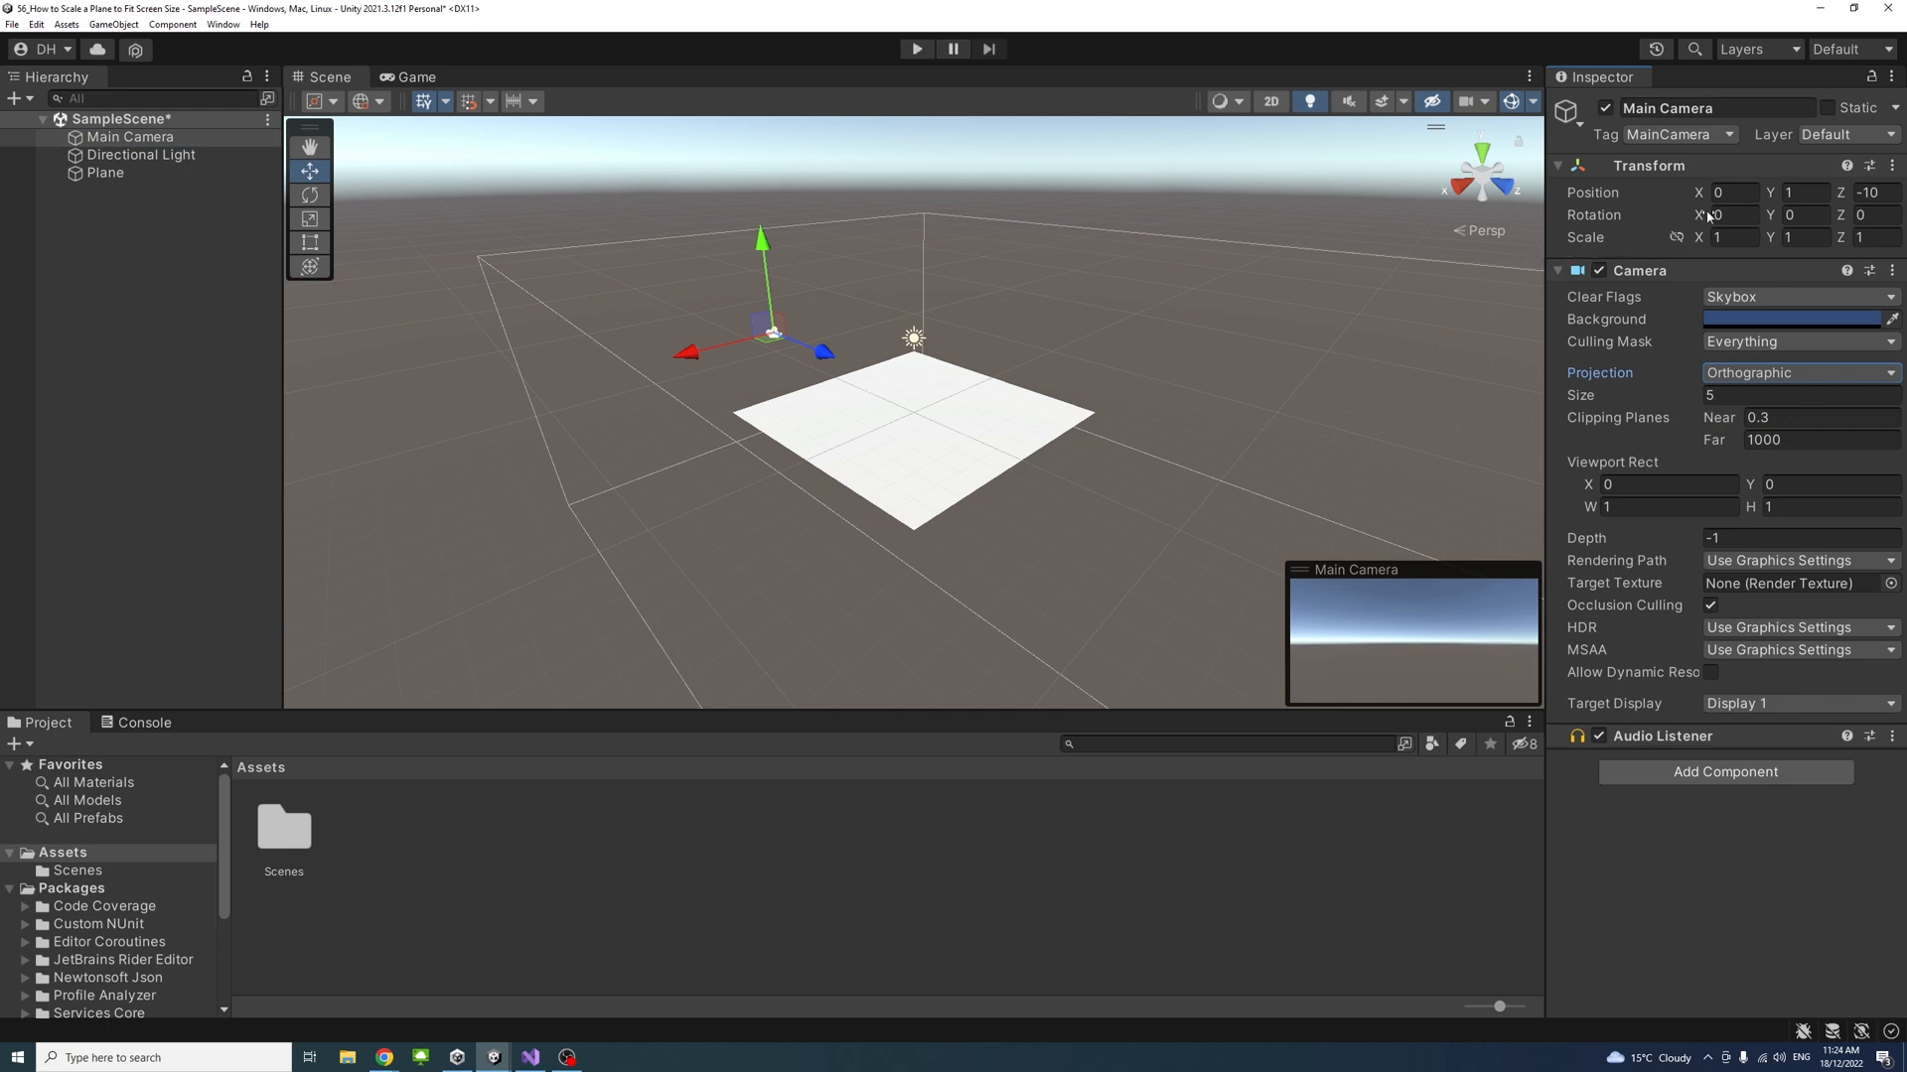
Step: Place the camera at position 0, 20, 0 with X rotation 90
text(90)
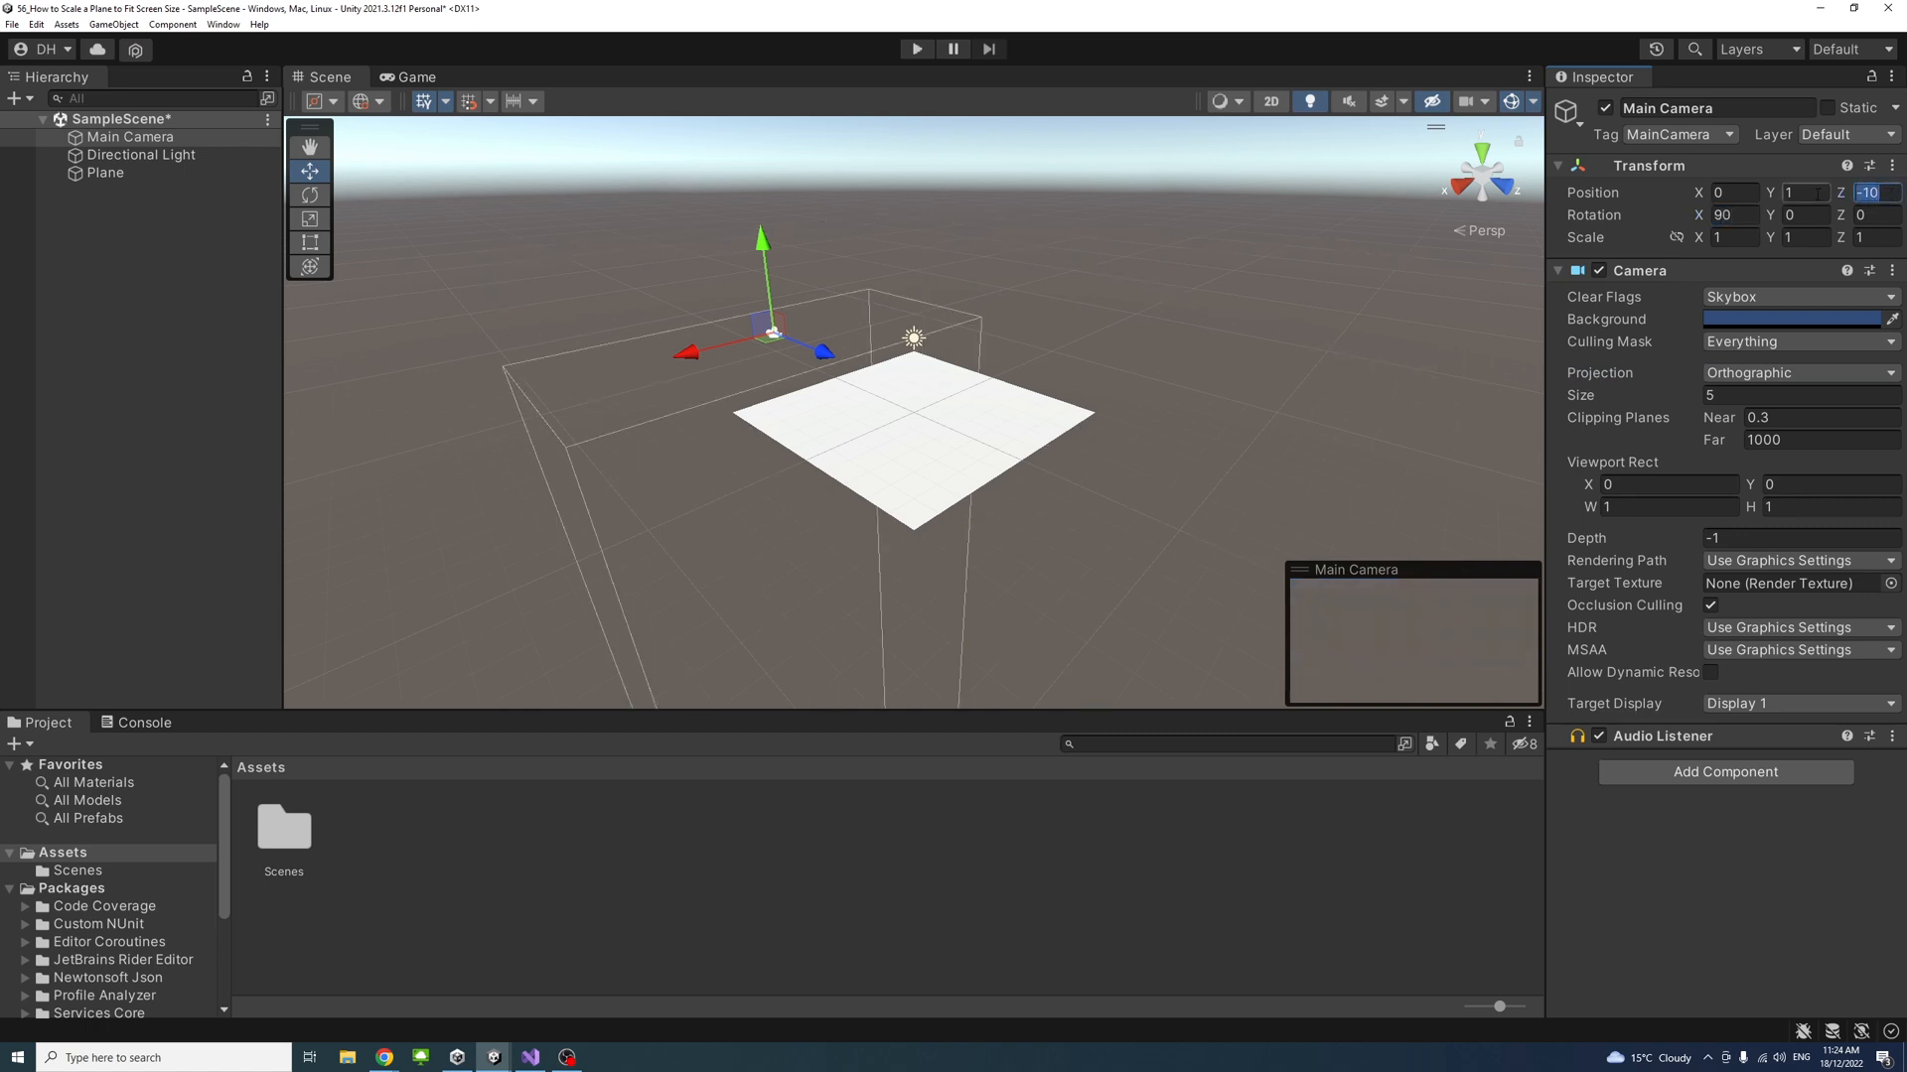
text(0)
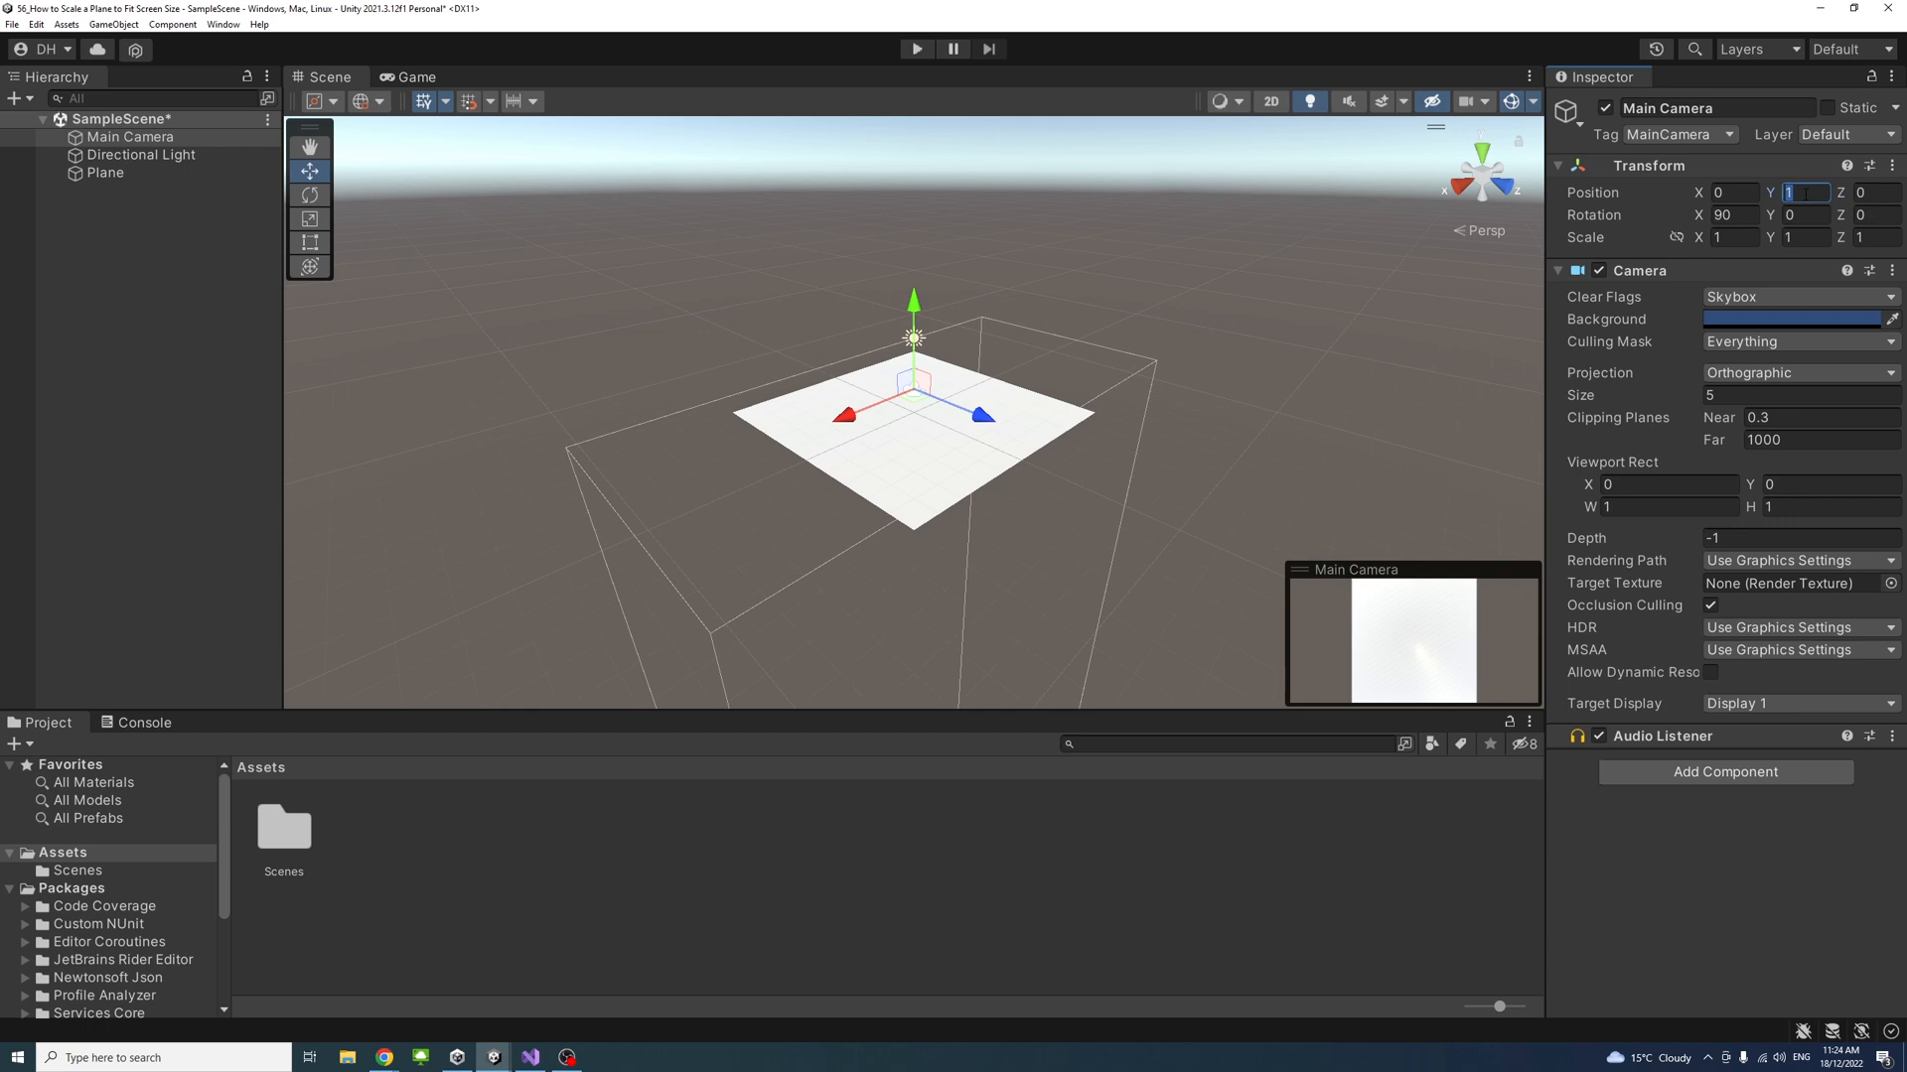
text(20)
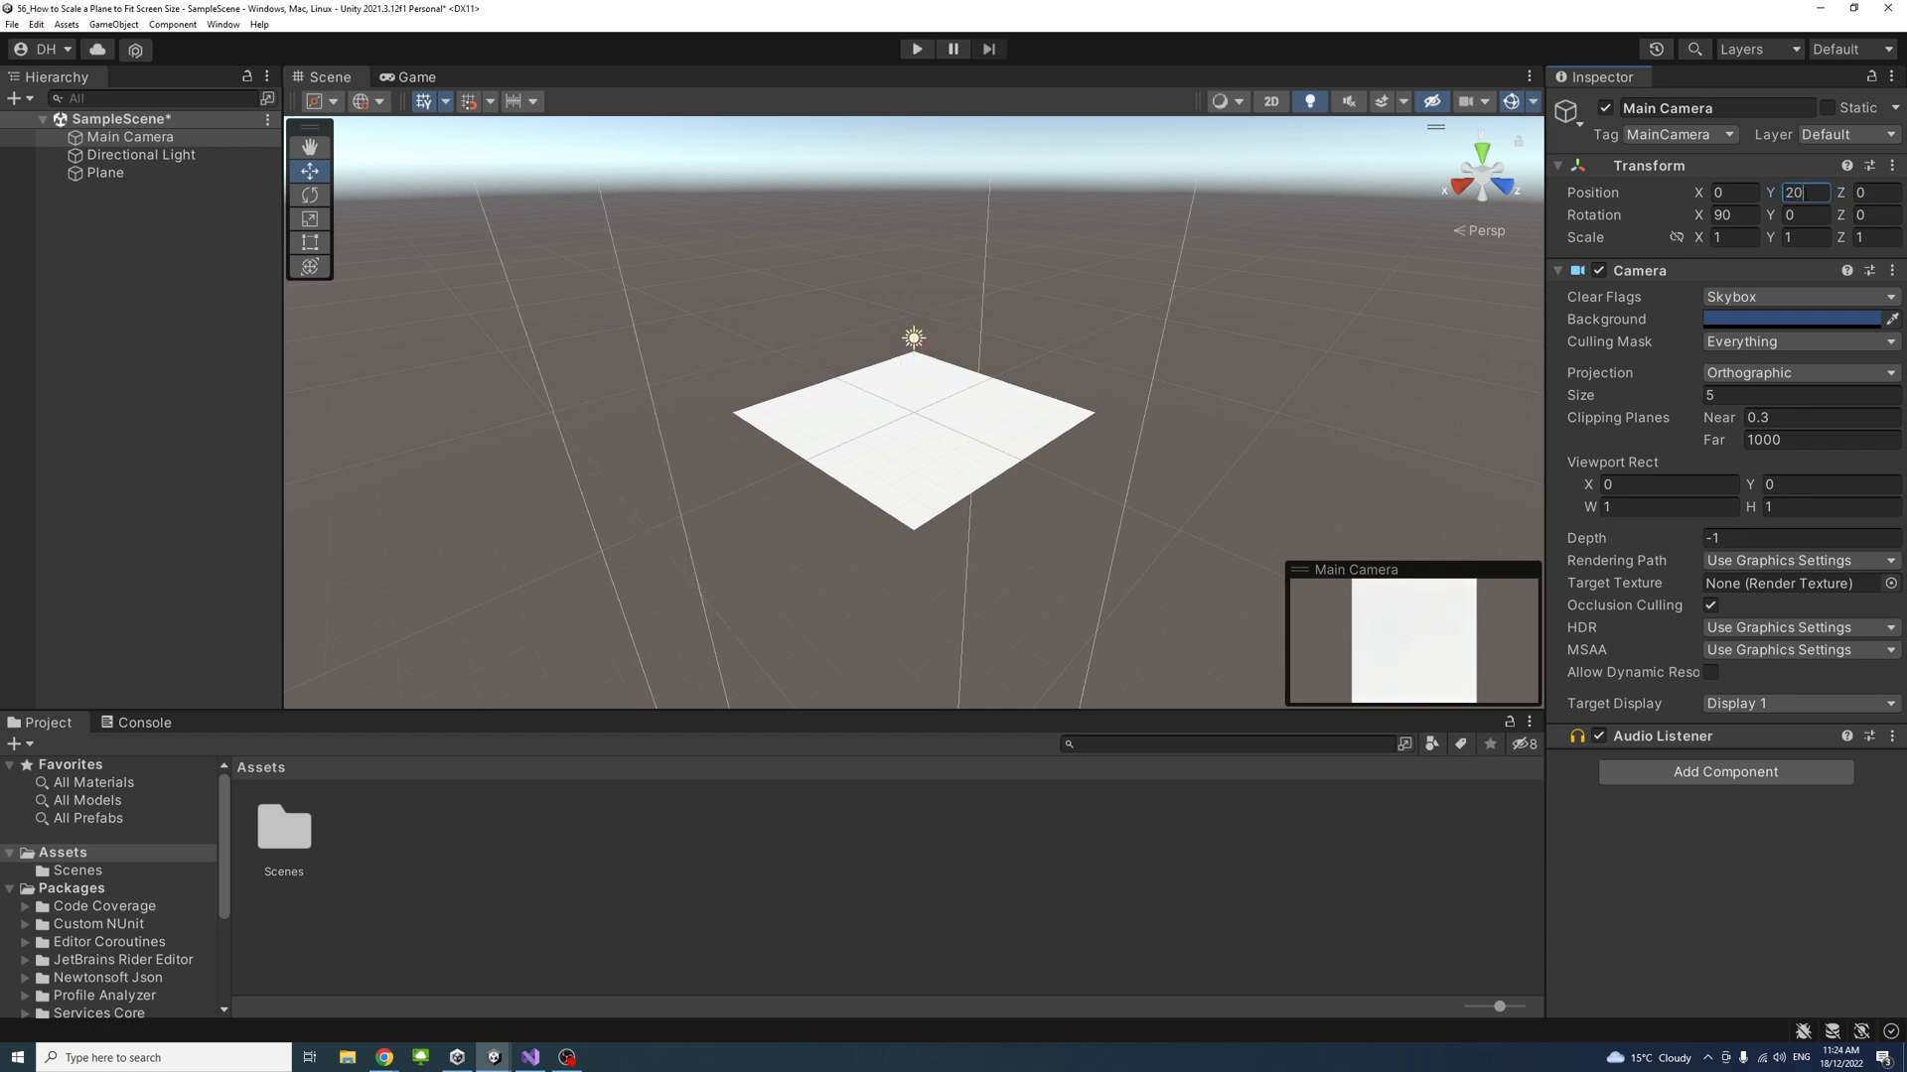
click(450, 930)
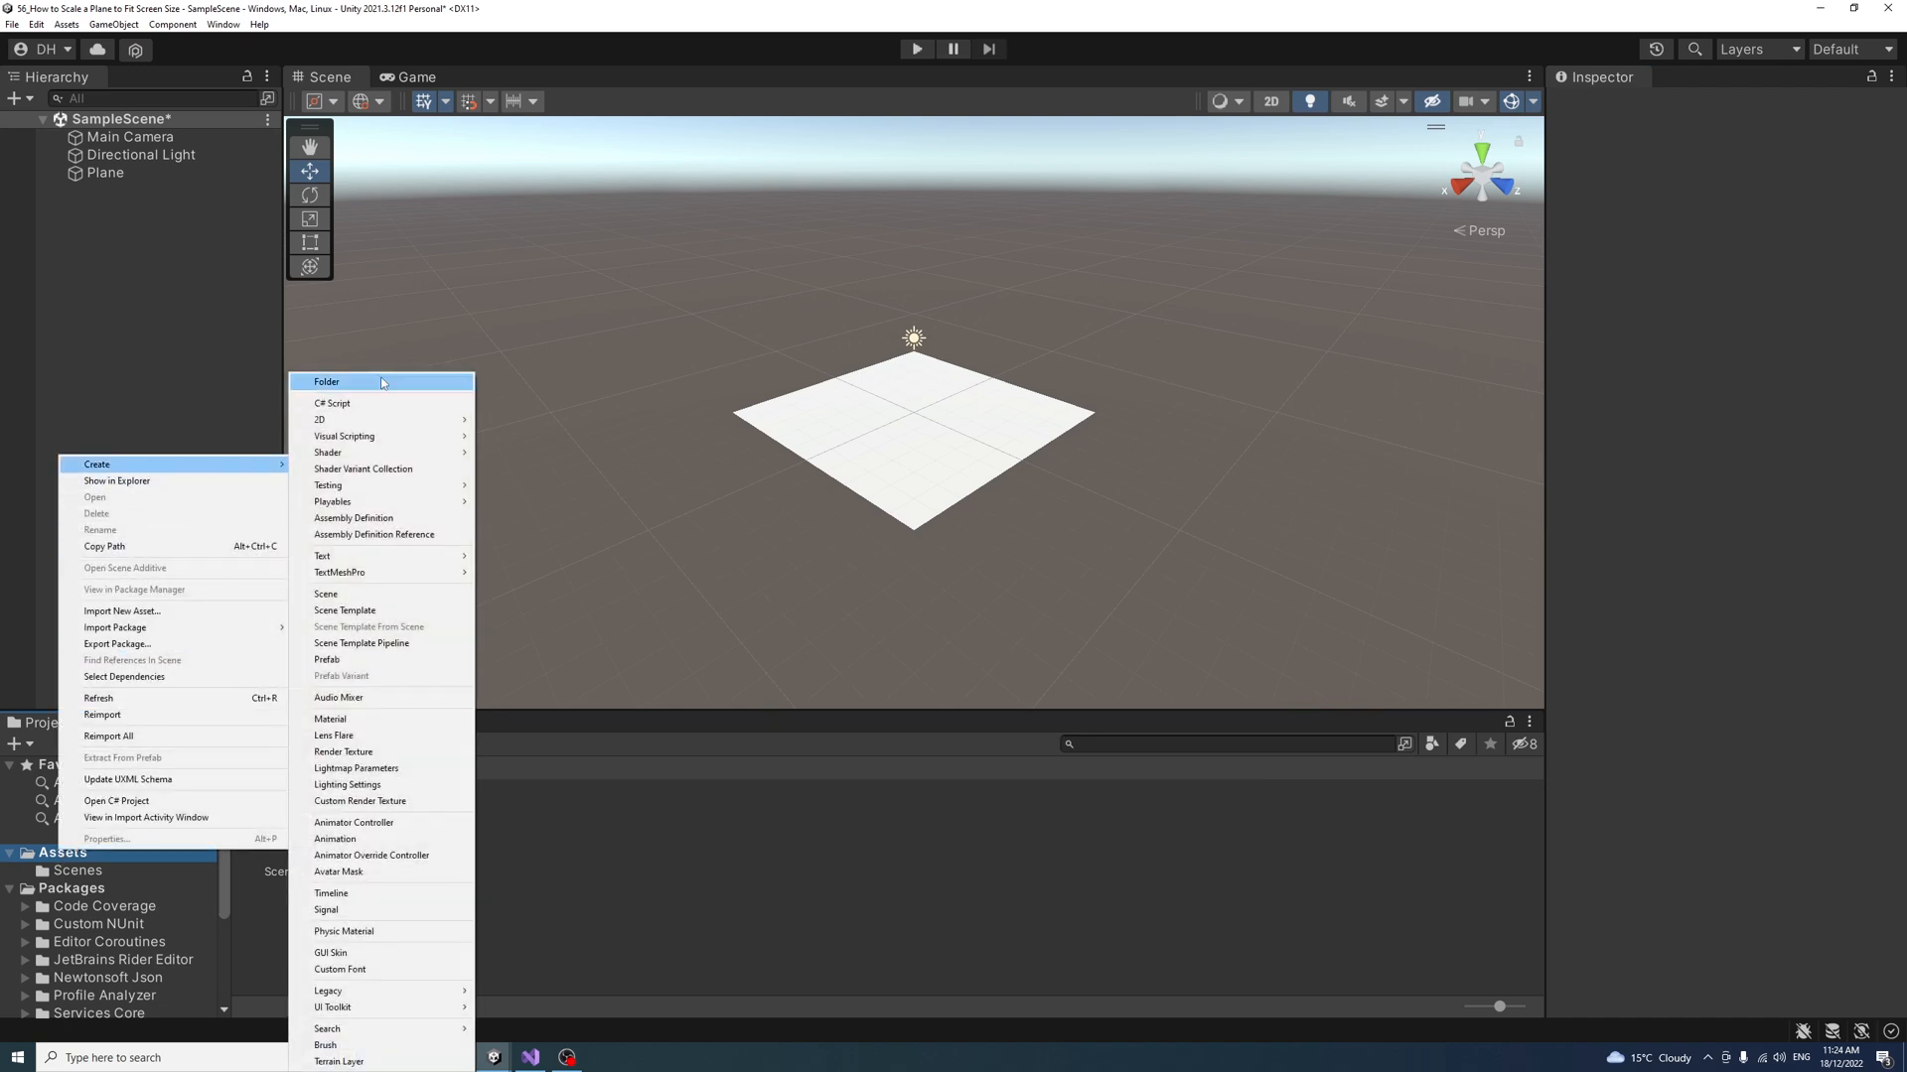
Step: Make an Assets/Scripts folder and create the ScalePlane C# script inside it
click(326, 381)
text(Scripts)
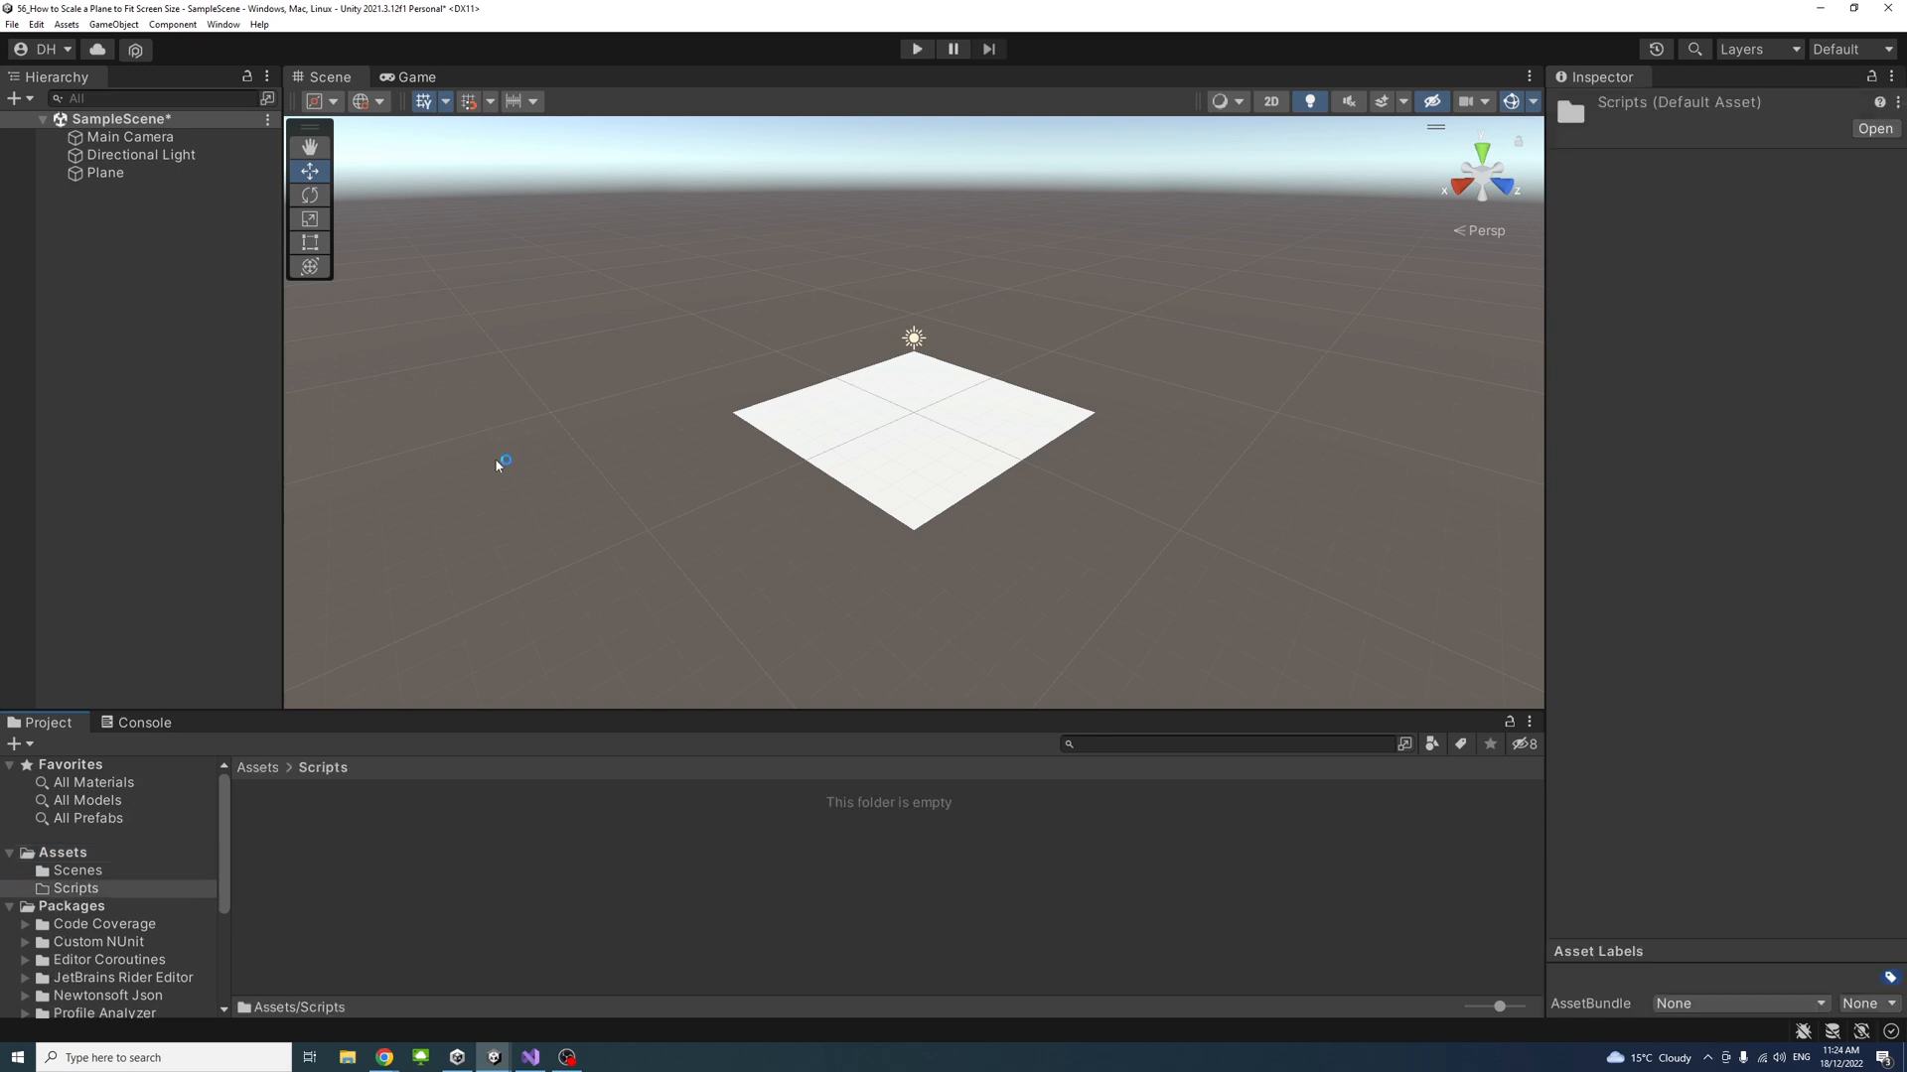
right_click(498, 466)
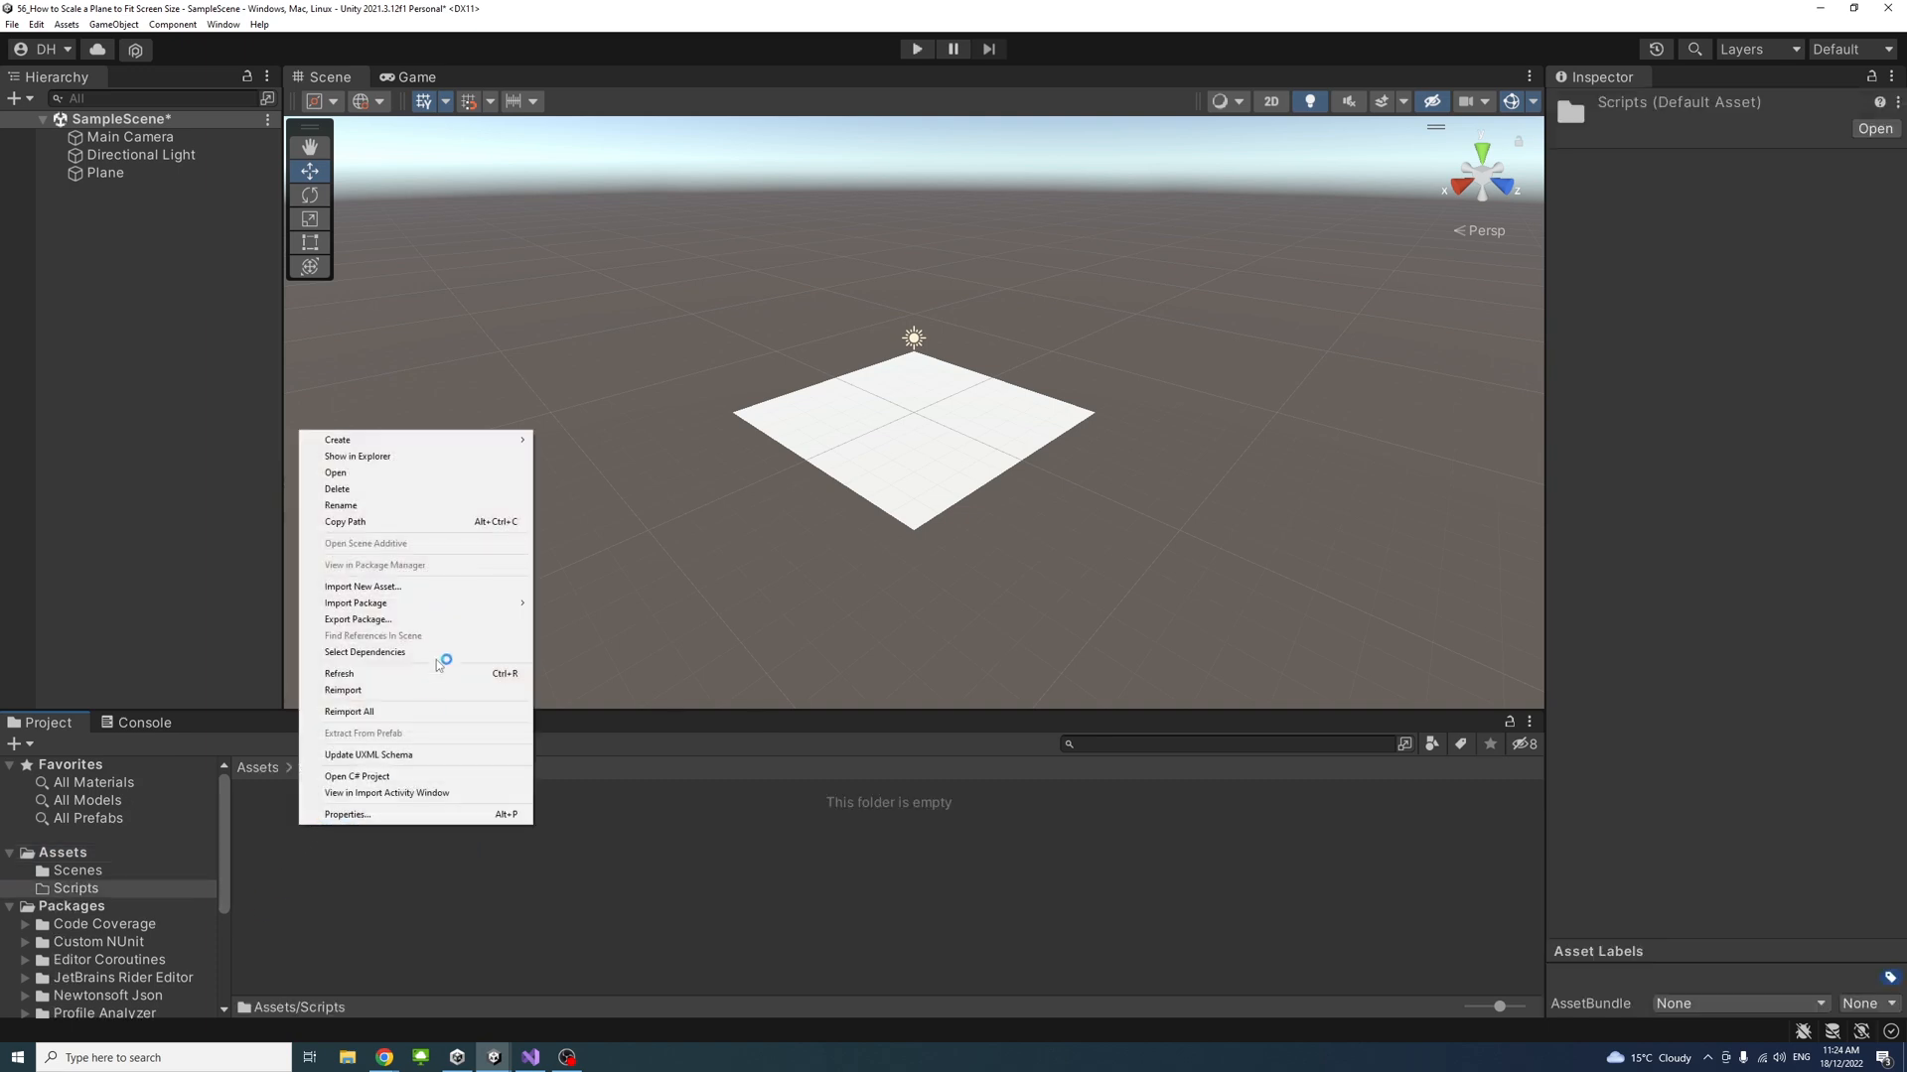
click(337, 439)
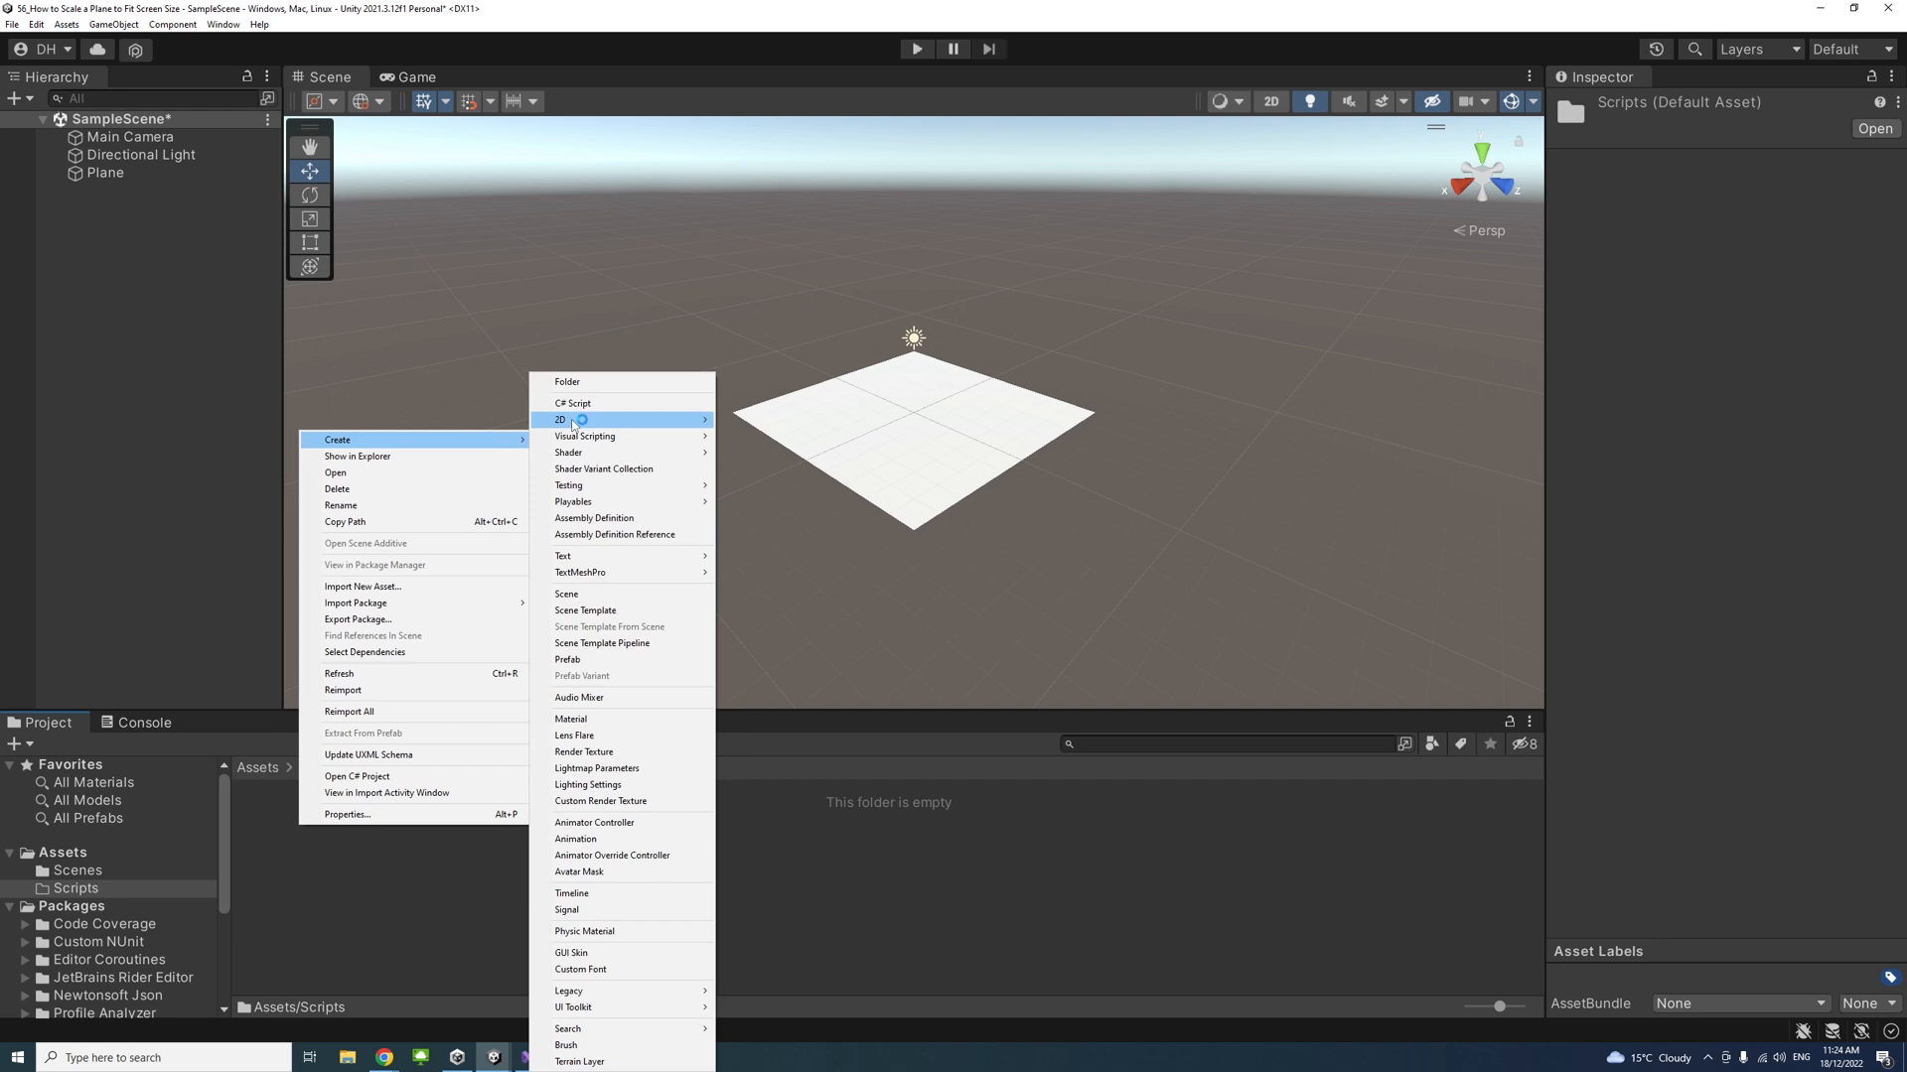
click(573, 402)
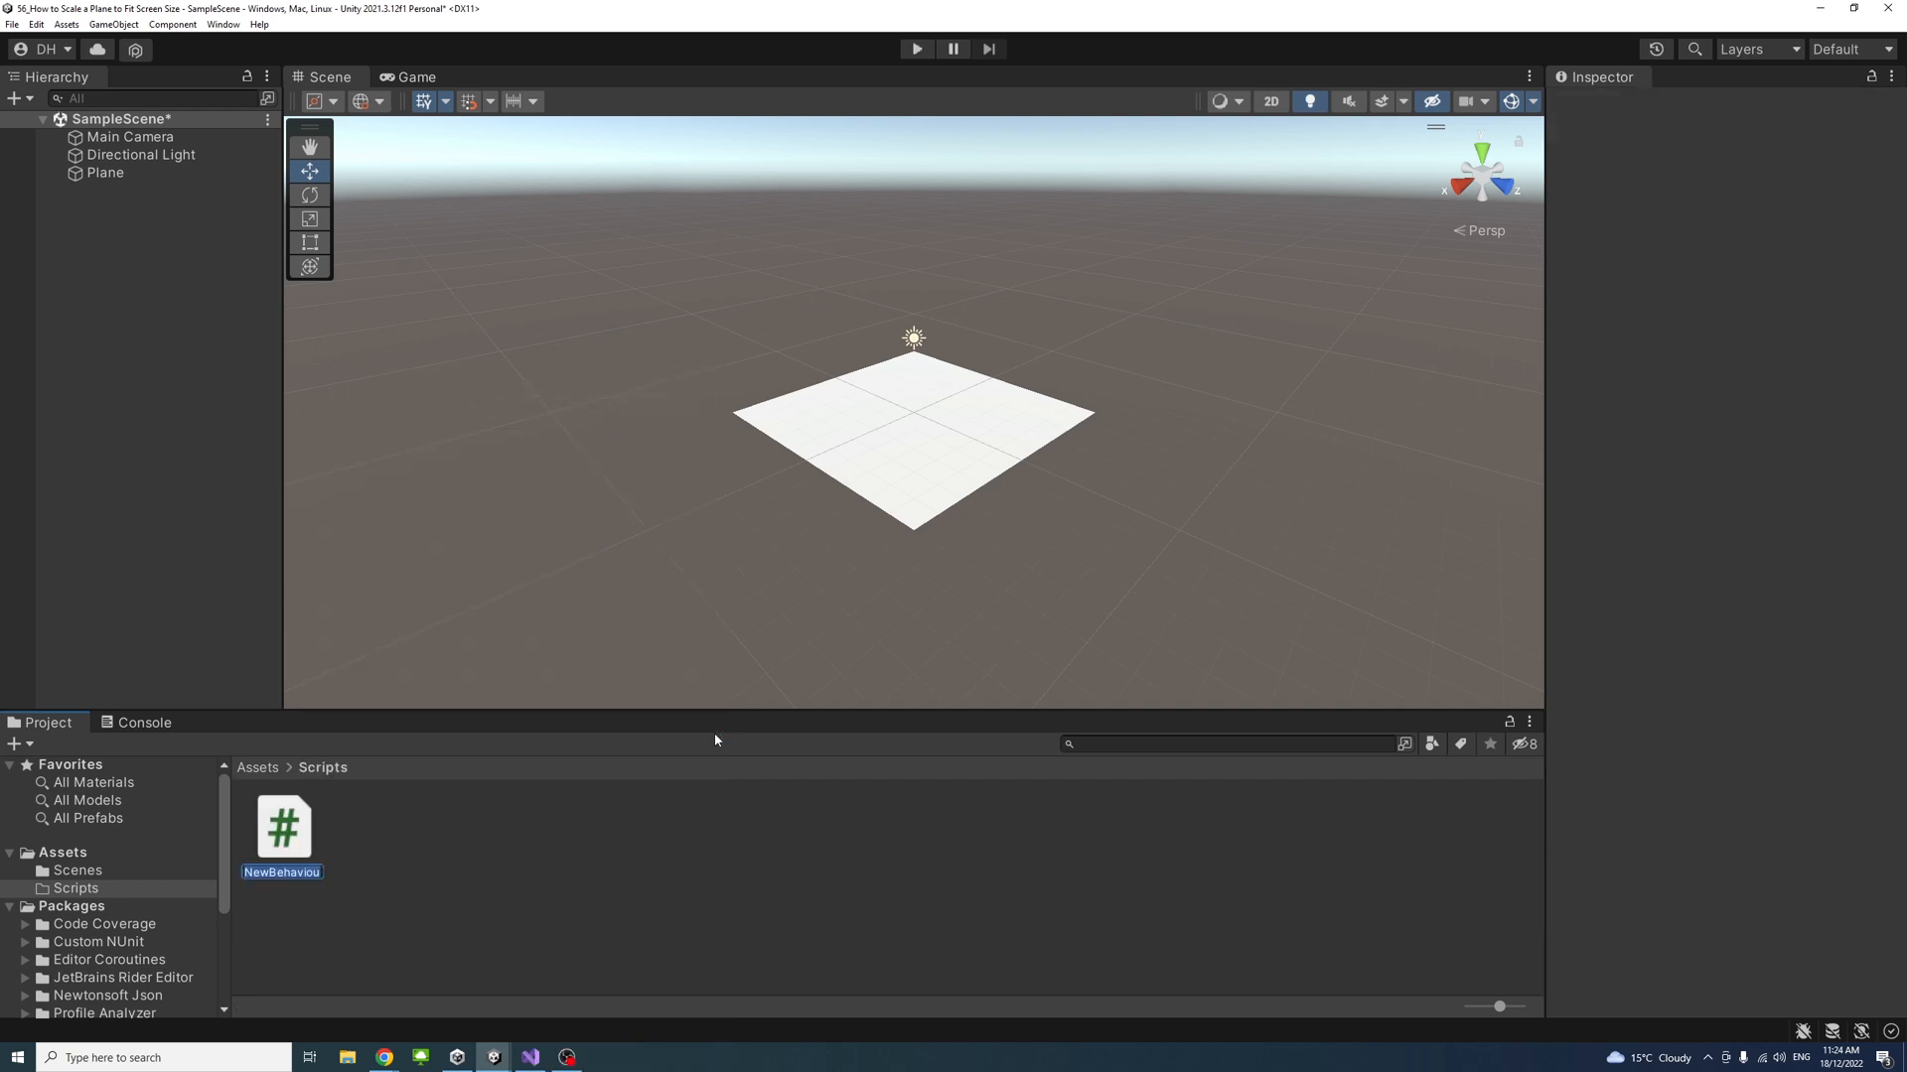
text(ScalePlane)
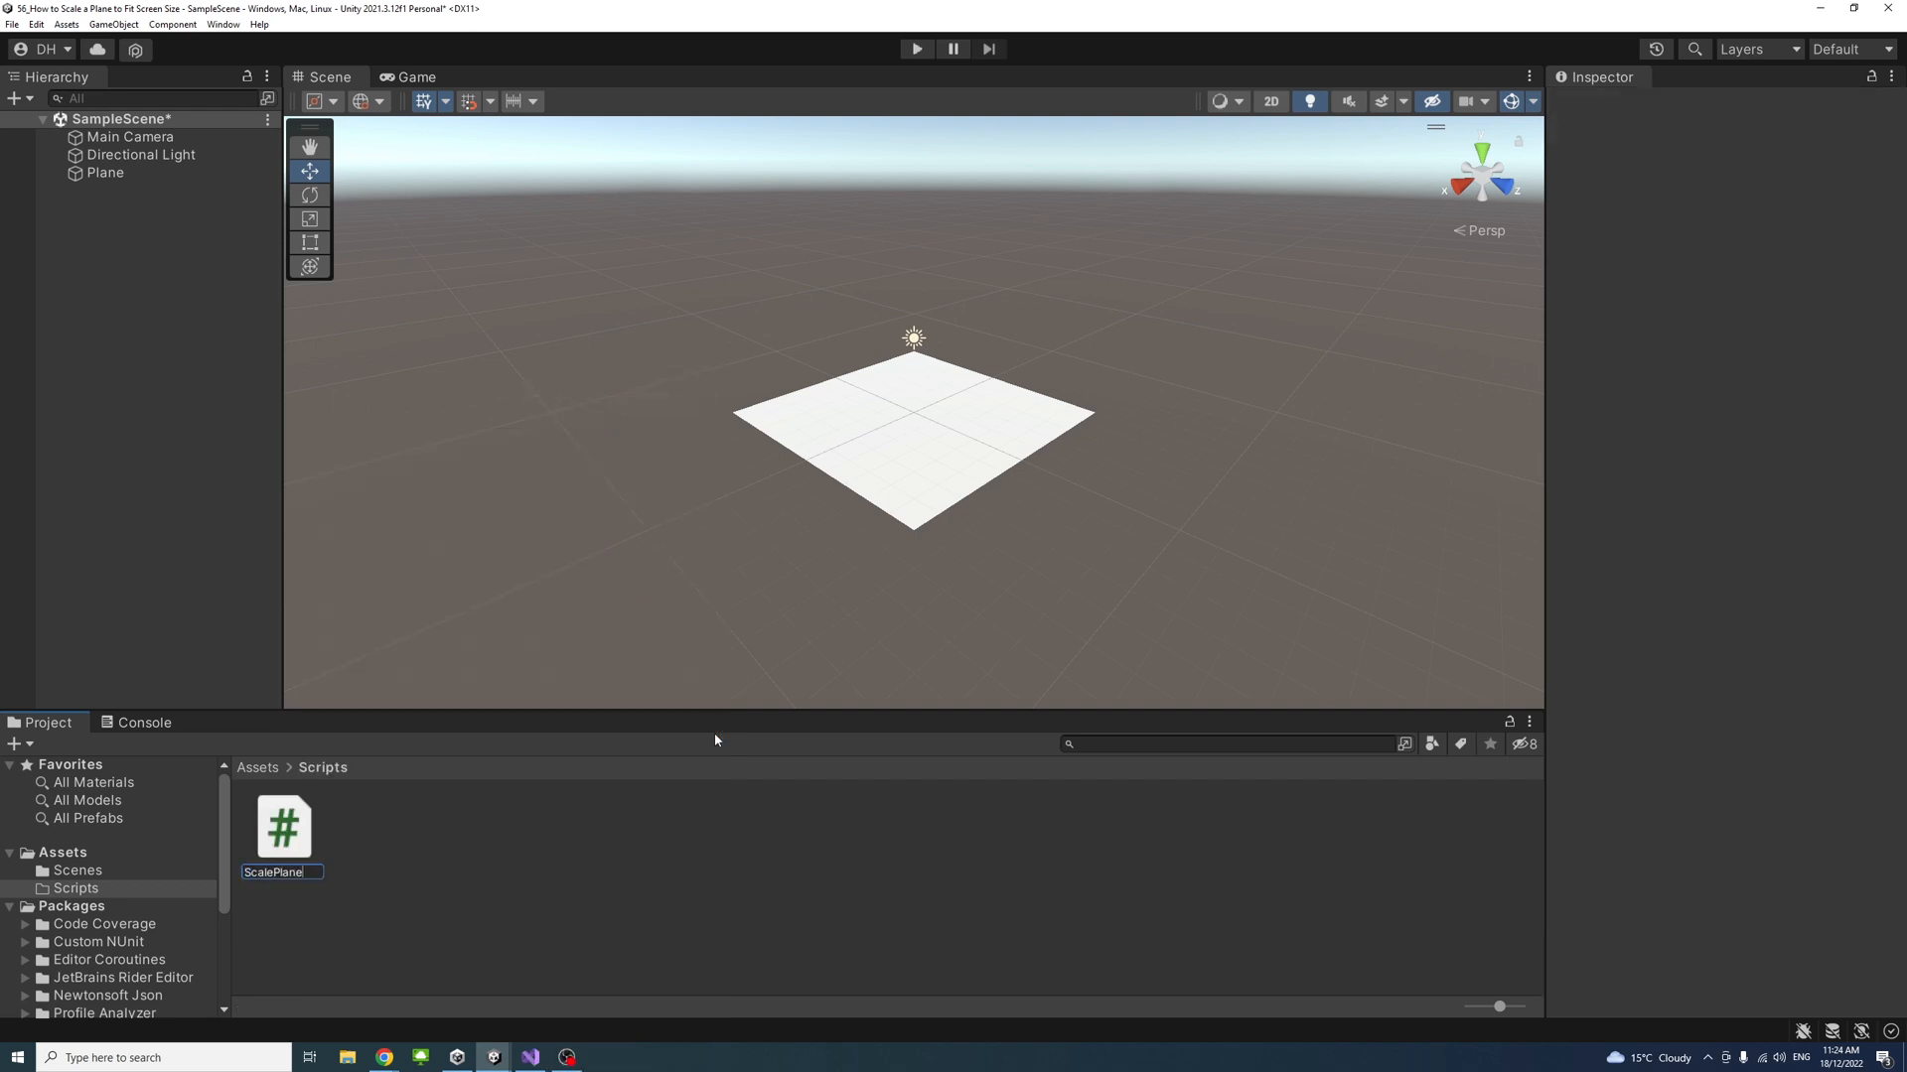
click(282, 827)
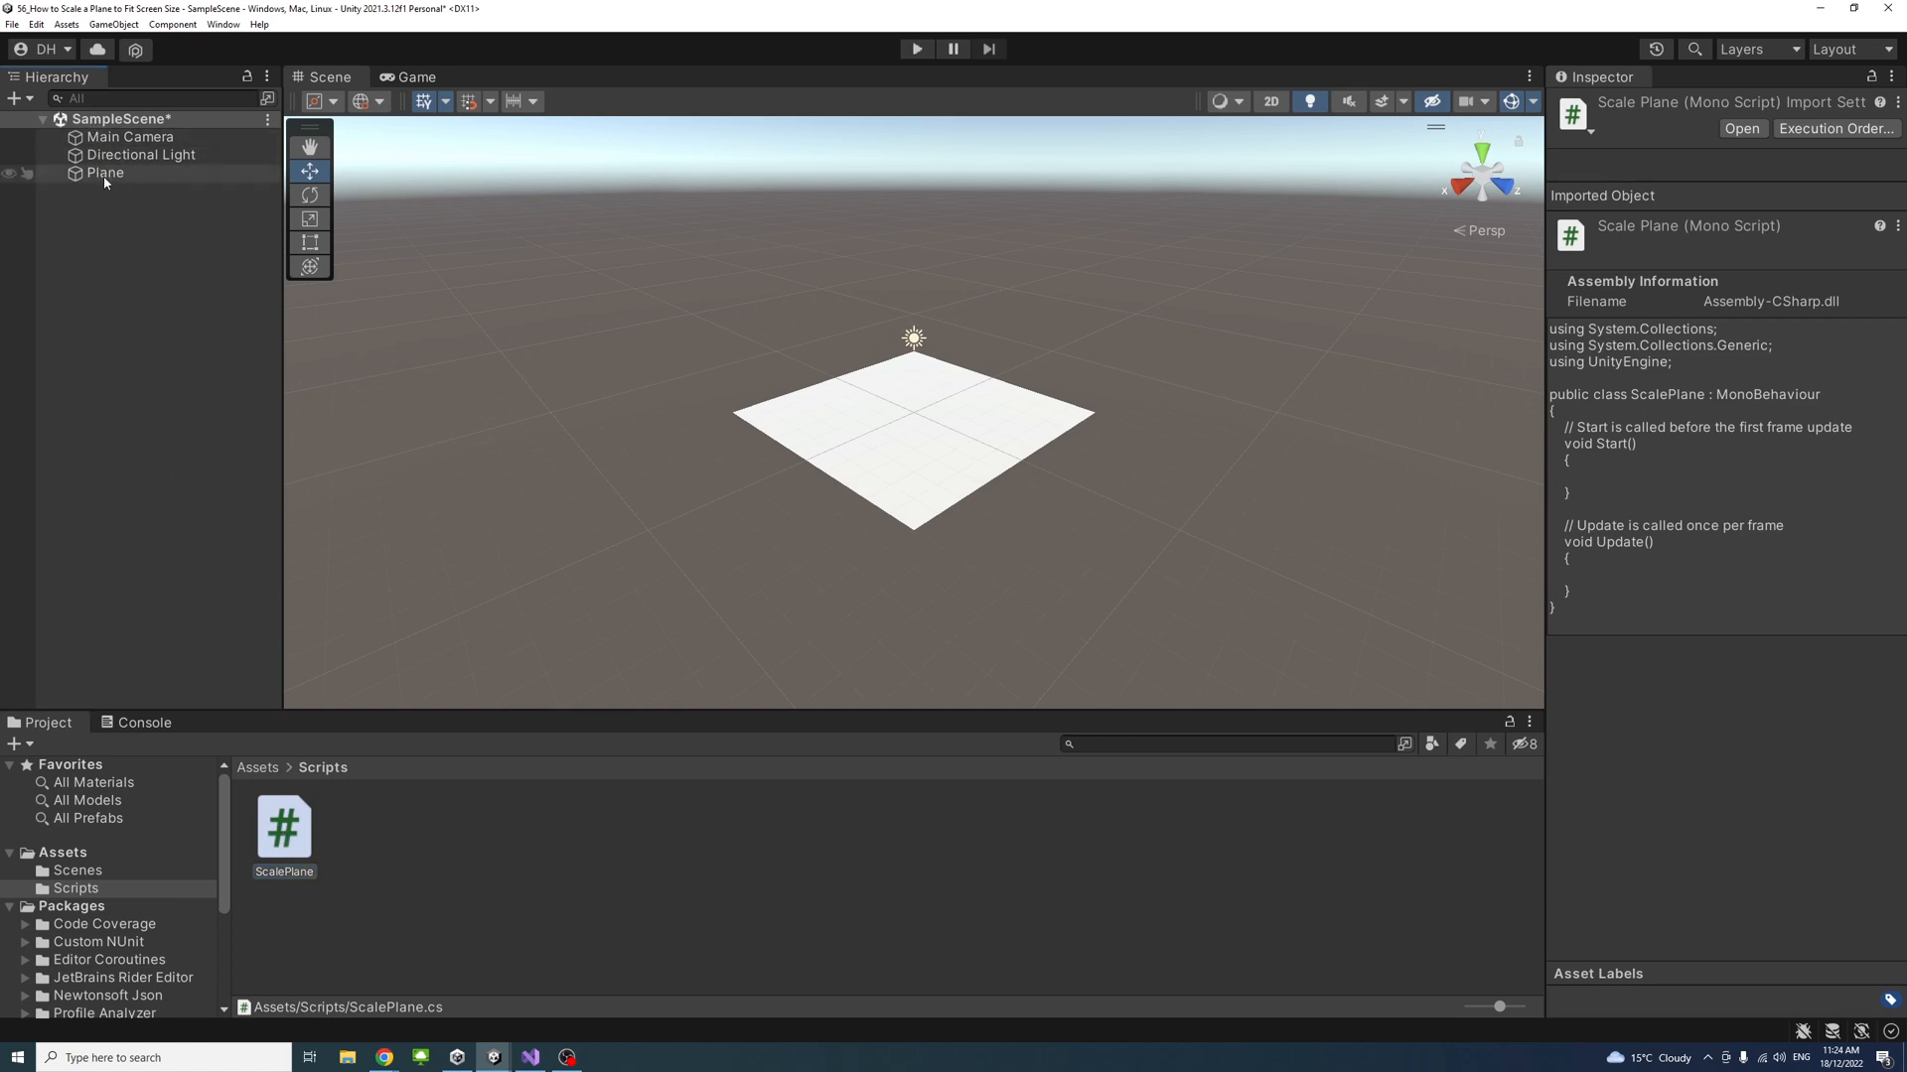
Step: Select the Plane and open its ScalePlane script component for editing
click(104, 171)
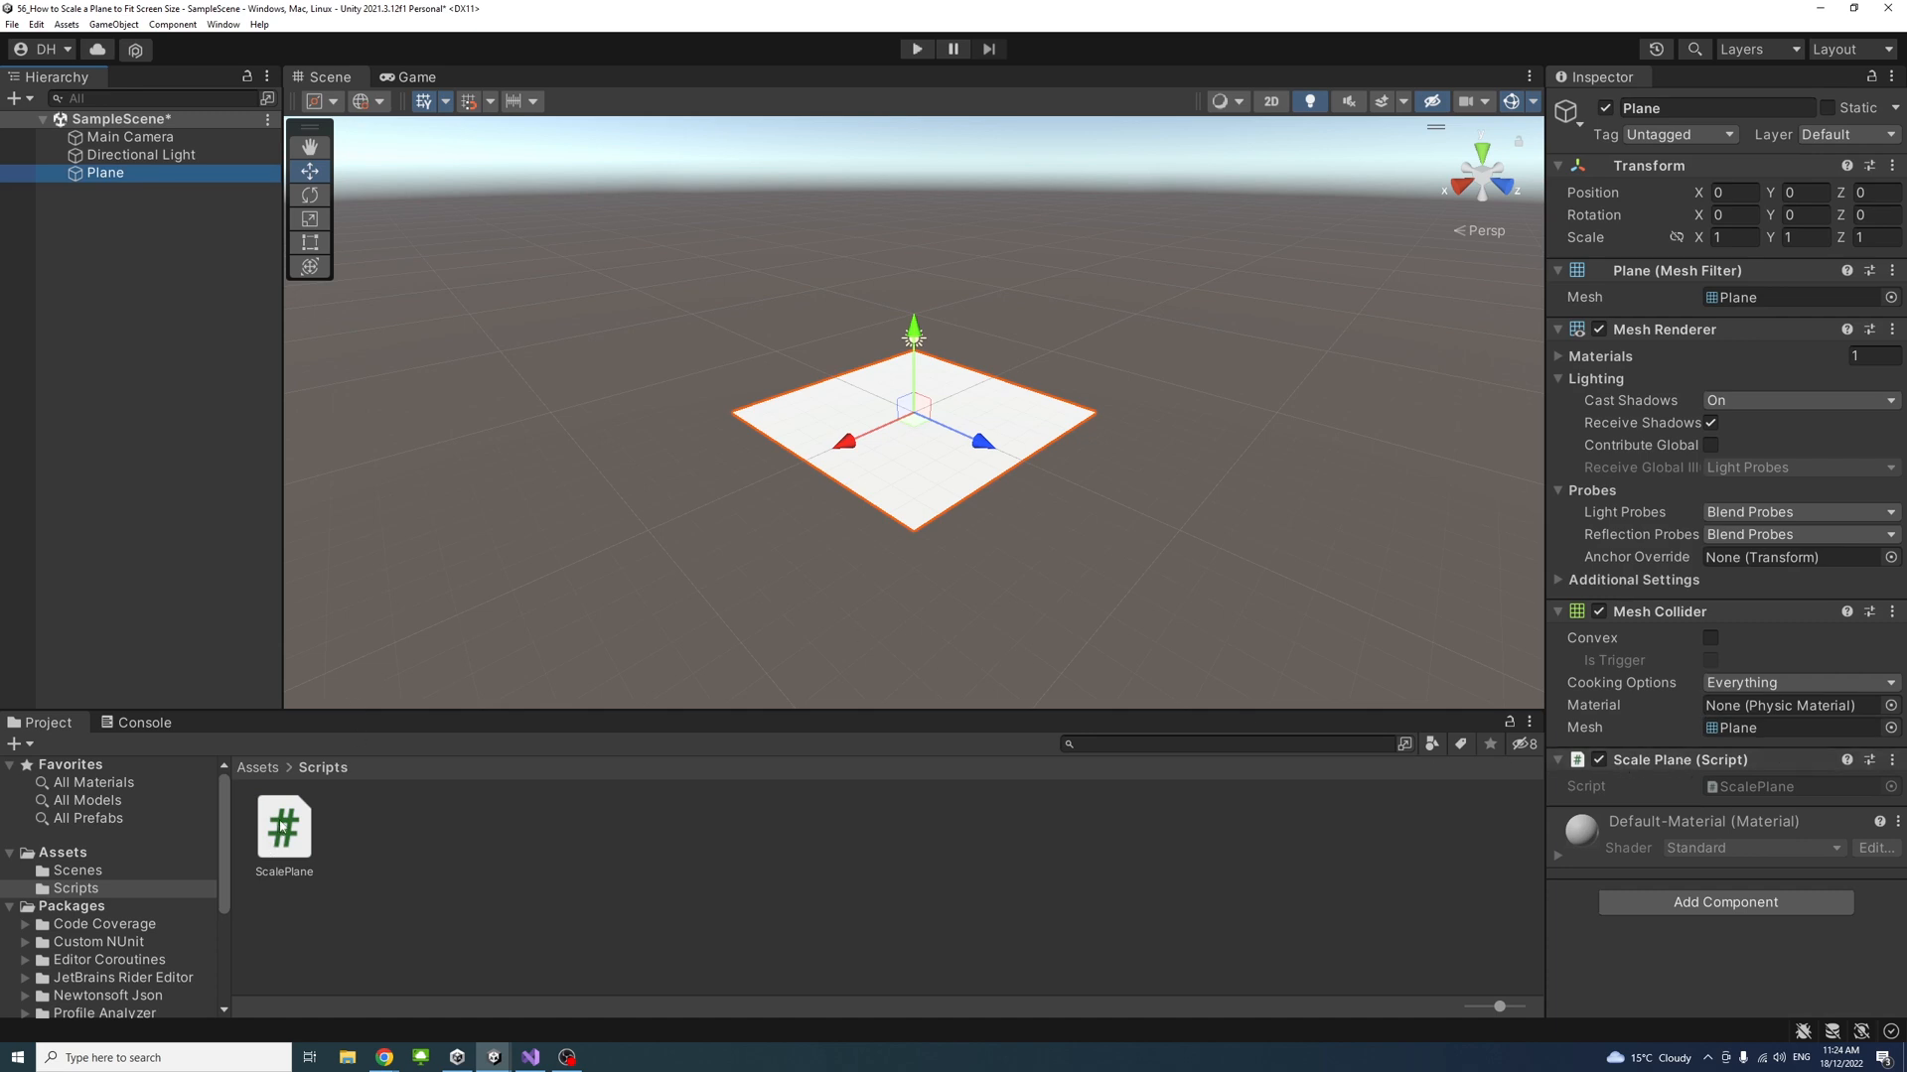
double_click(283, 827)
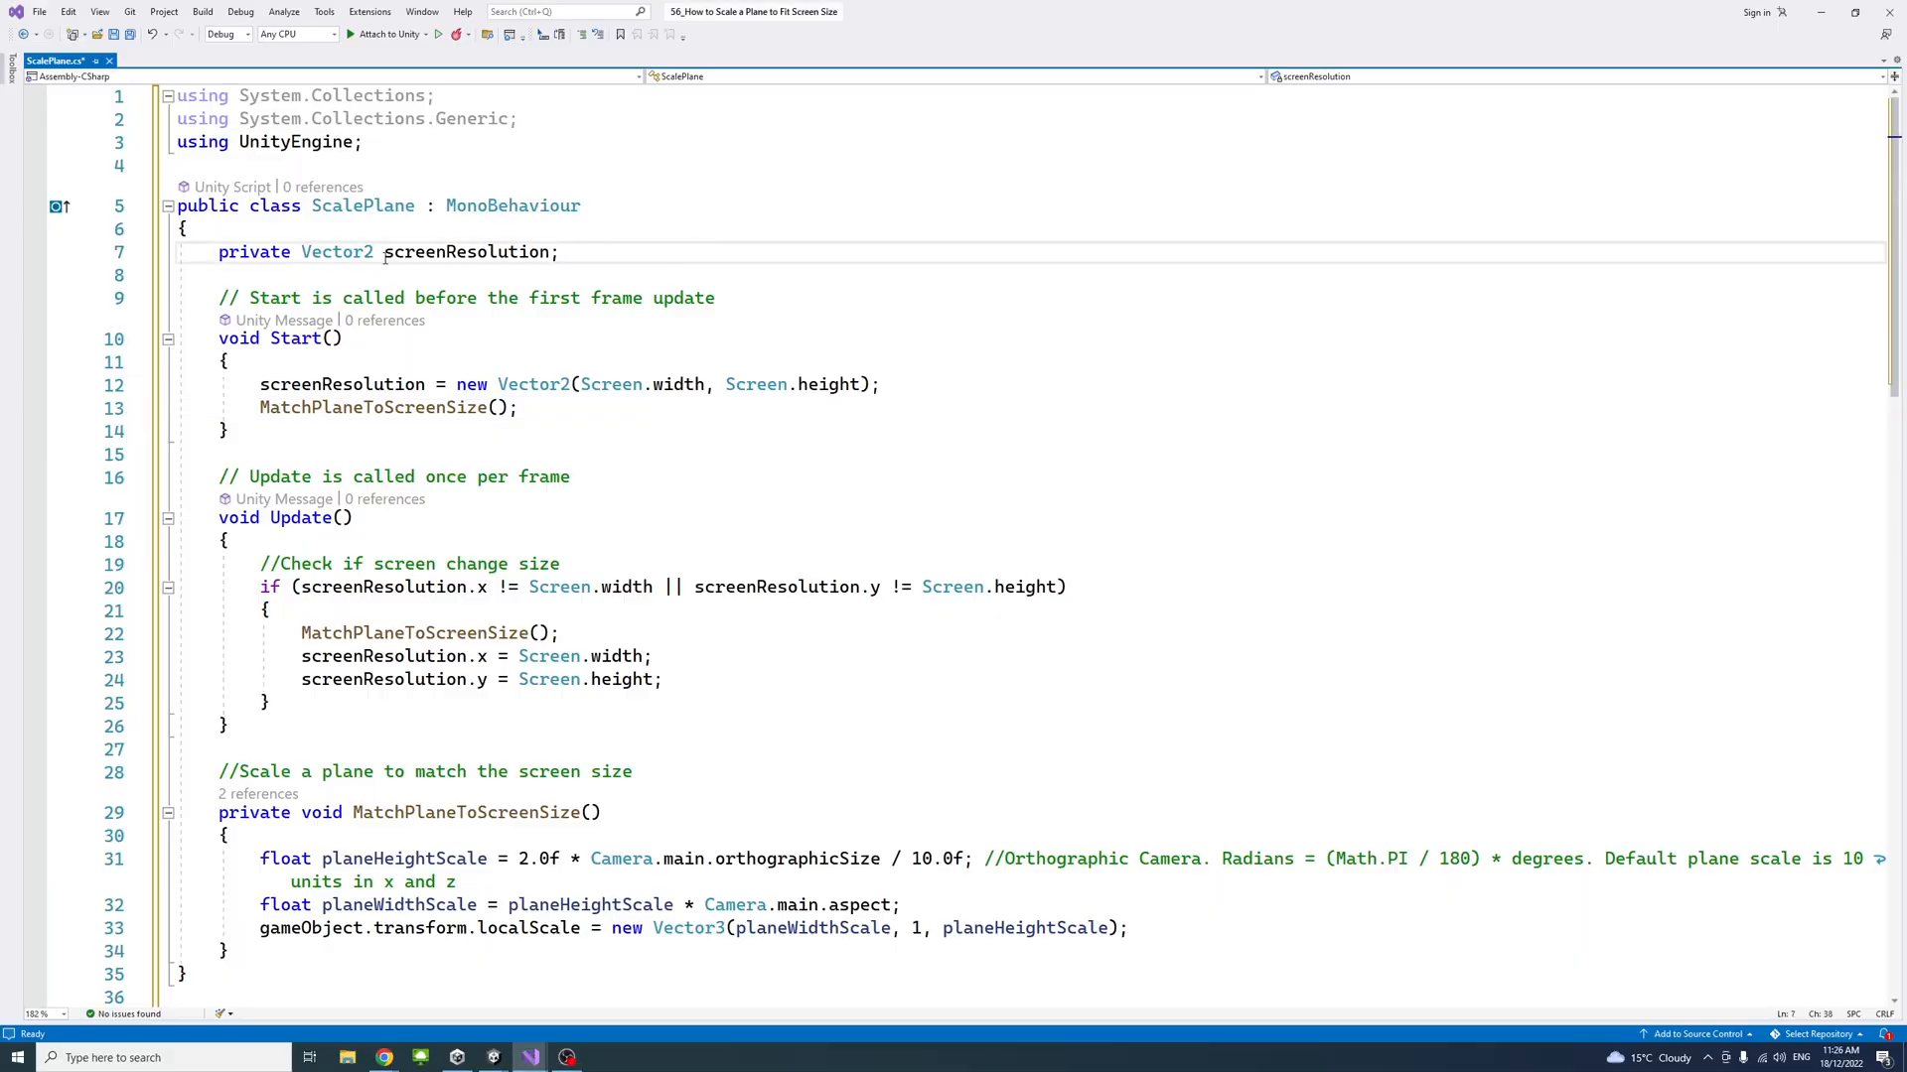
mouse_move(493, 251)
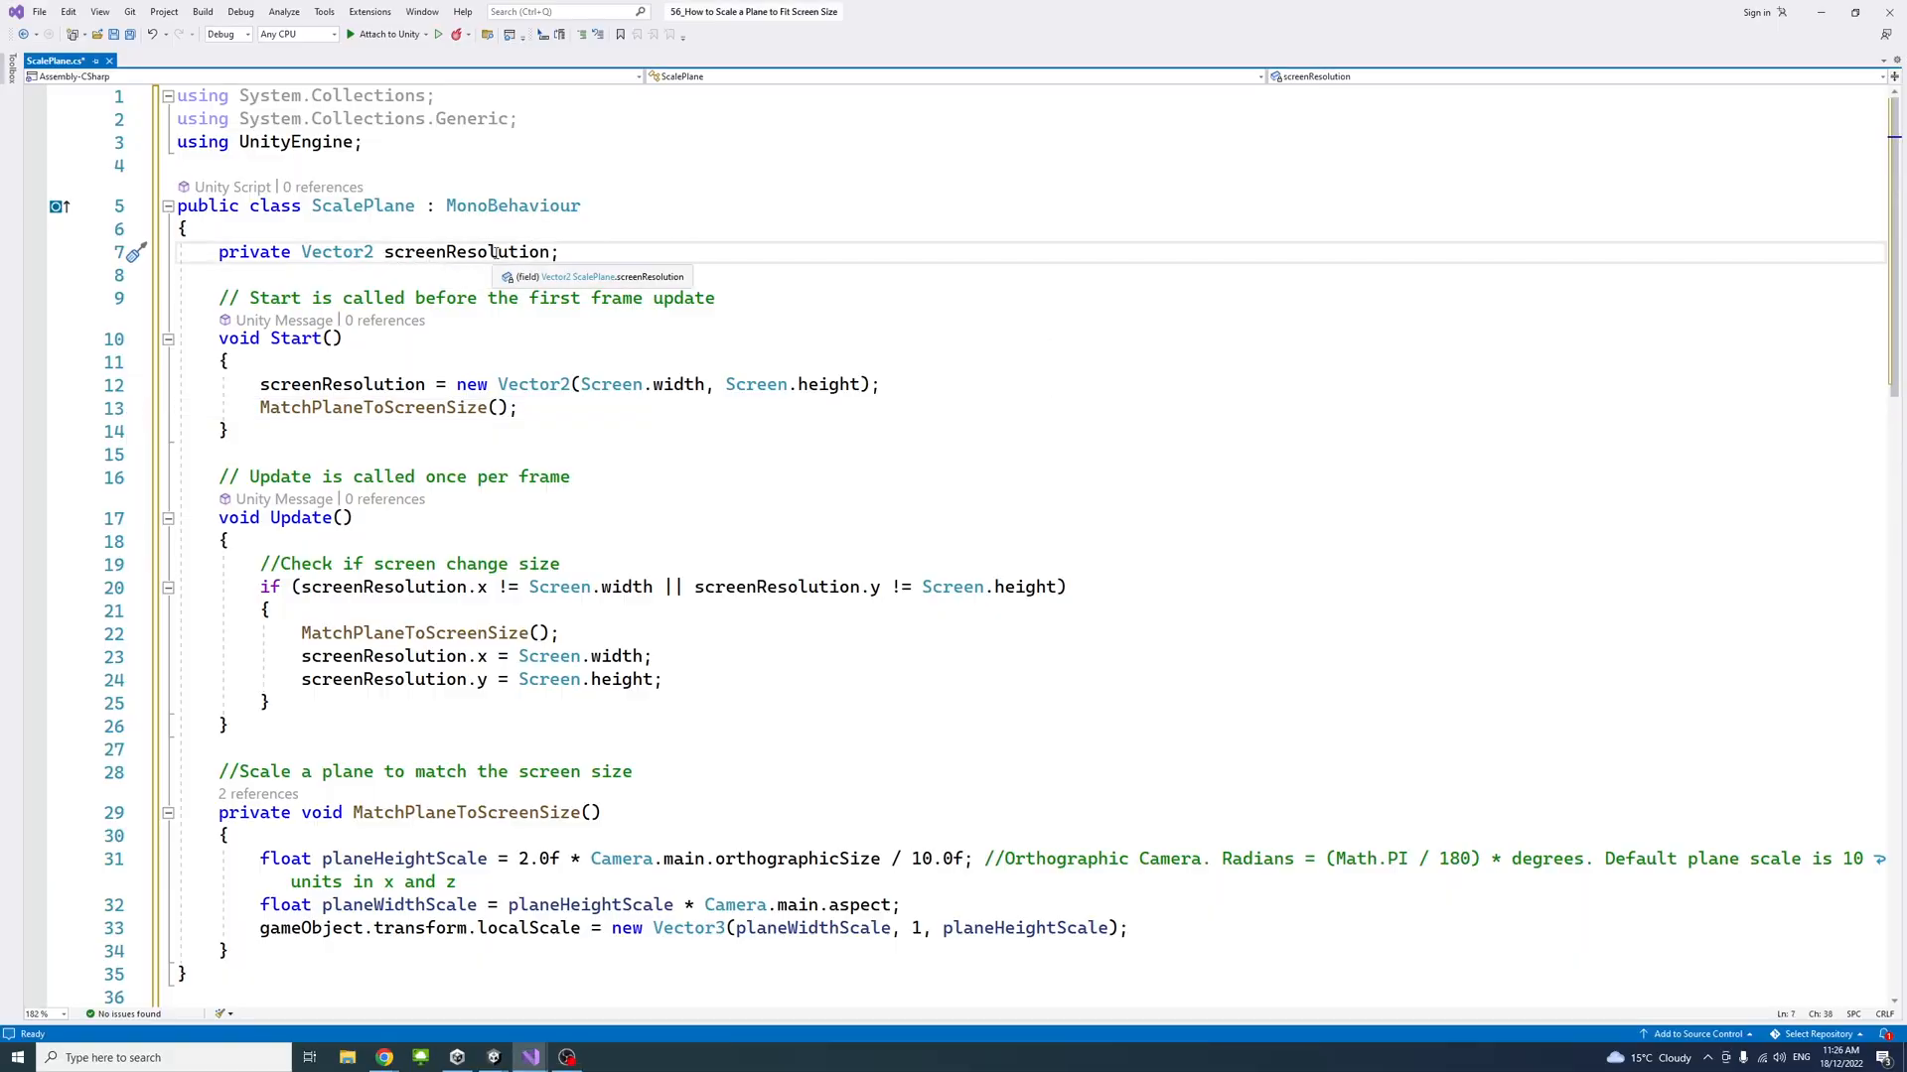
double_click(466, 183)
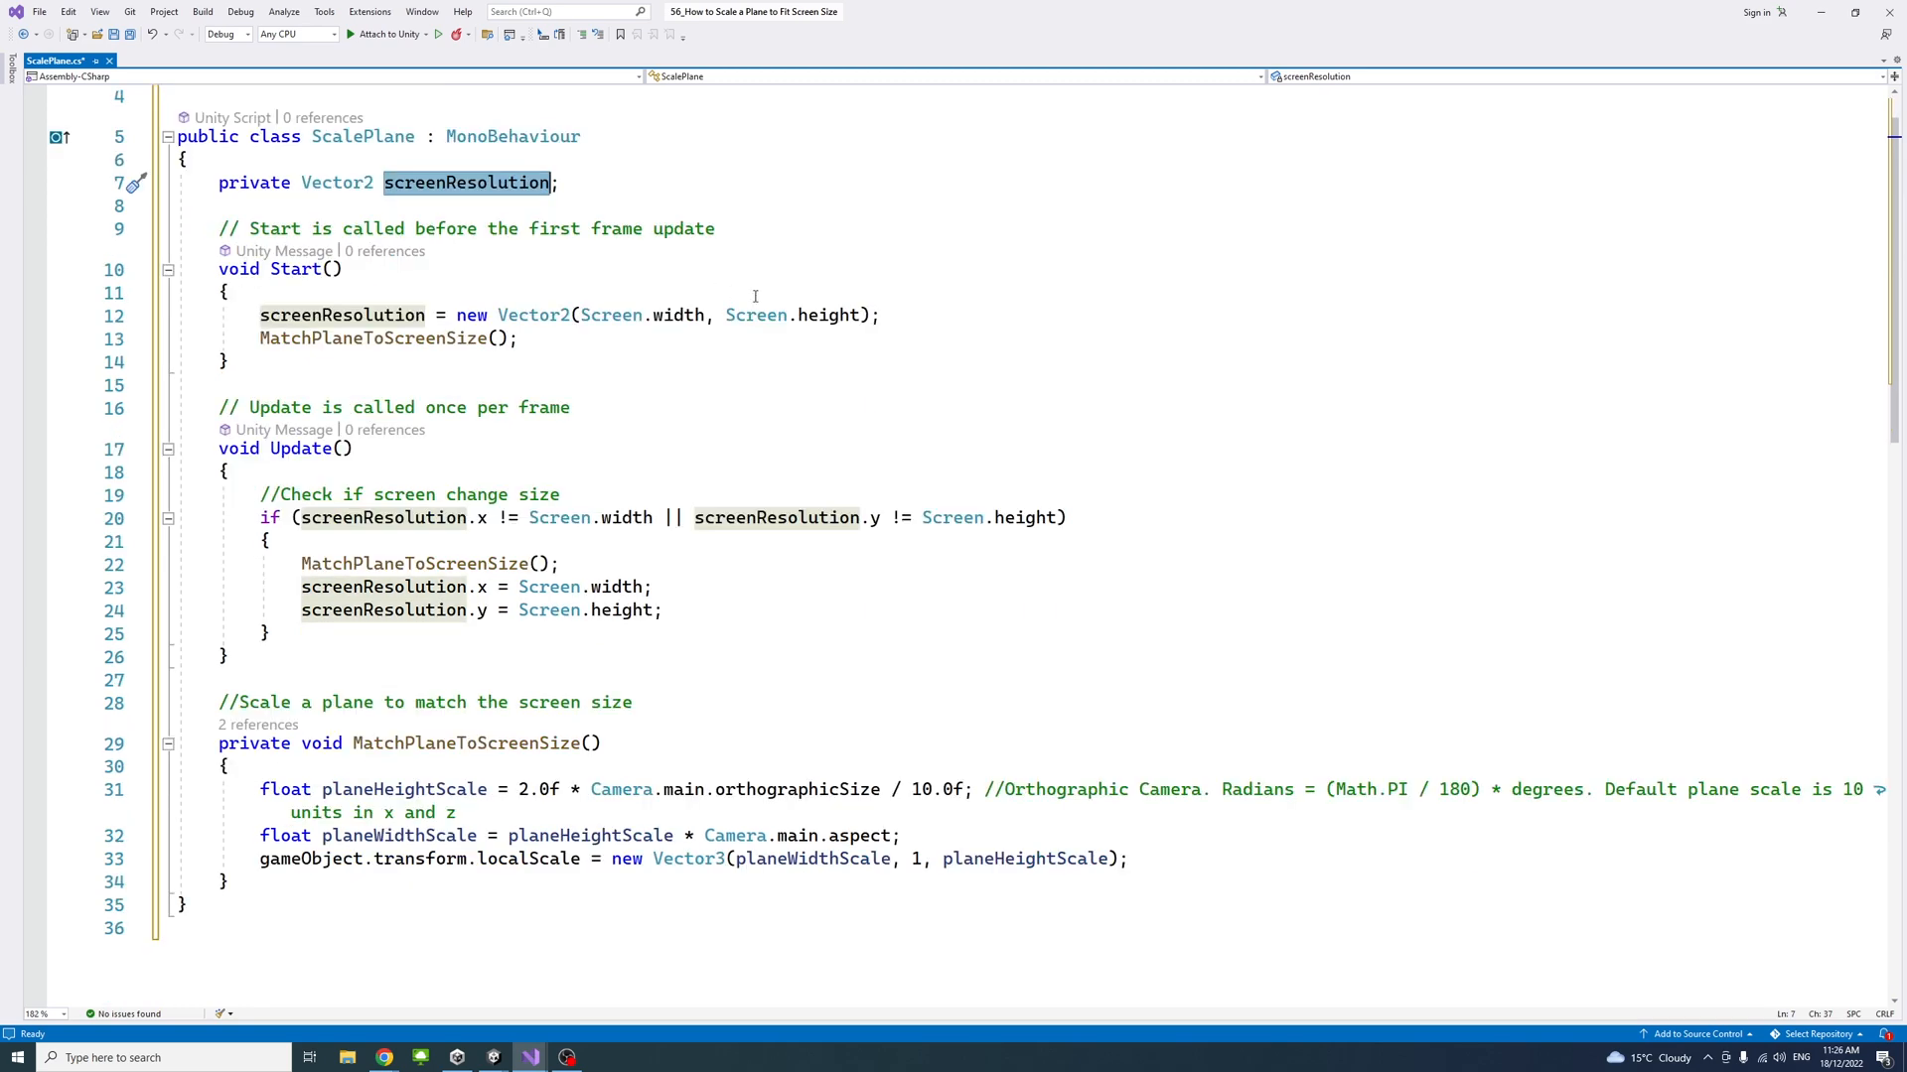
scroll(down, 3)
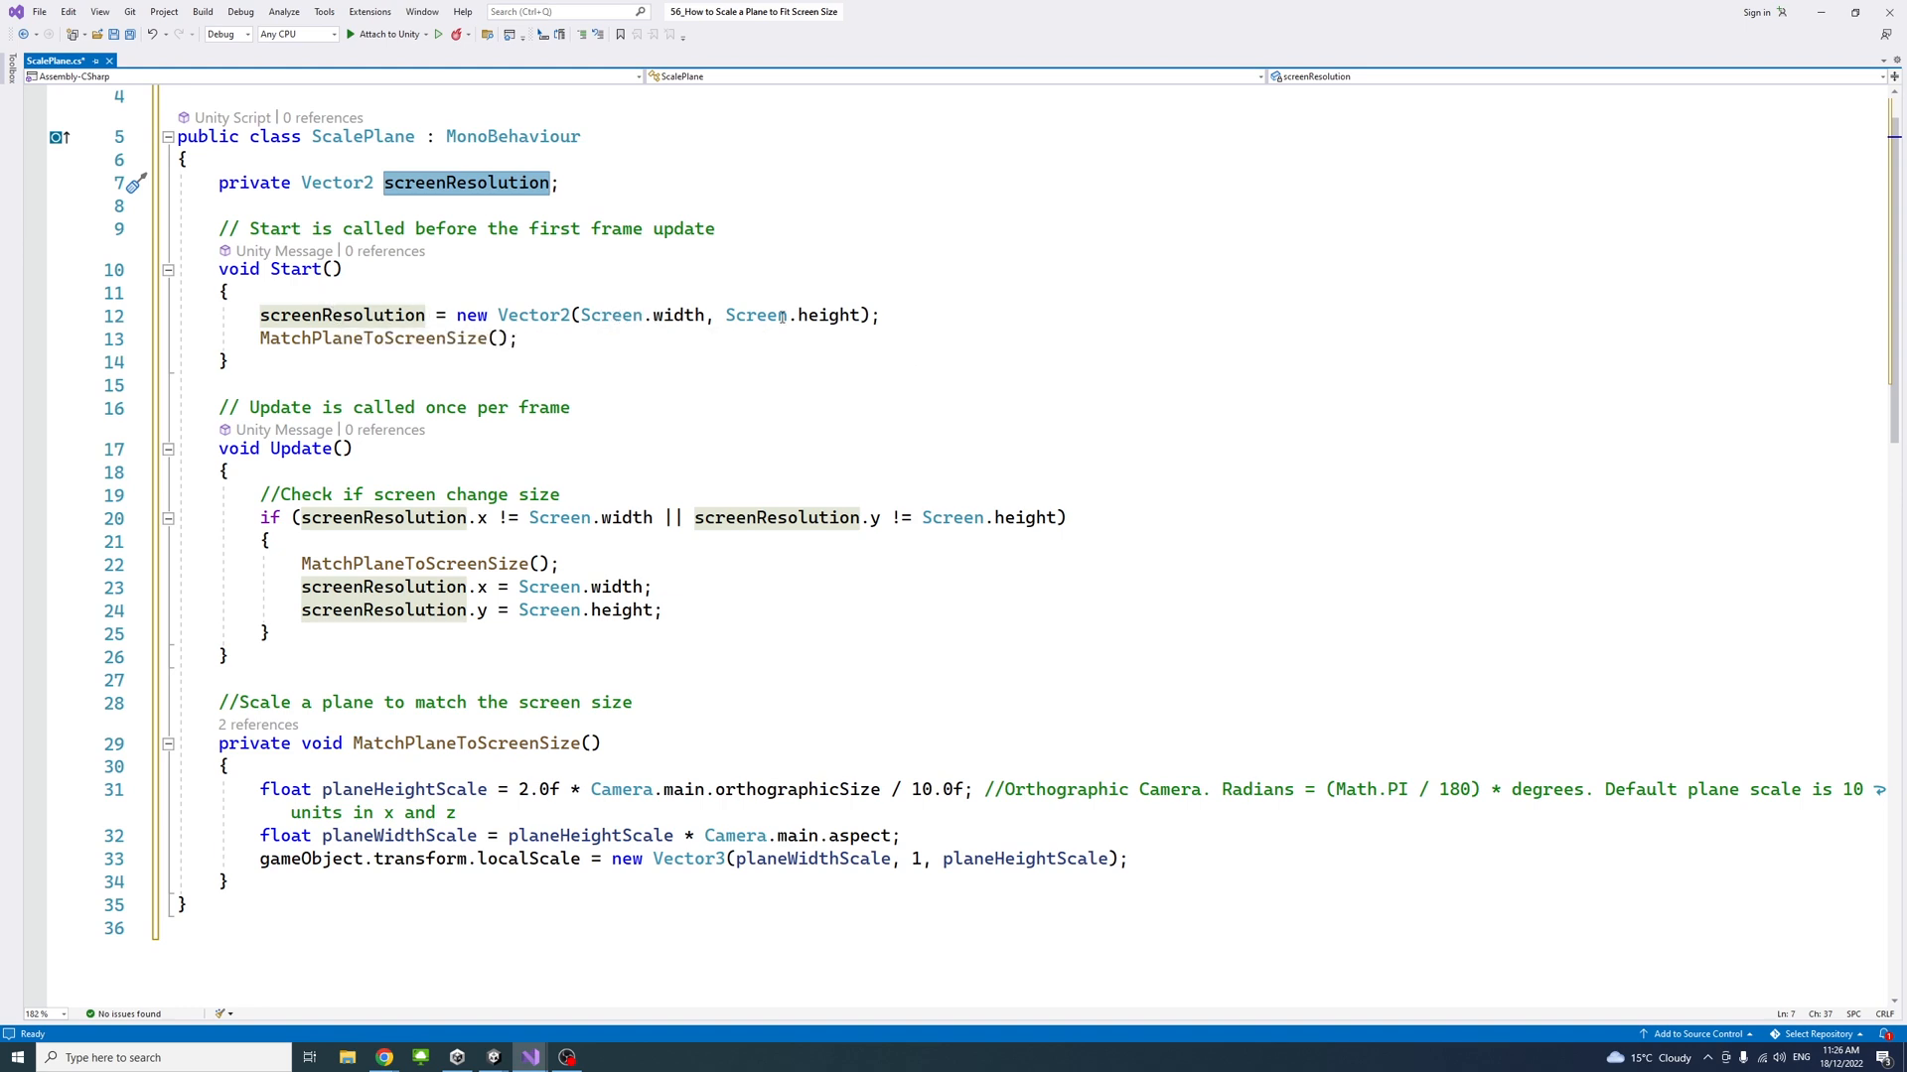
scroll(down, 3)
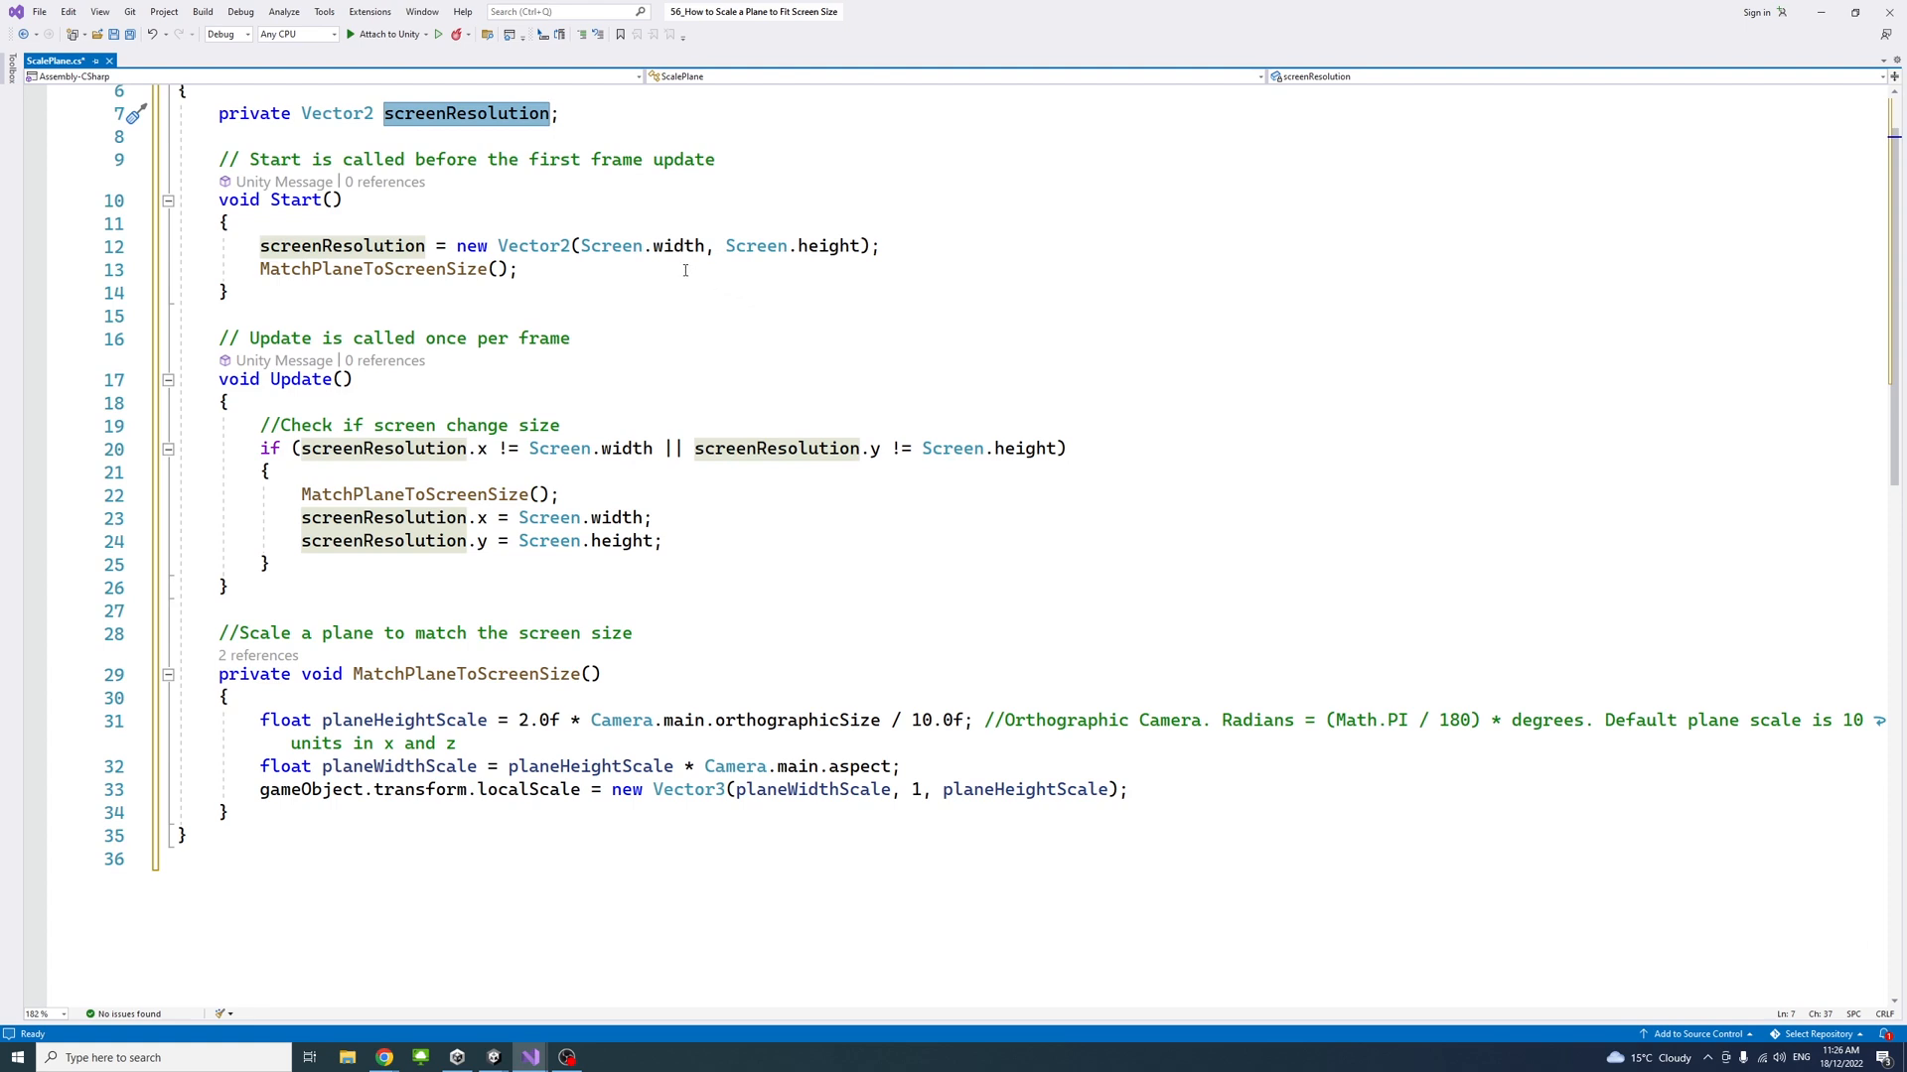
click(372, 269)
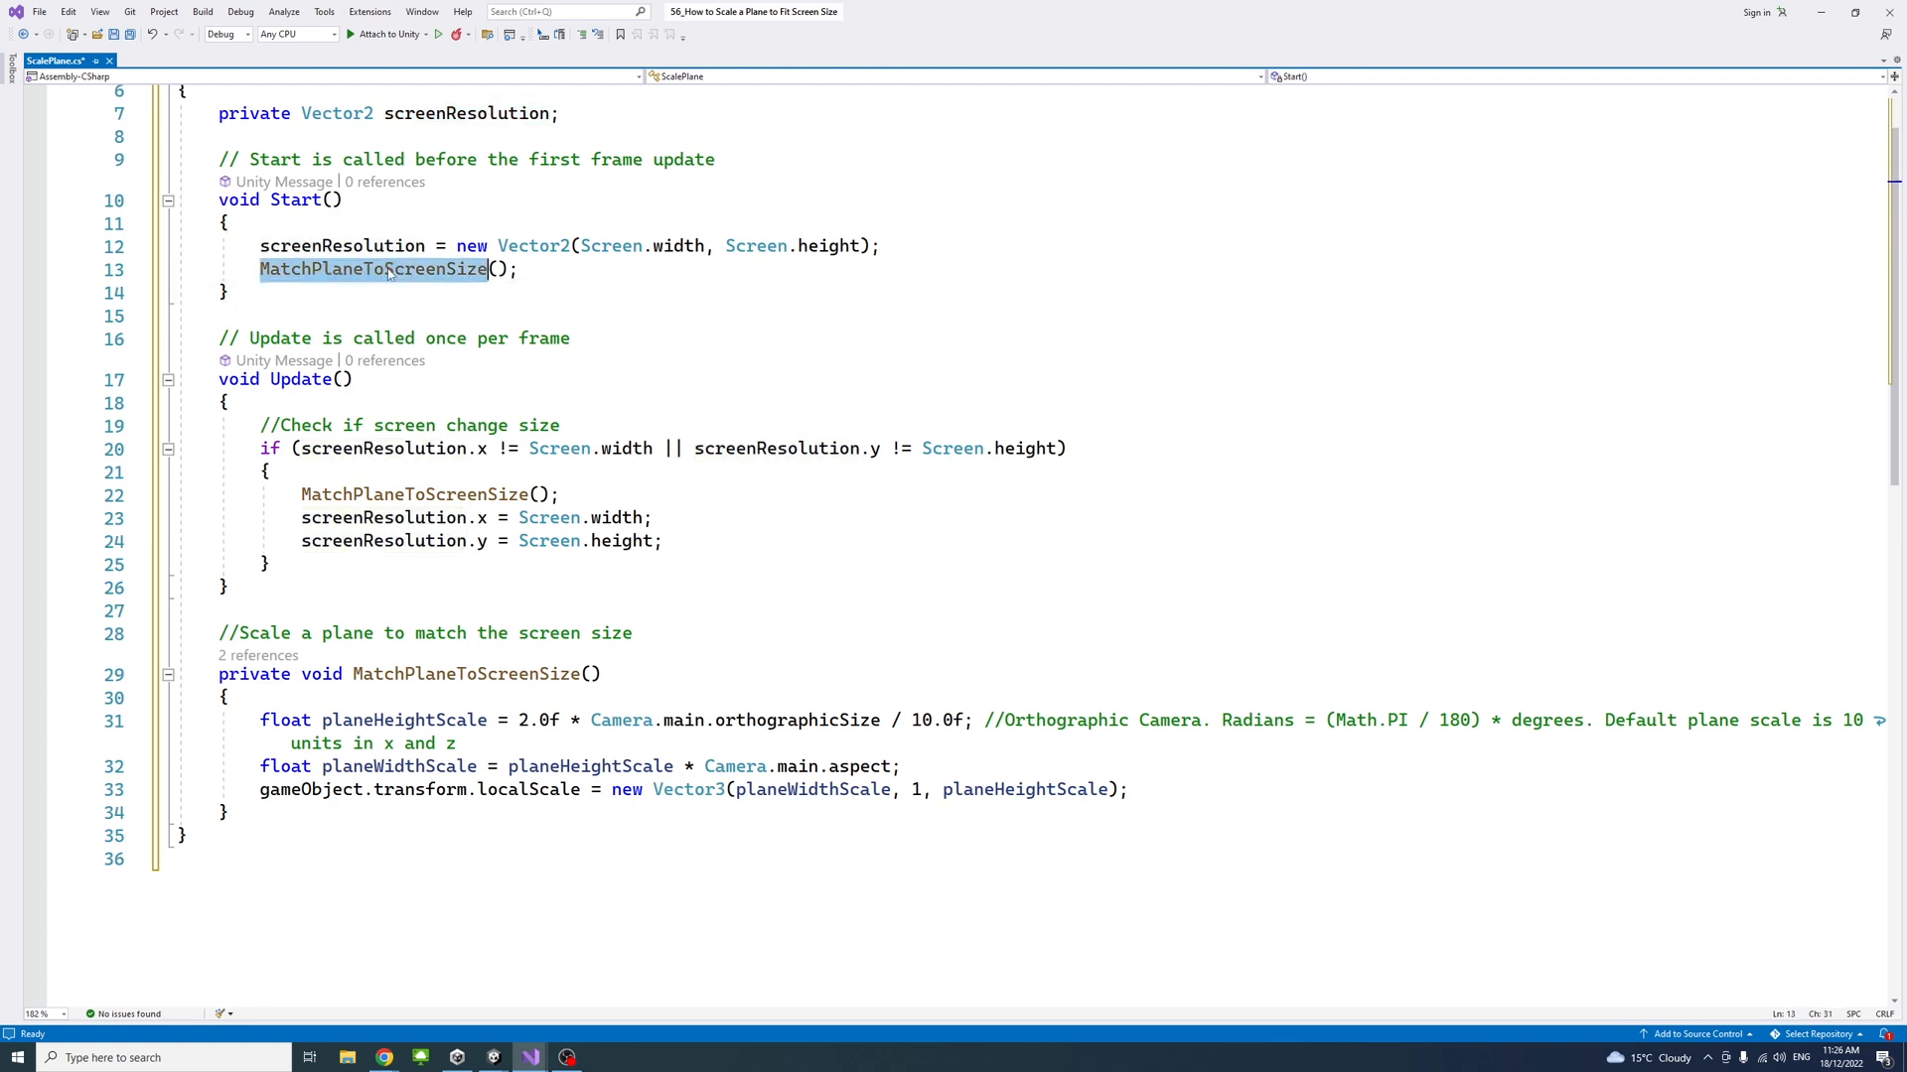
scroll(down, 3)
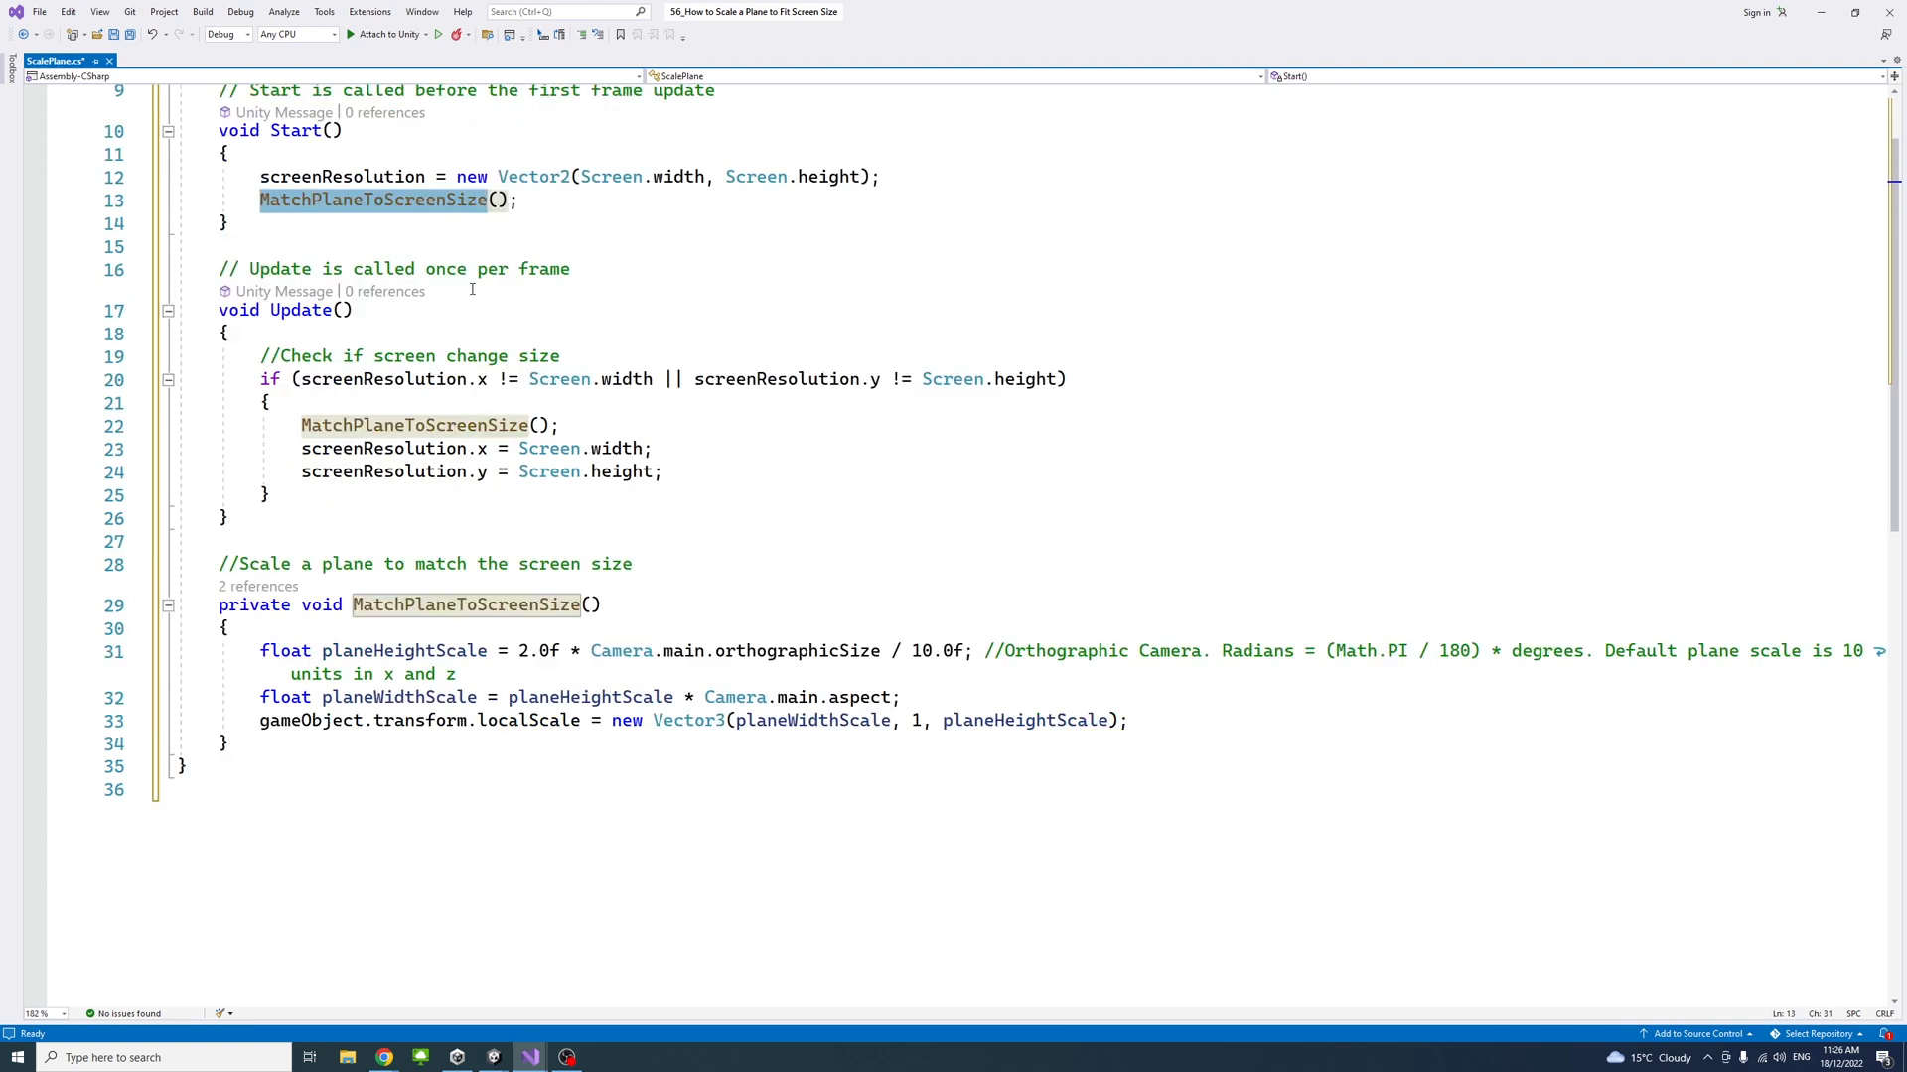
scroll(down, 3)
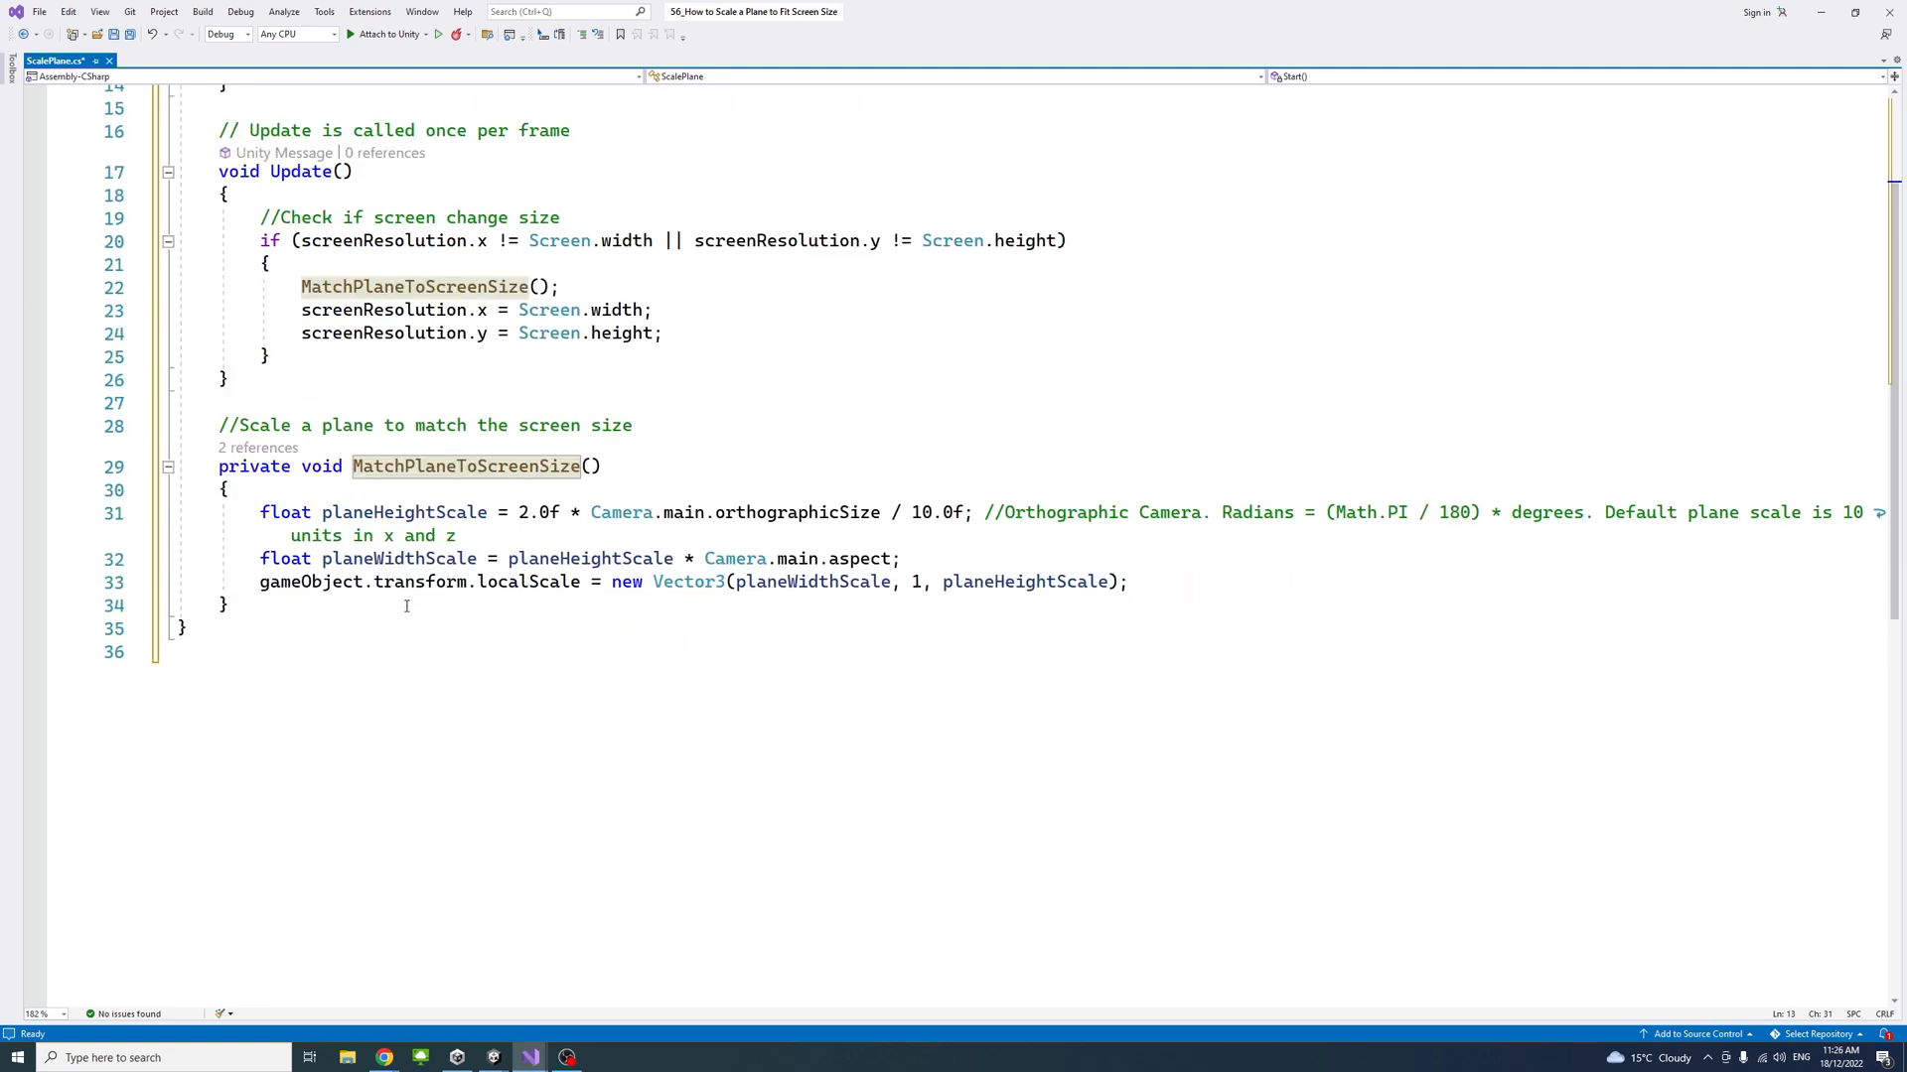
mouse_move(384, 513)
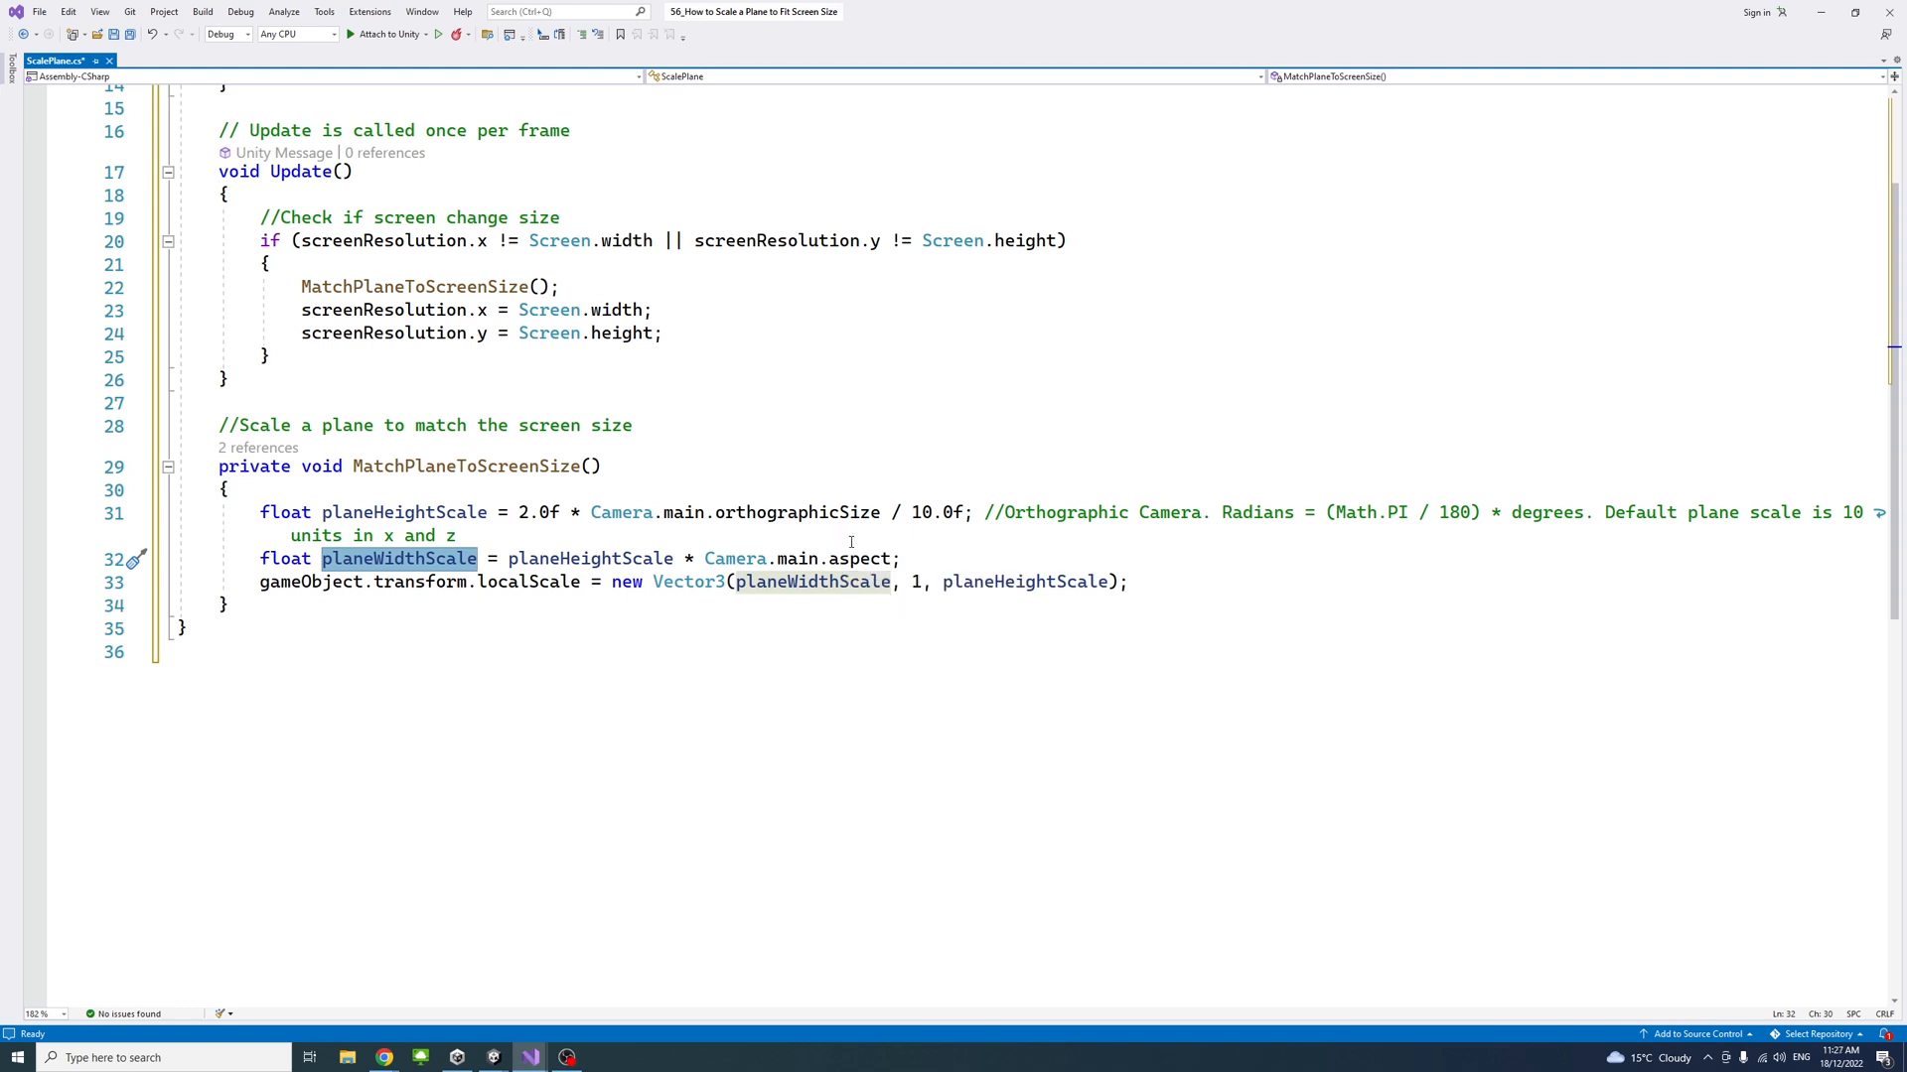
mouse_move(885, 544)
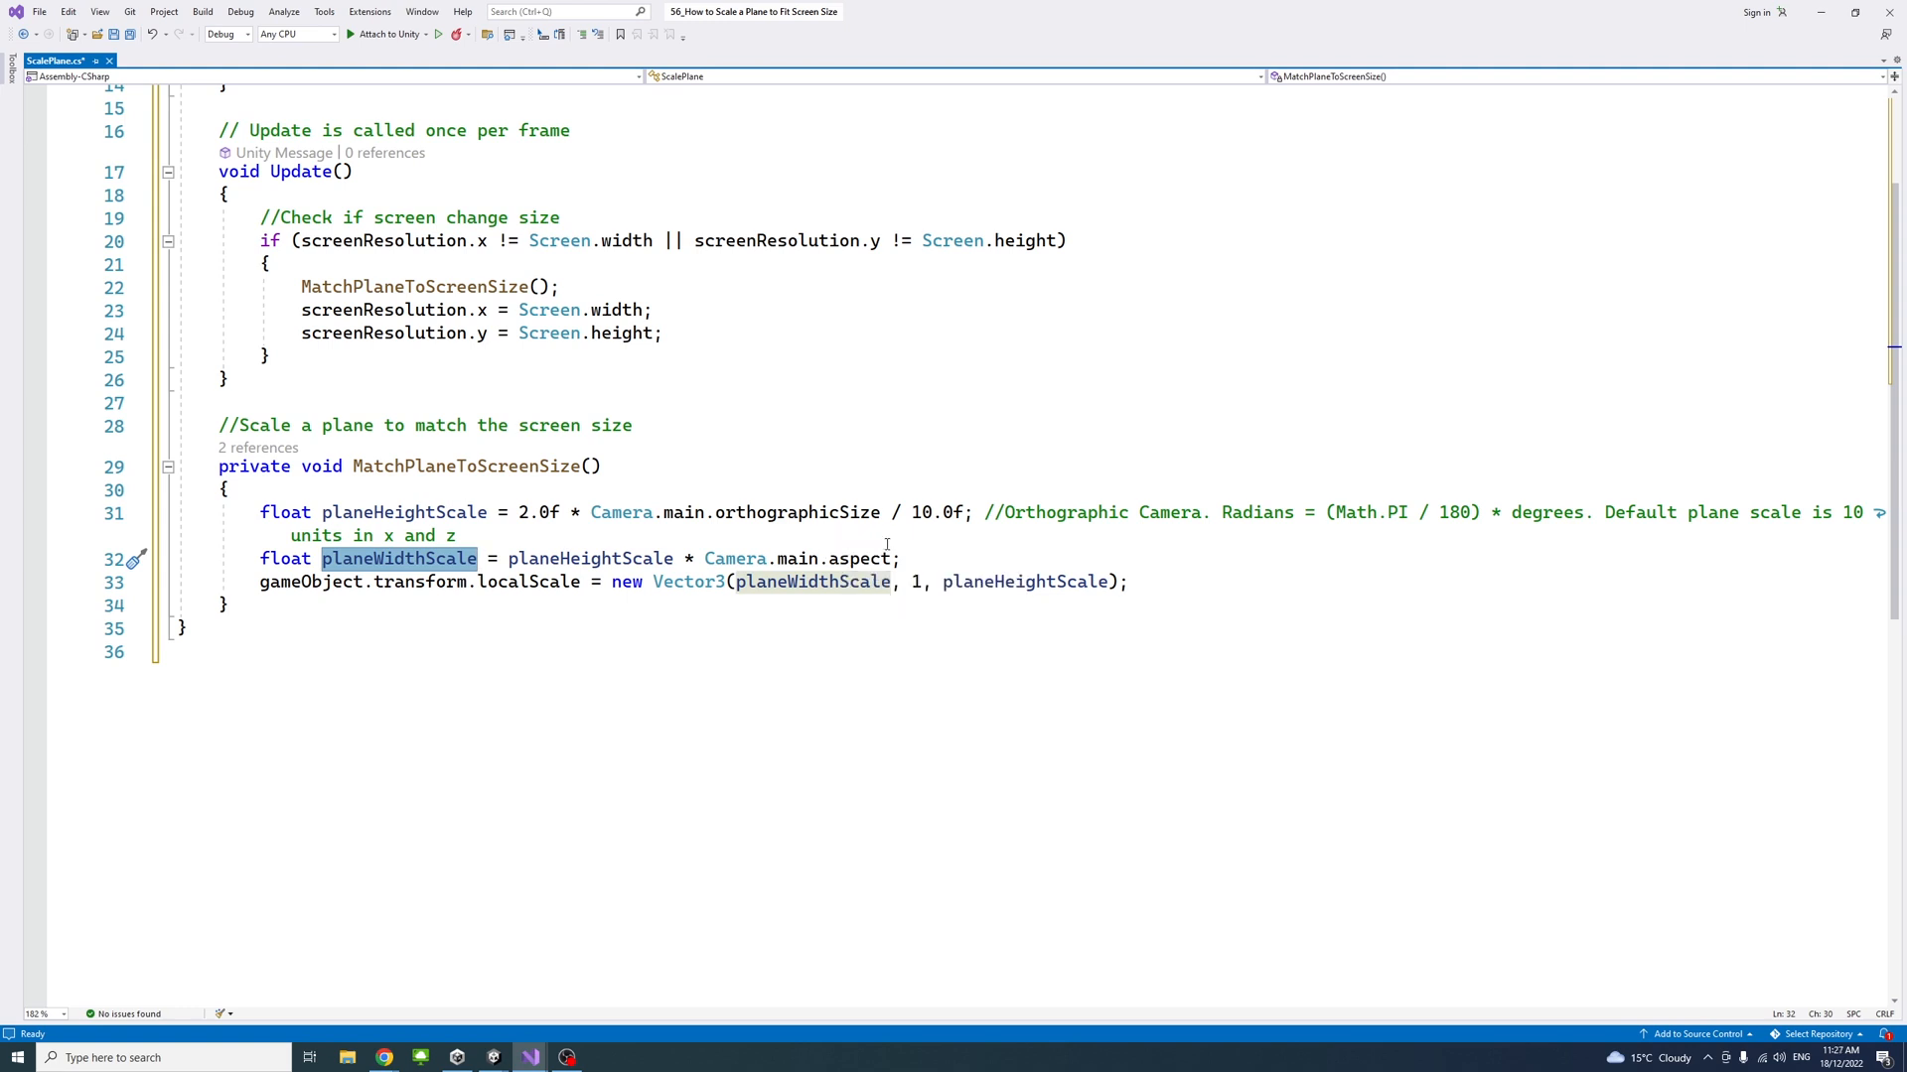
mouse_move(860, 558)
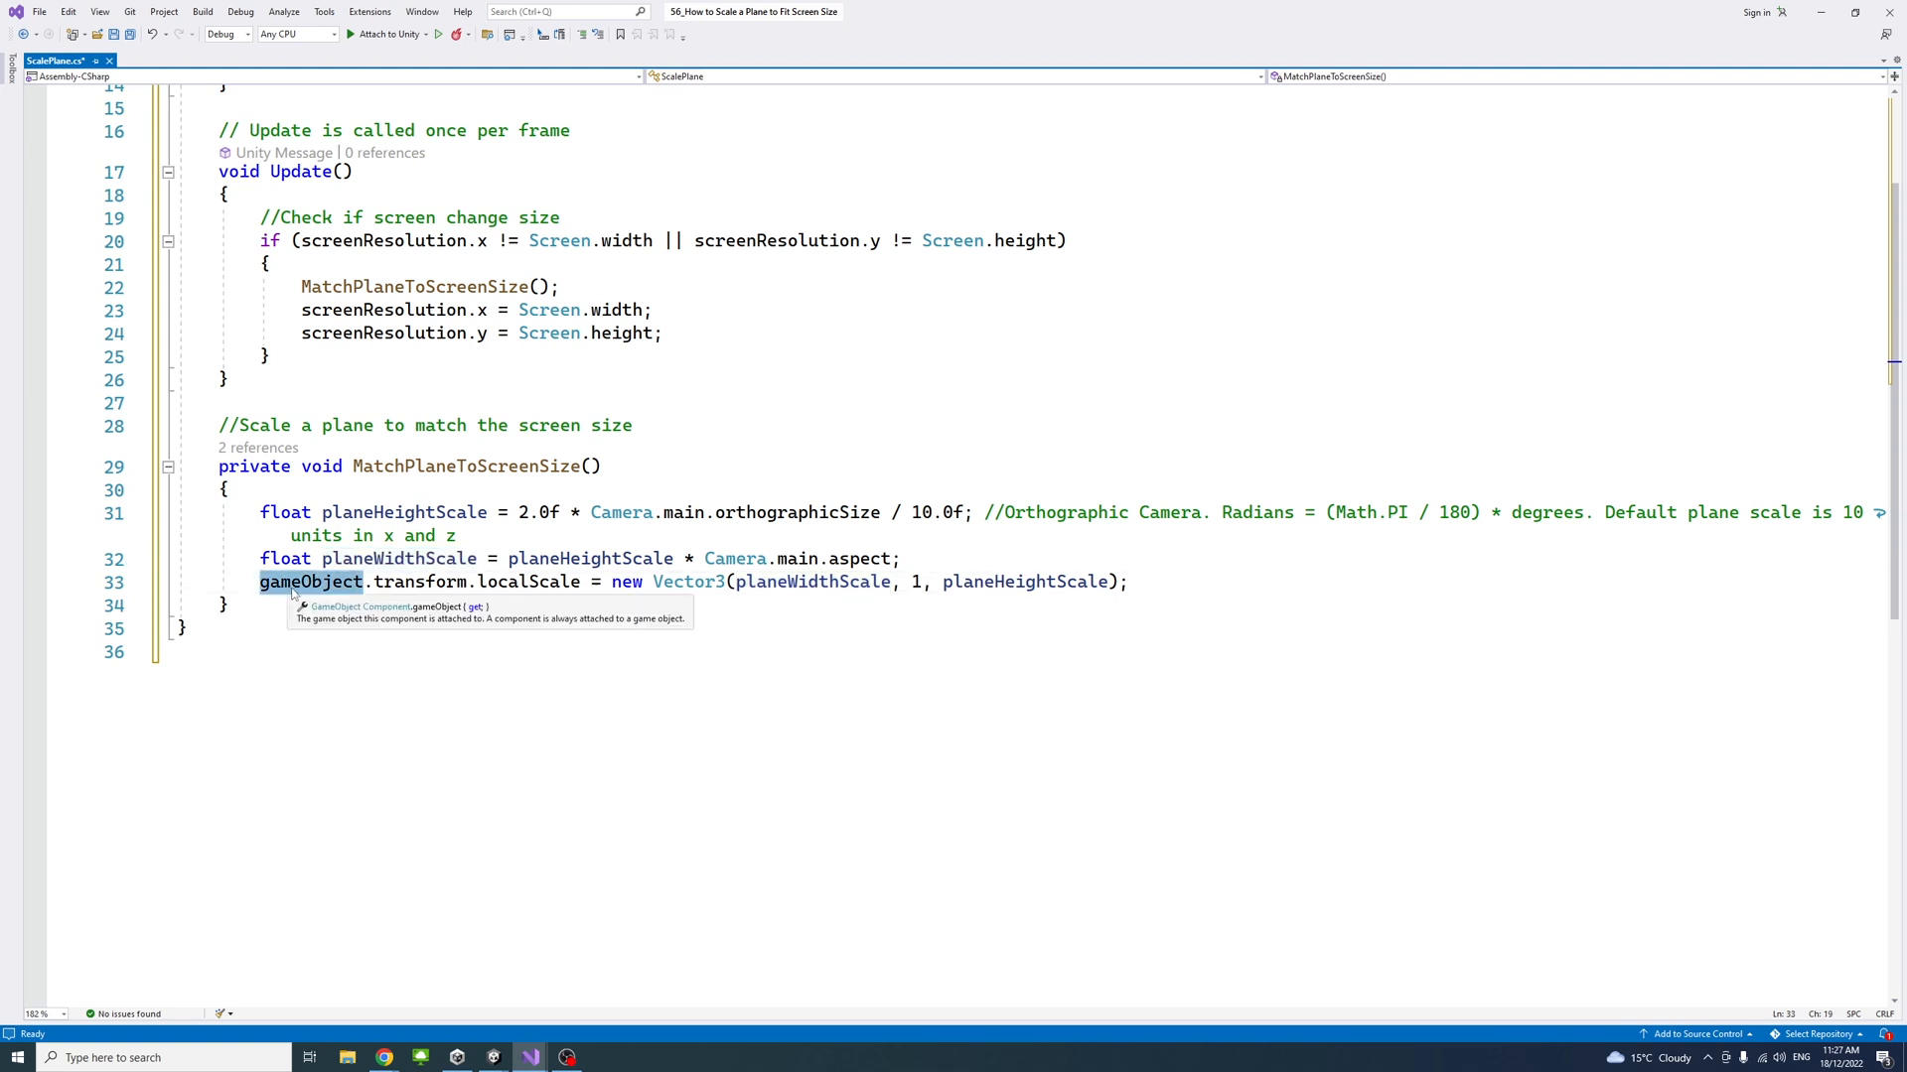
click(529, 581)
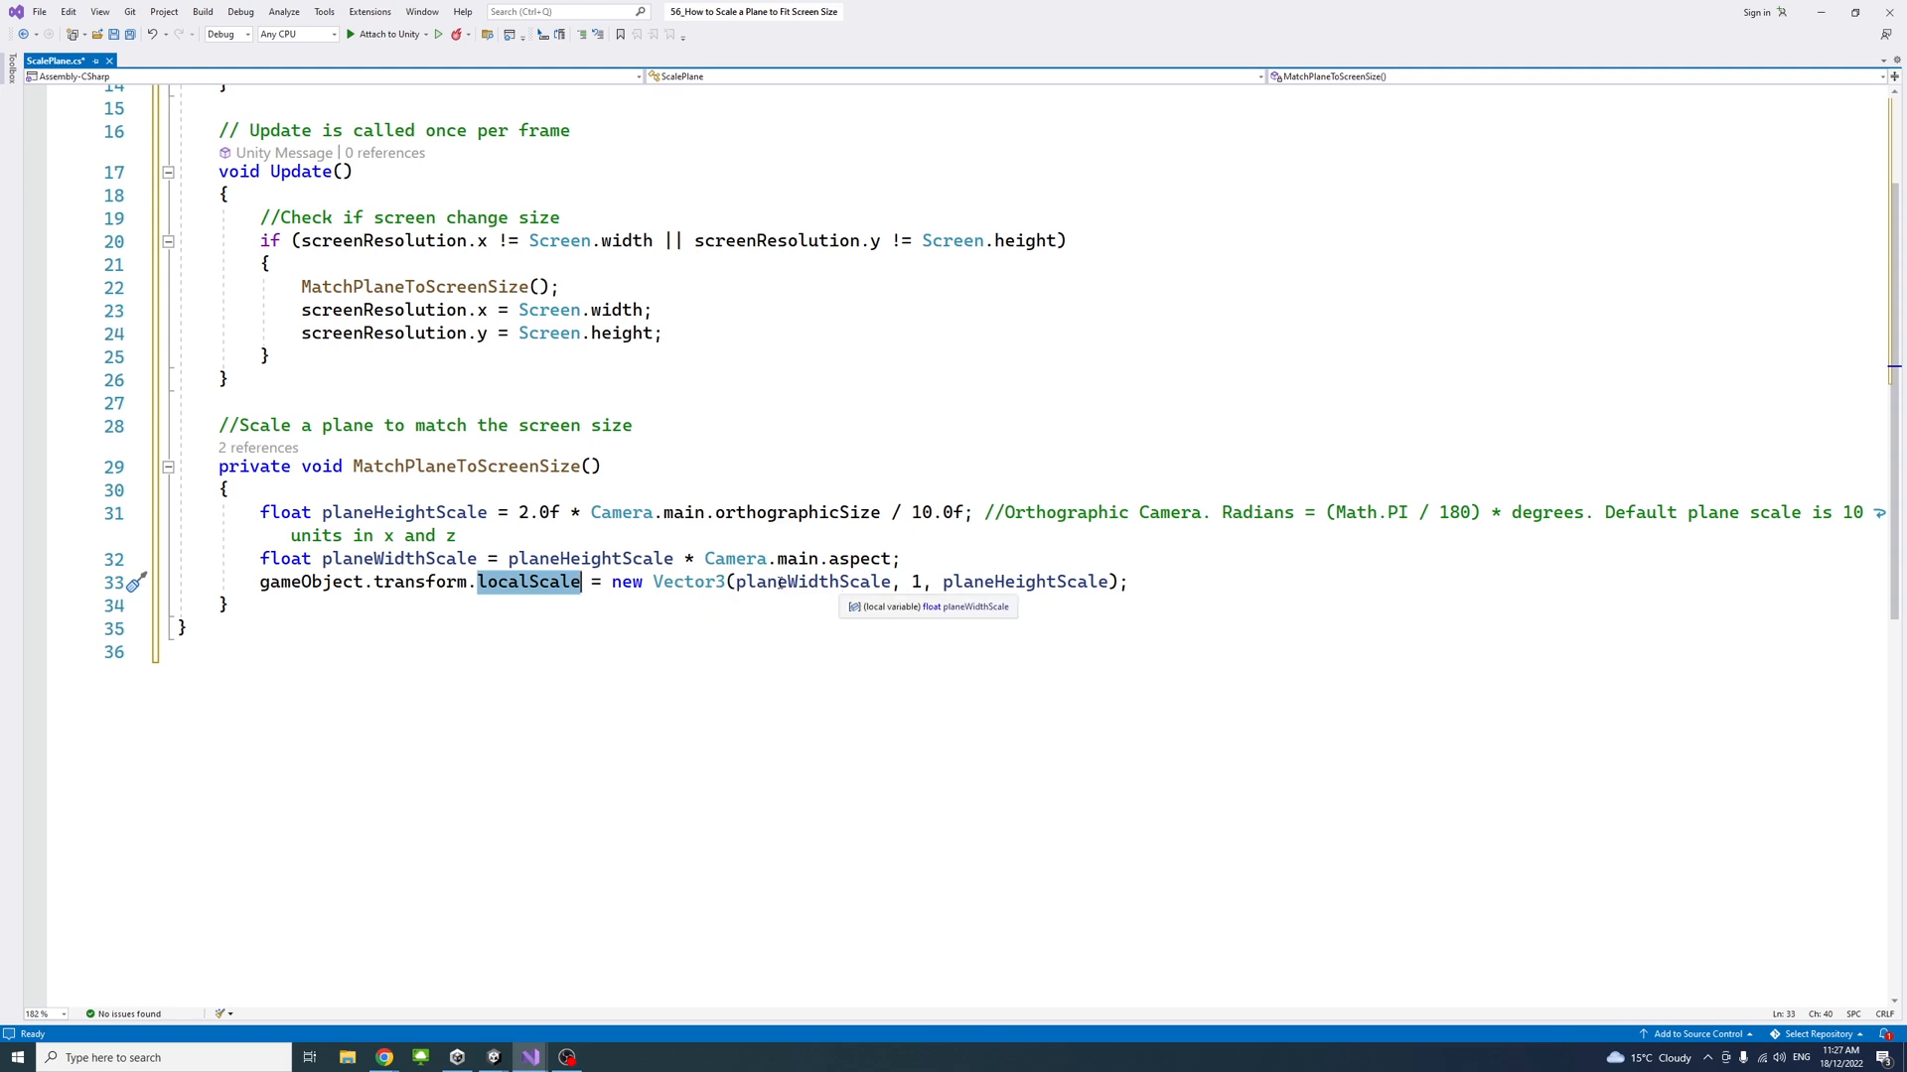
mouse_move(920, 581)
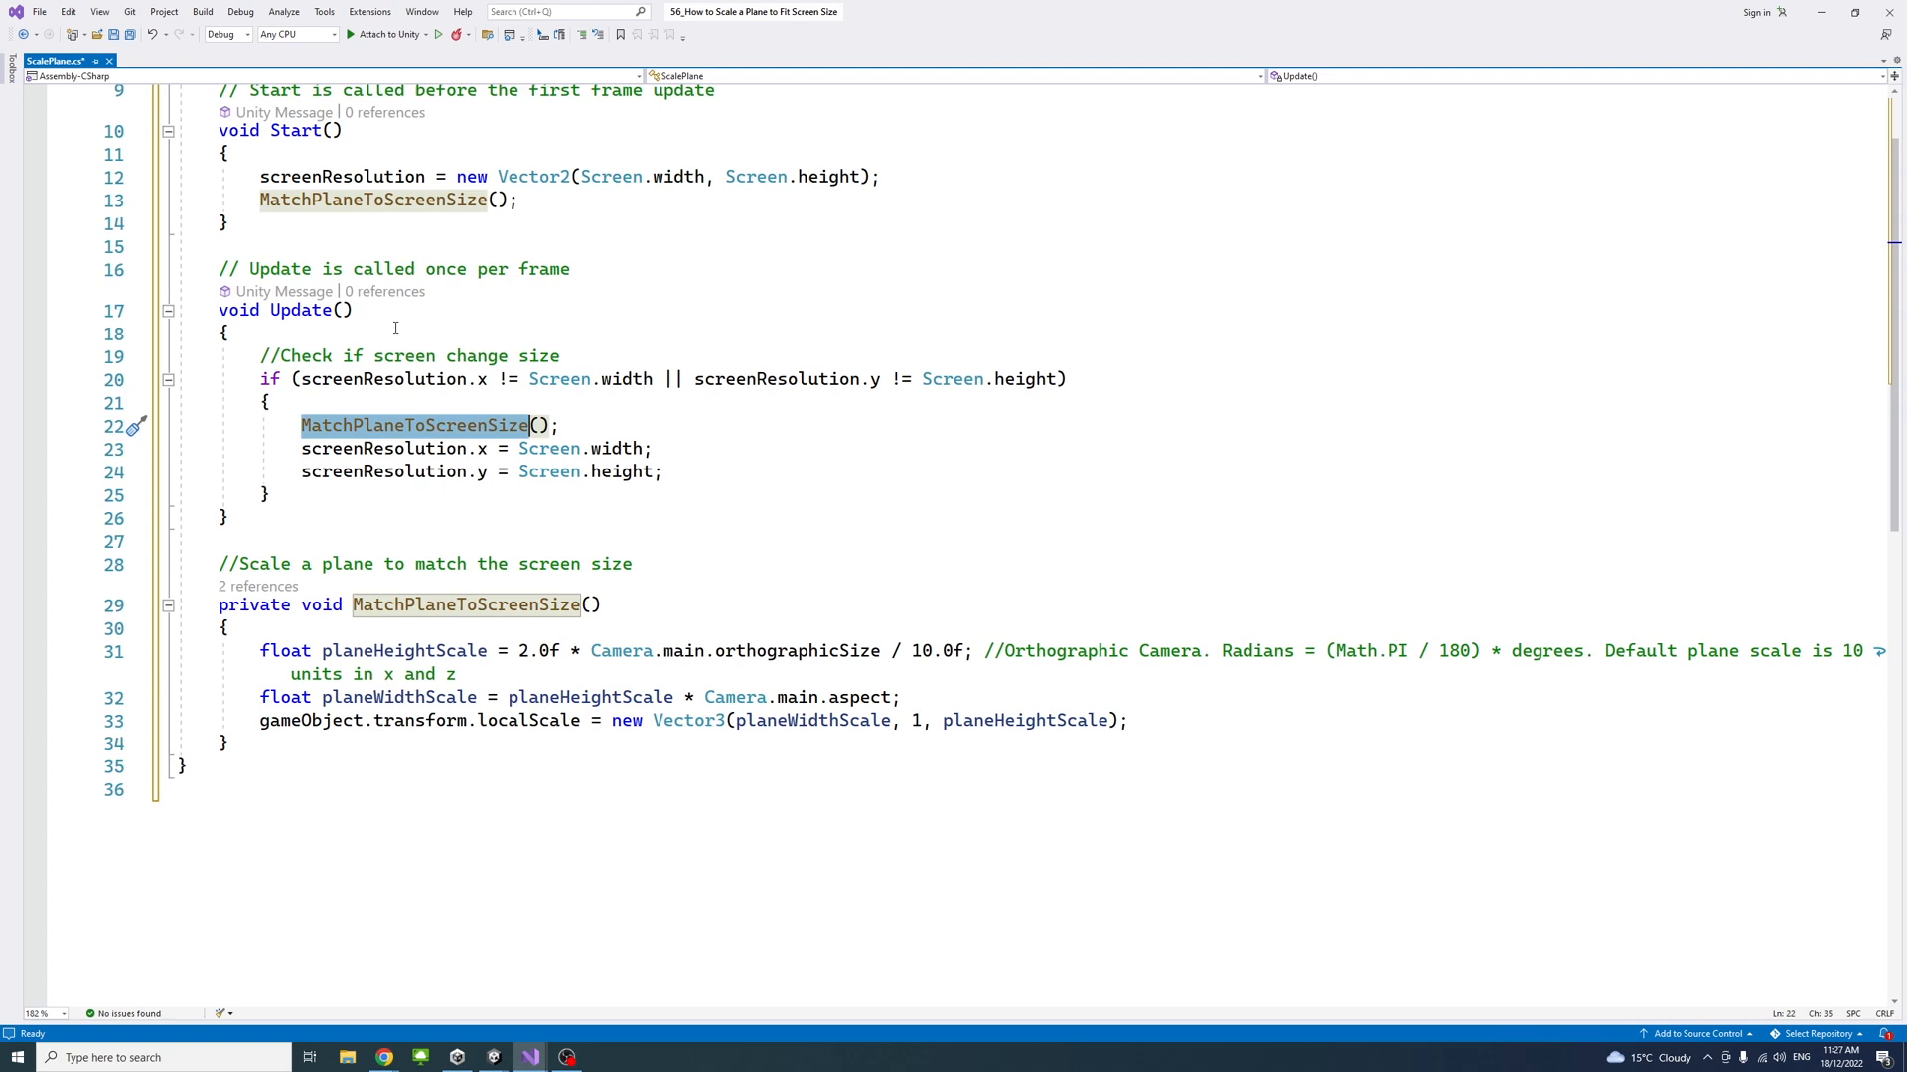
mouse_move(383, 471)
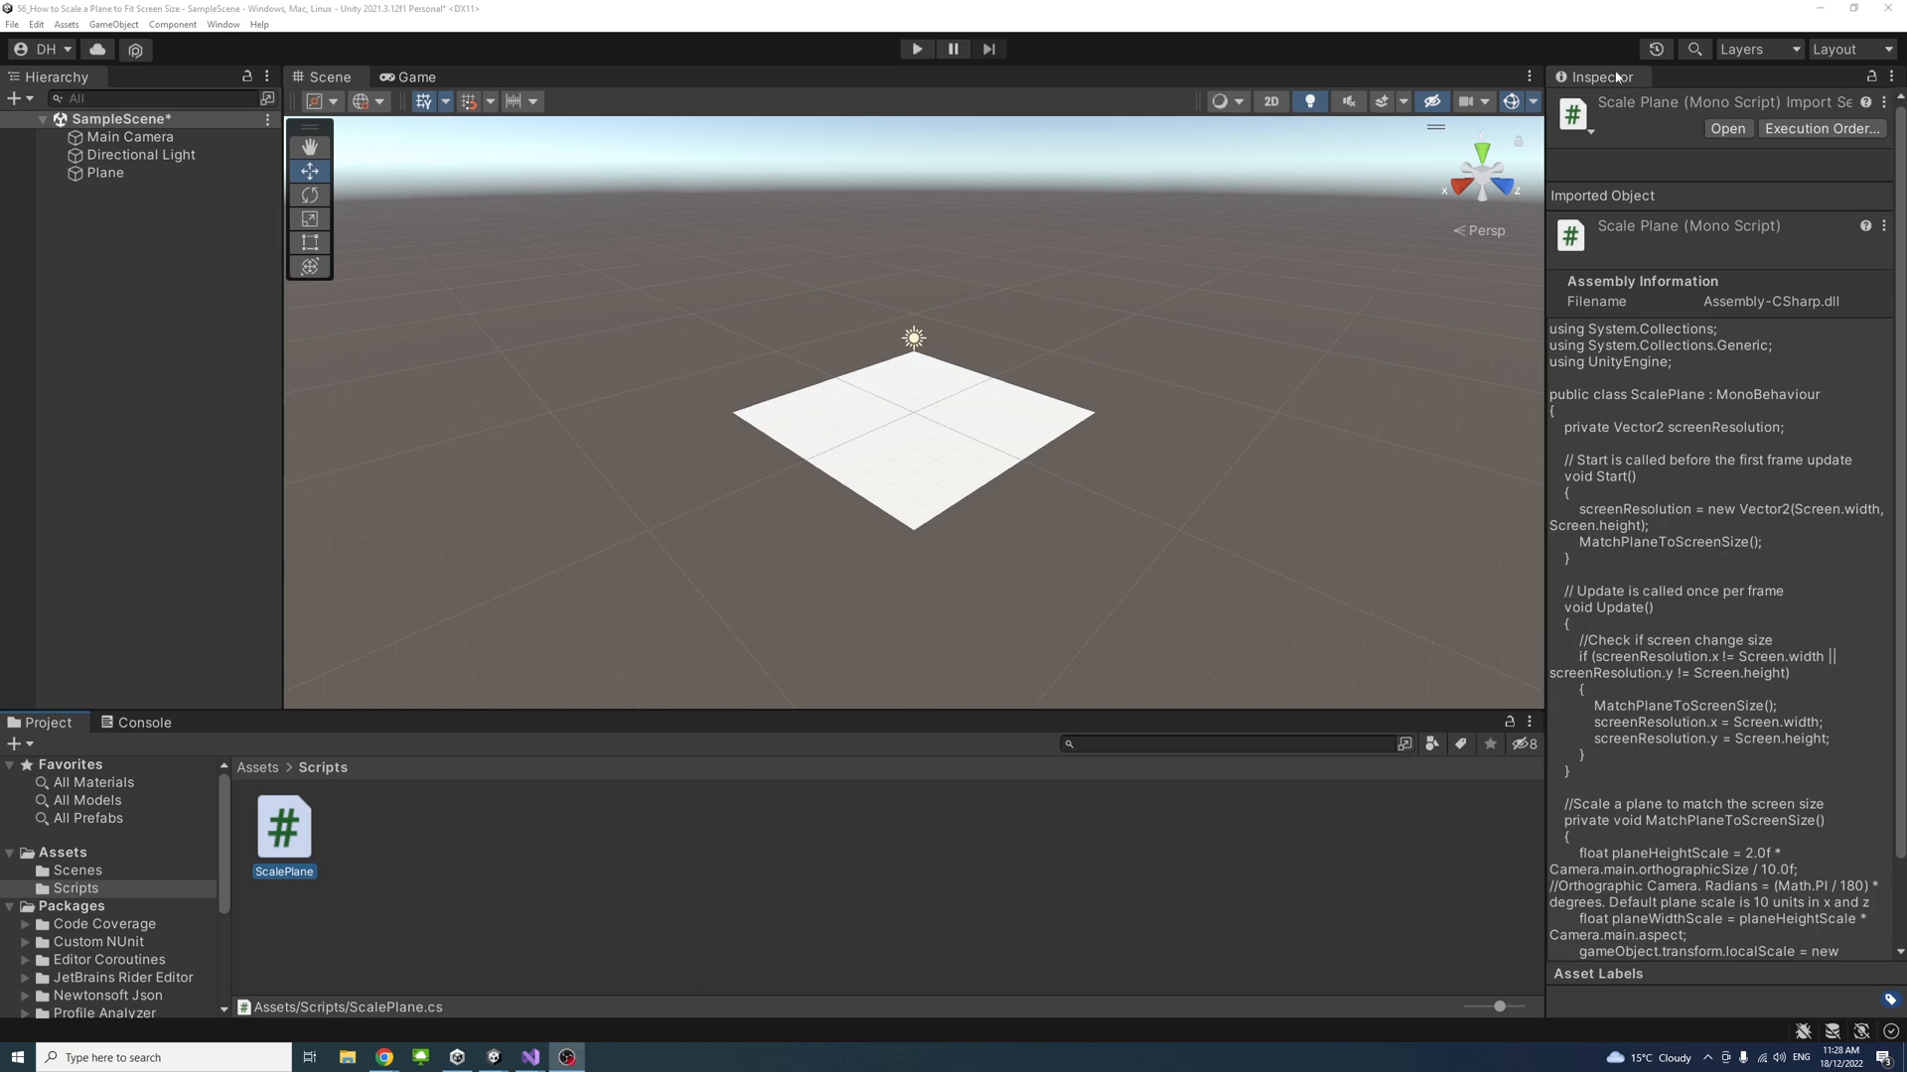
Step: Play the scene with the Game view set to Full HD (1920x1080)
click(915, 48)
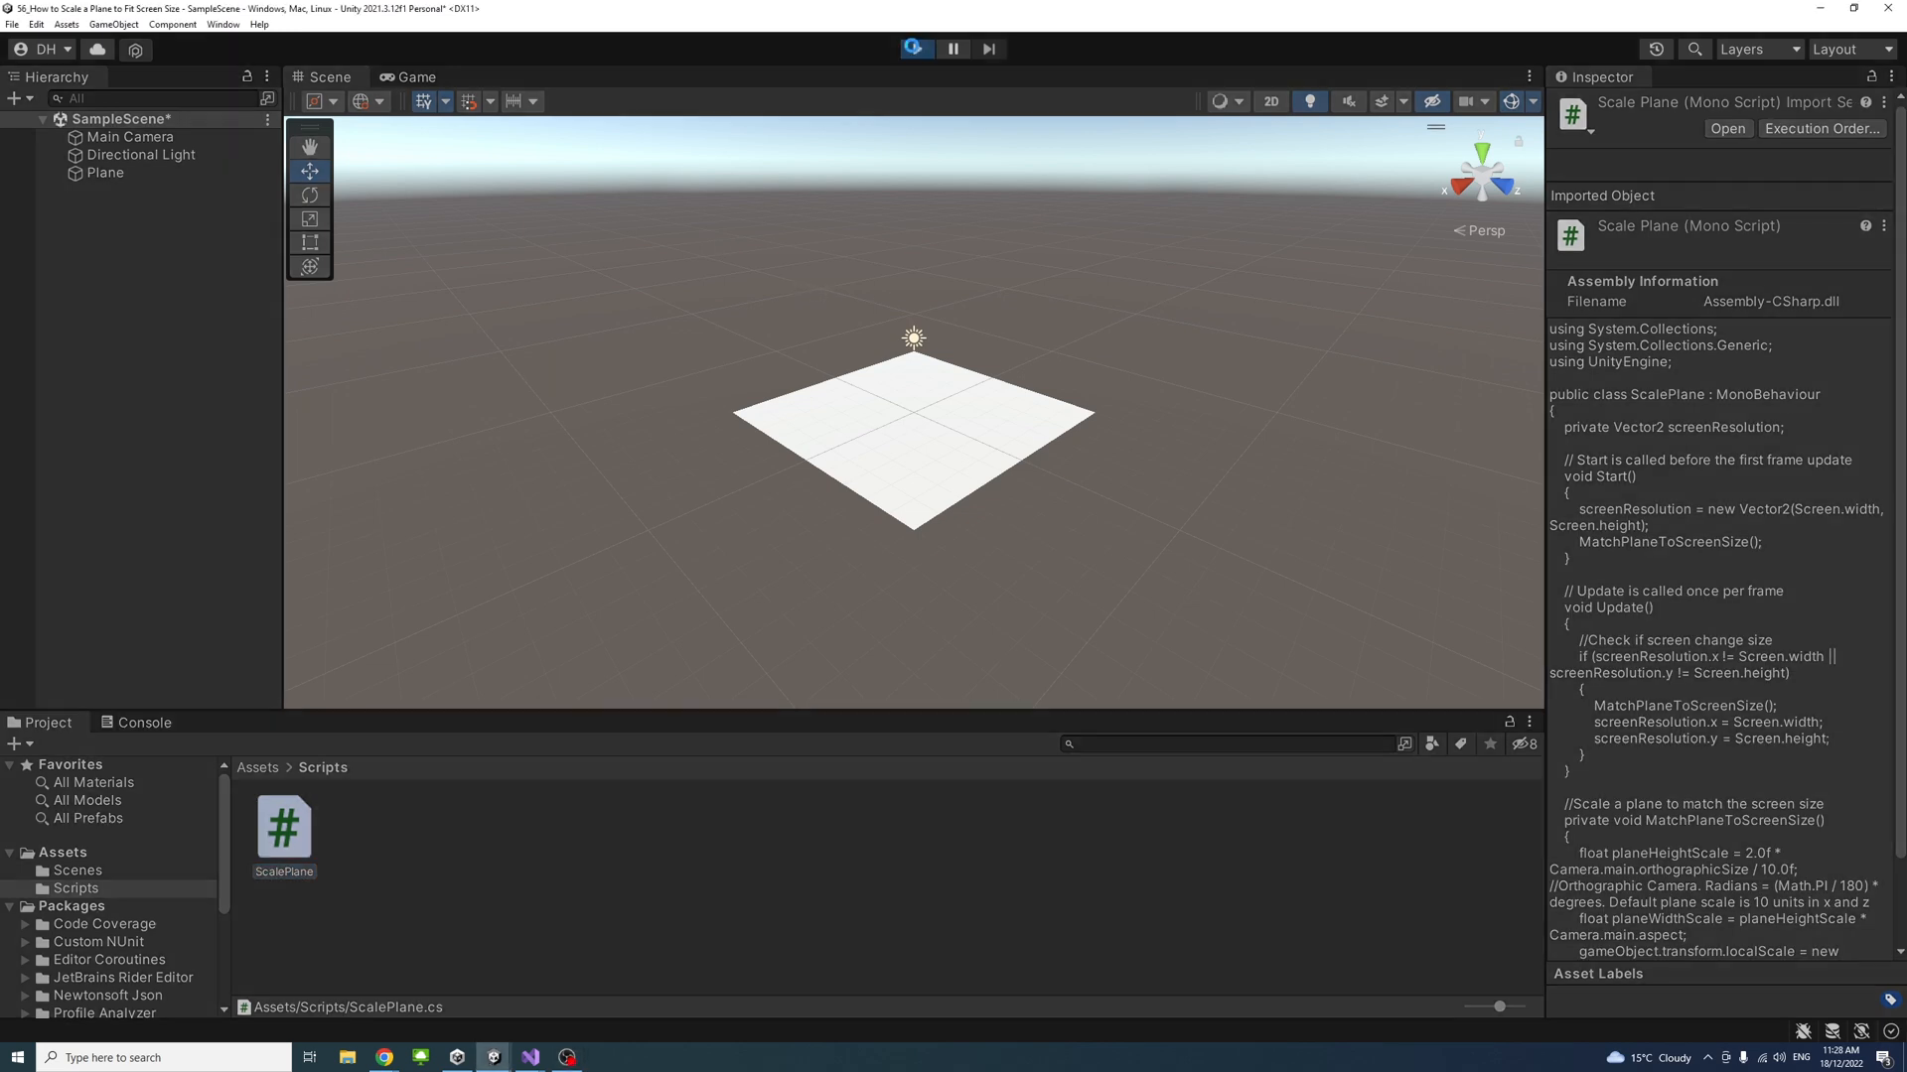
click(913, 48)
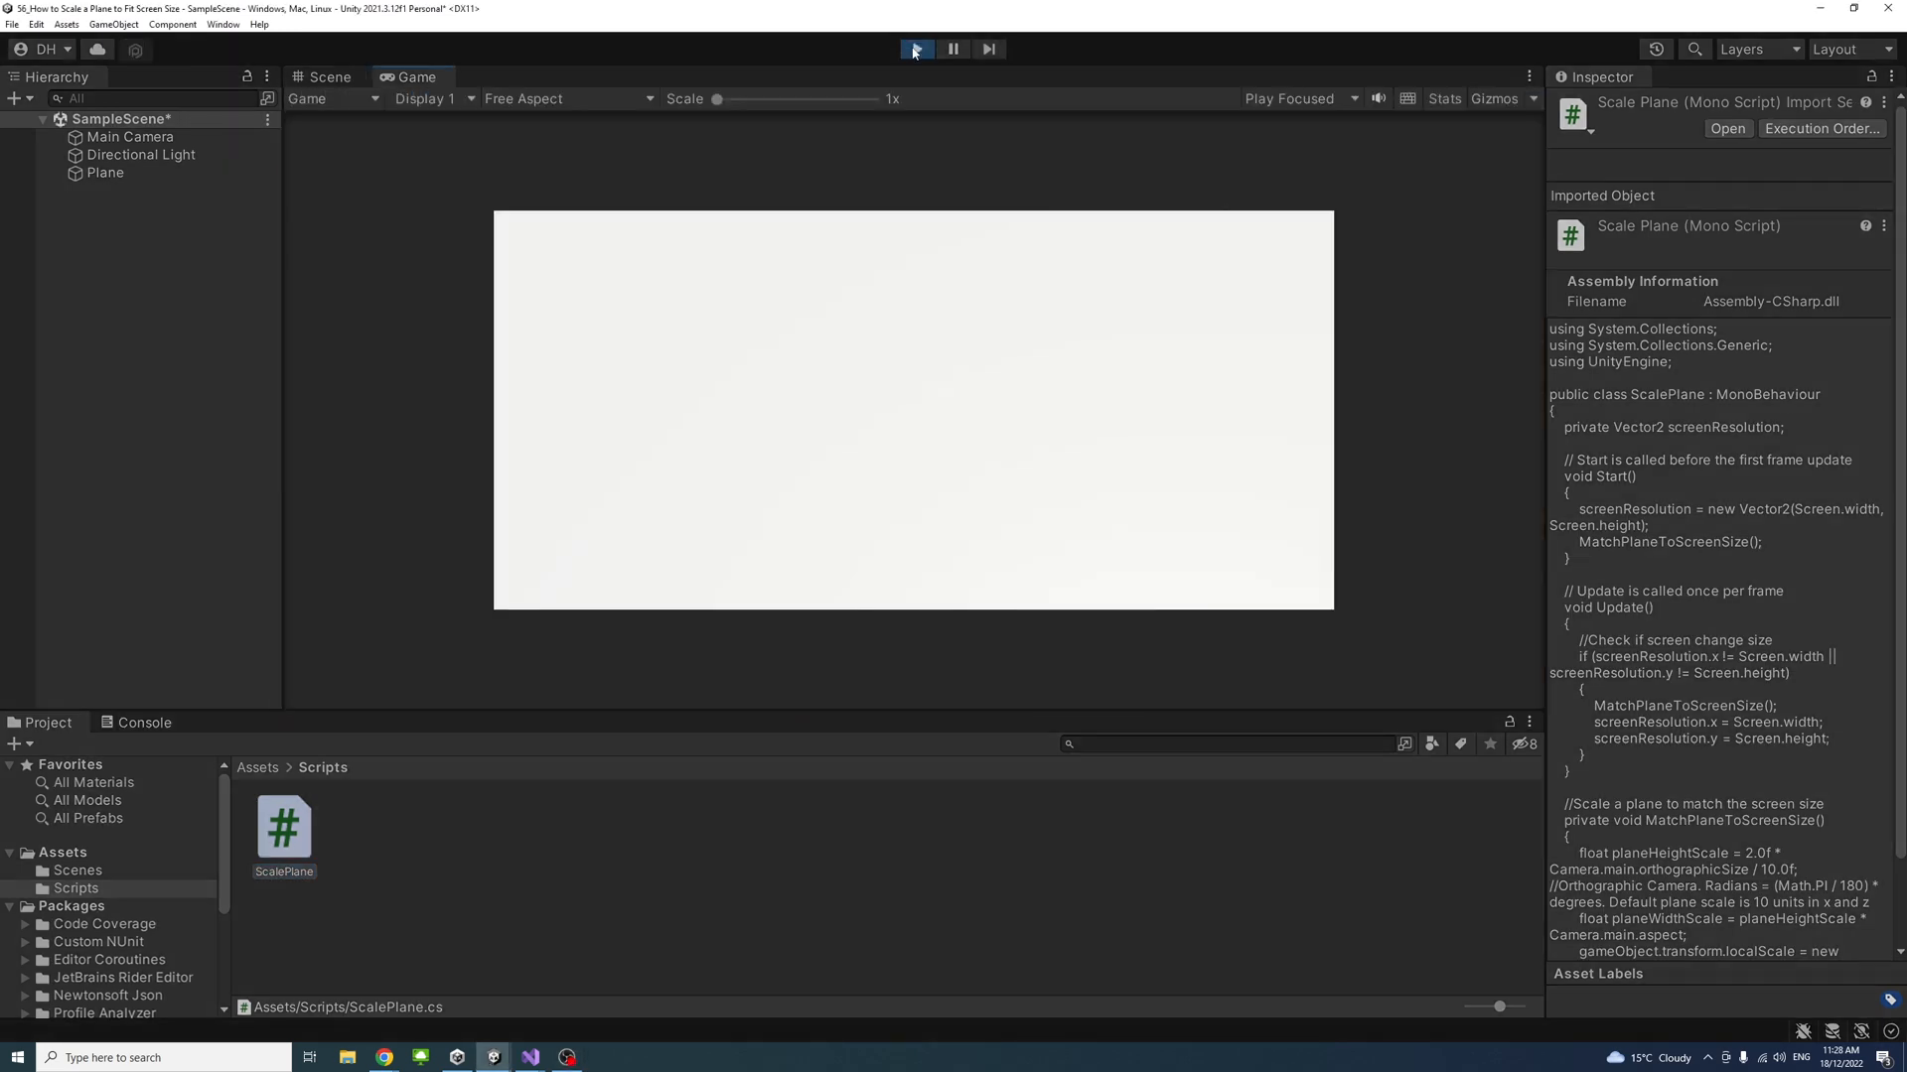
click(568, 98)
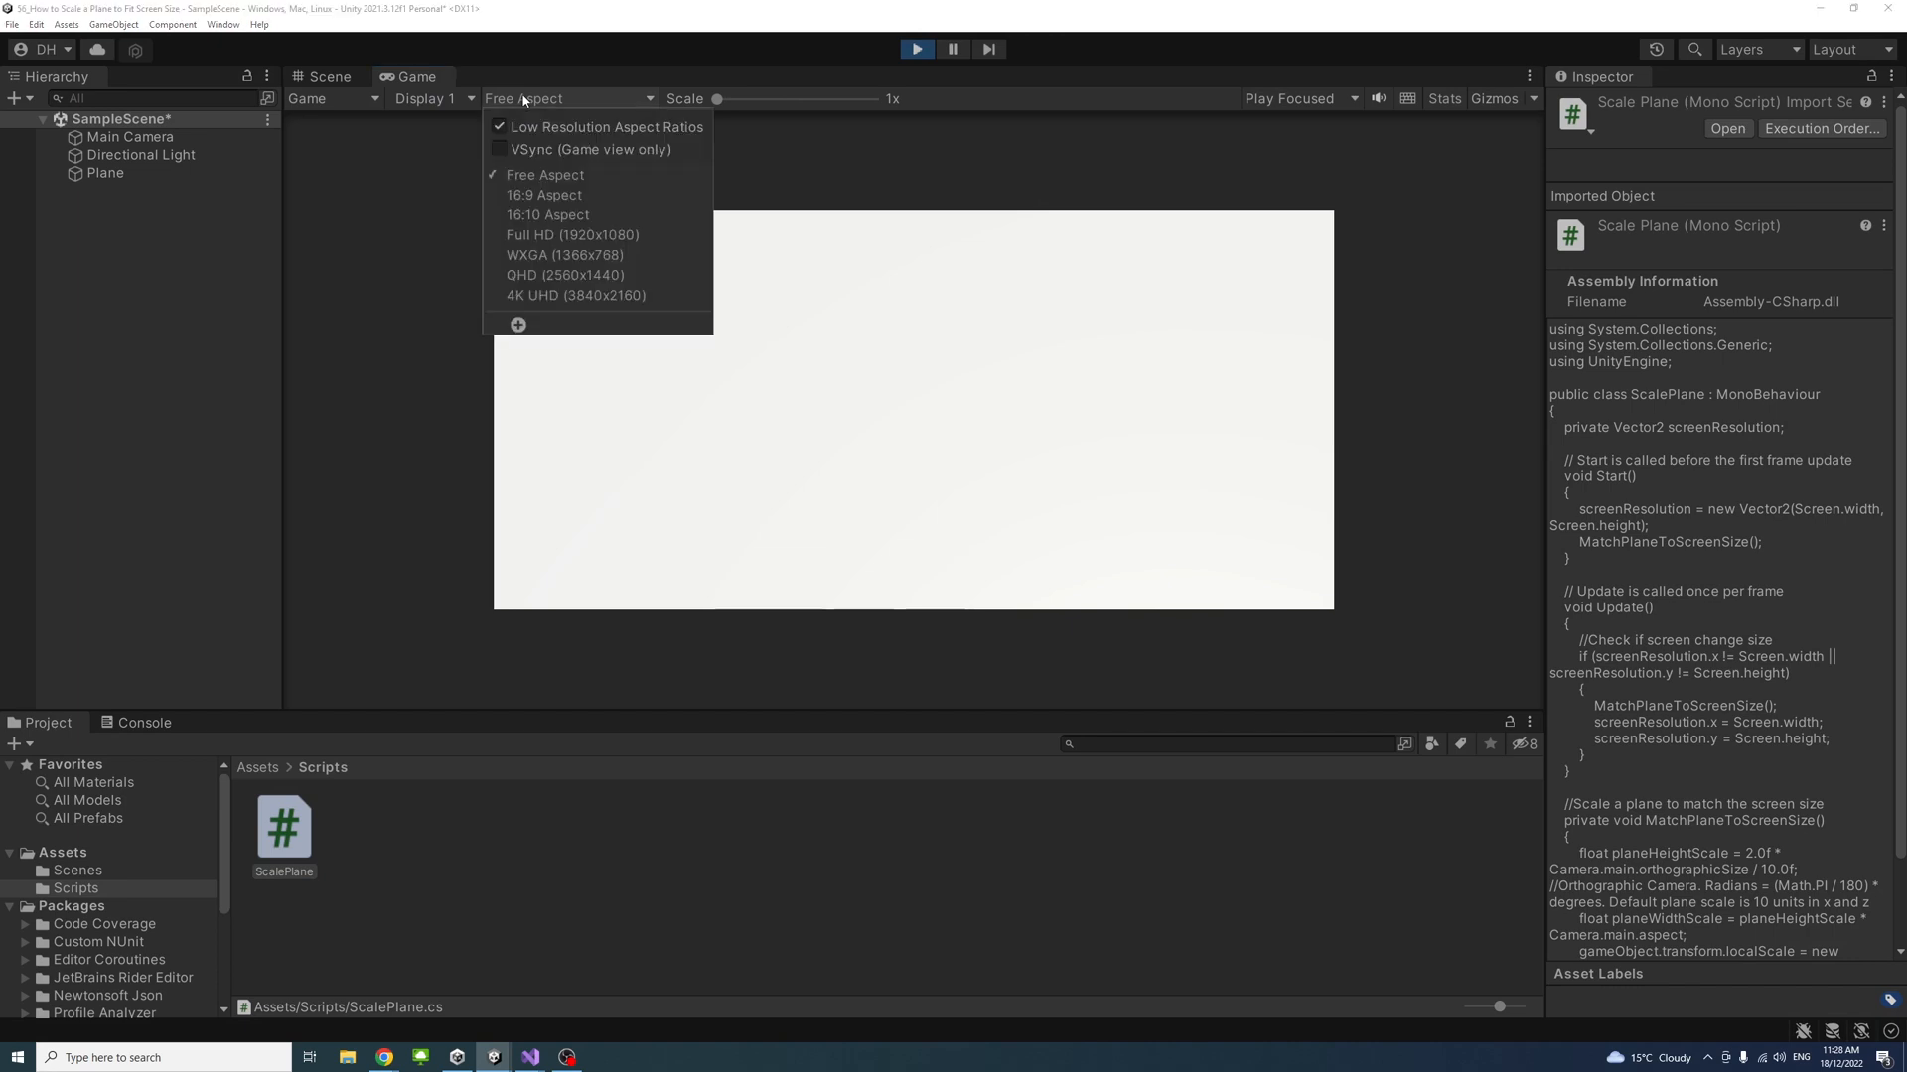
click(573, 234)
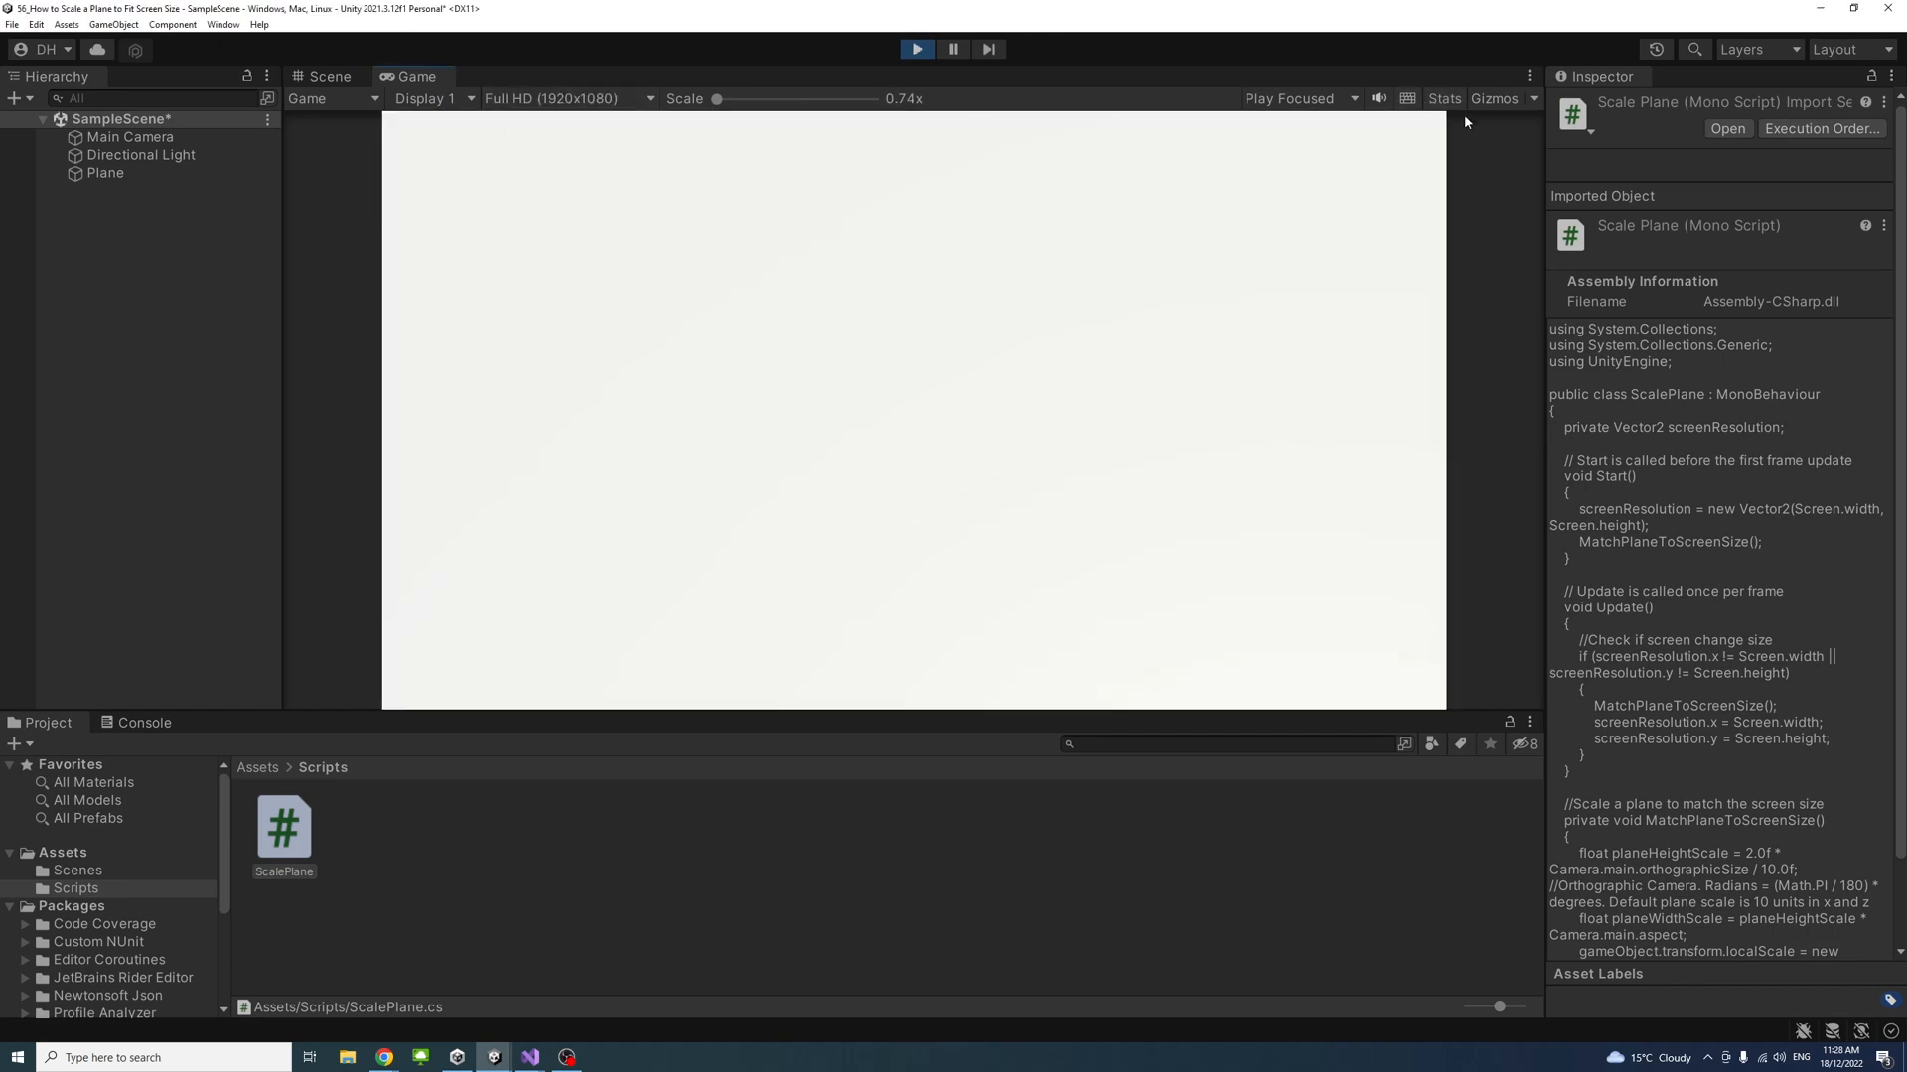
mouse_move(417, 257)
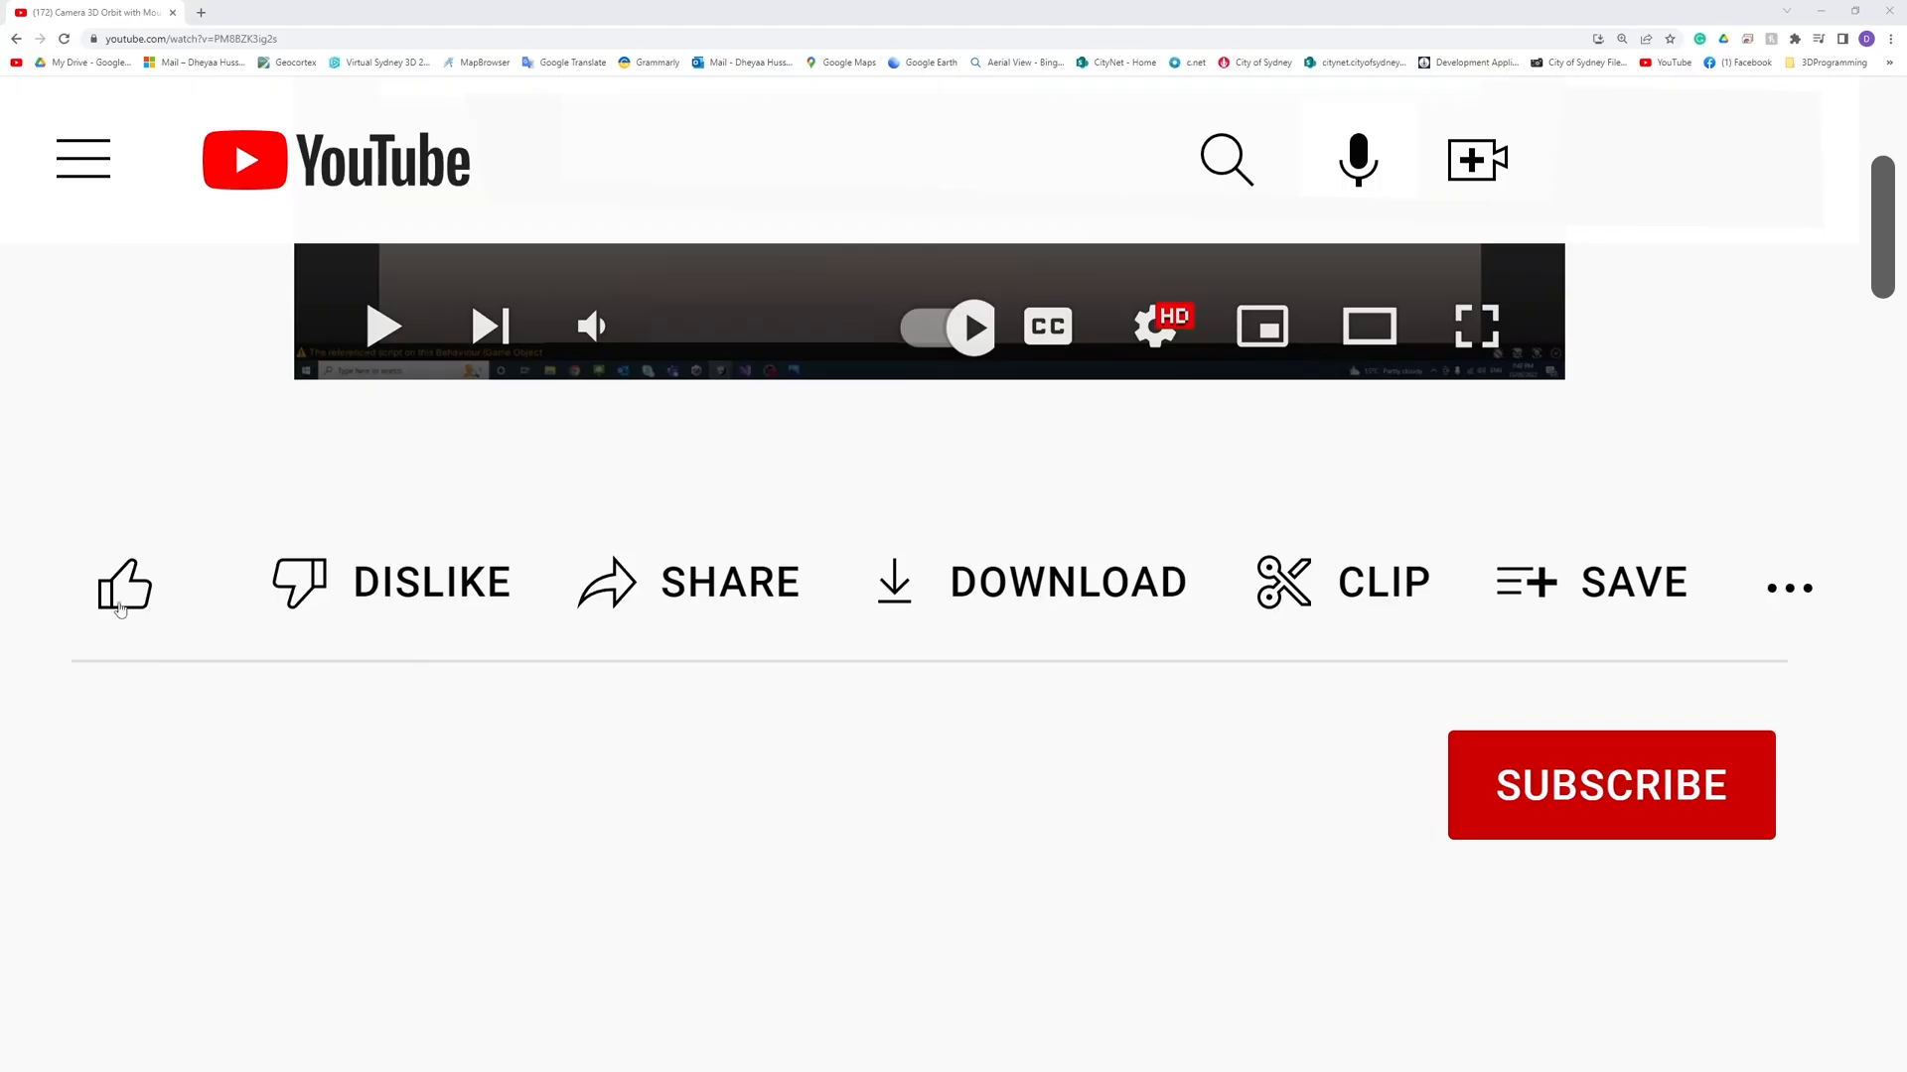
click(1609, 785)
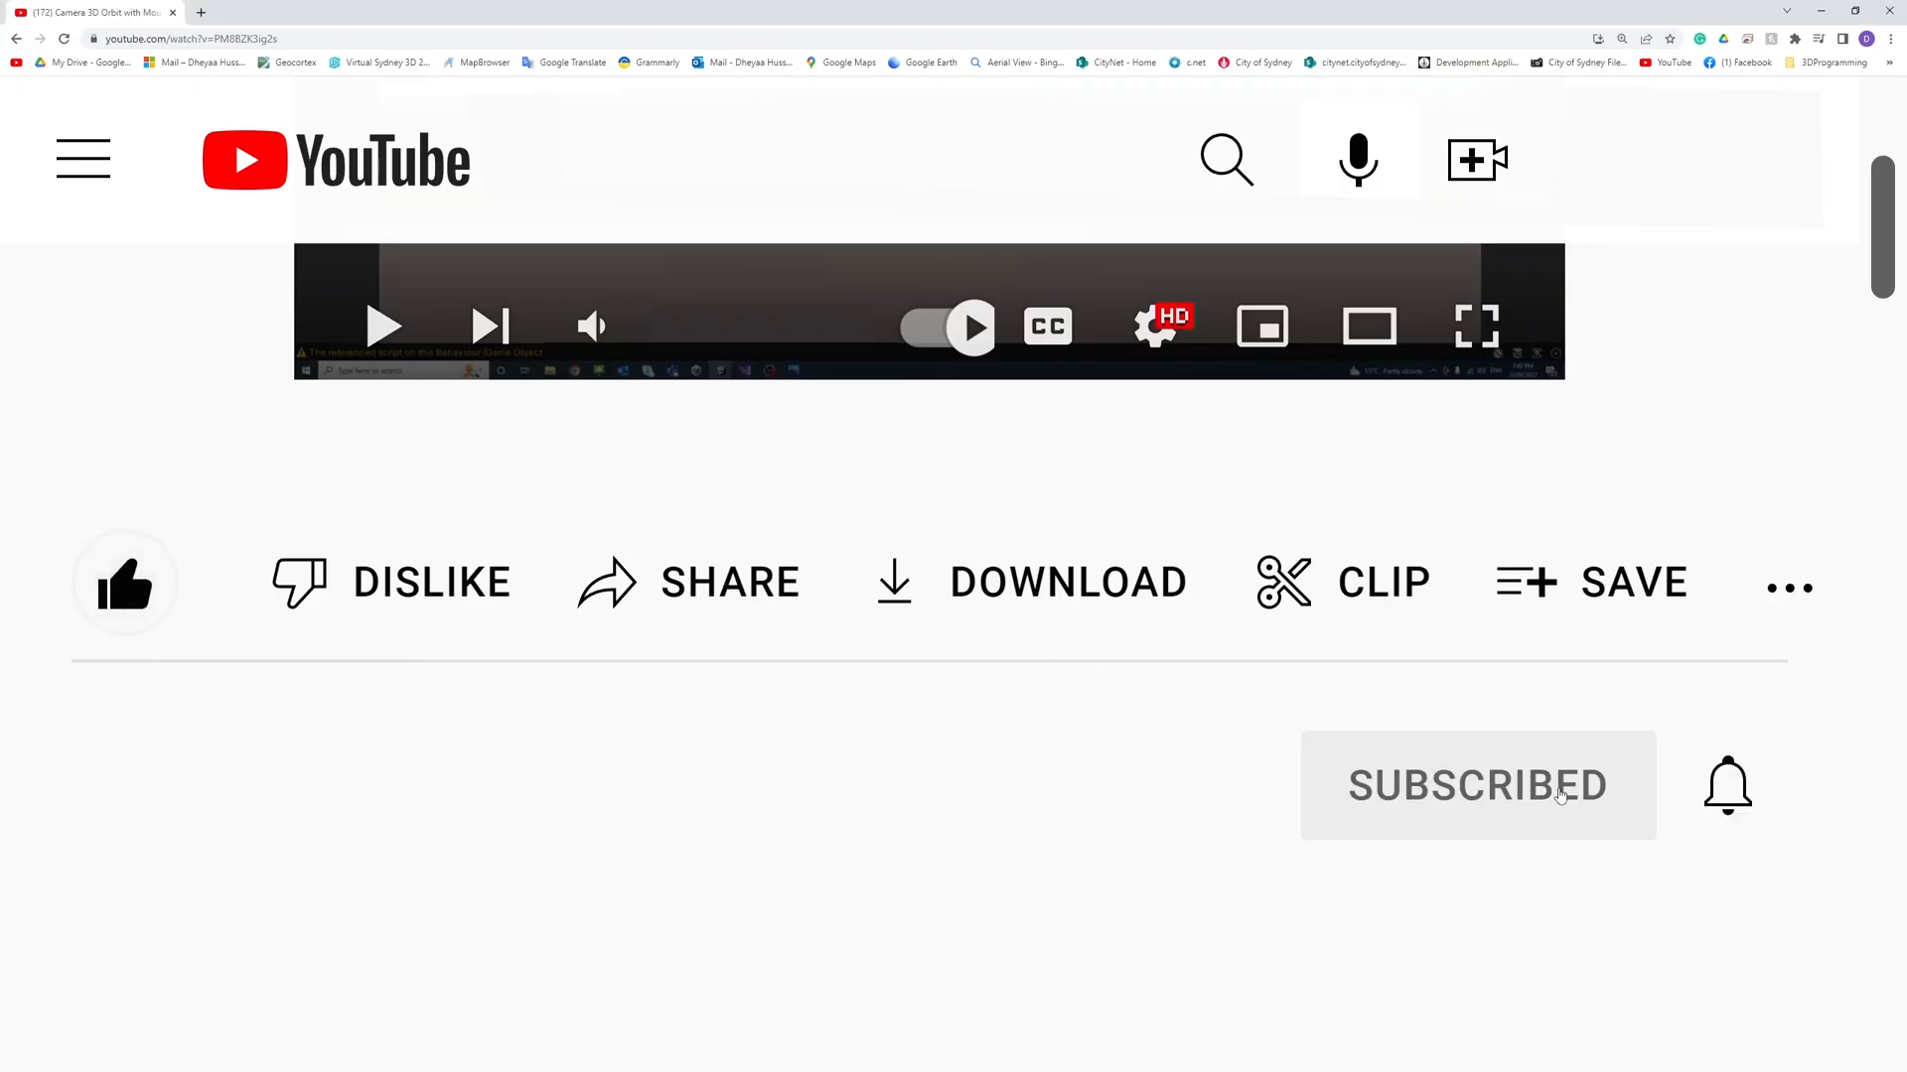